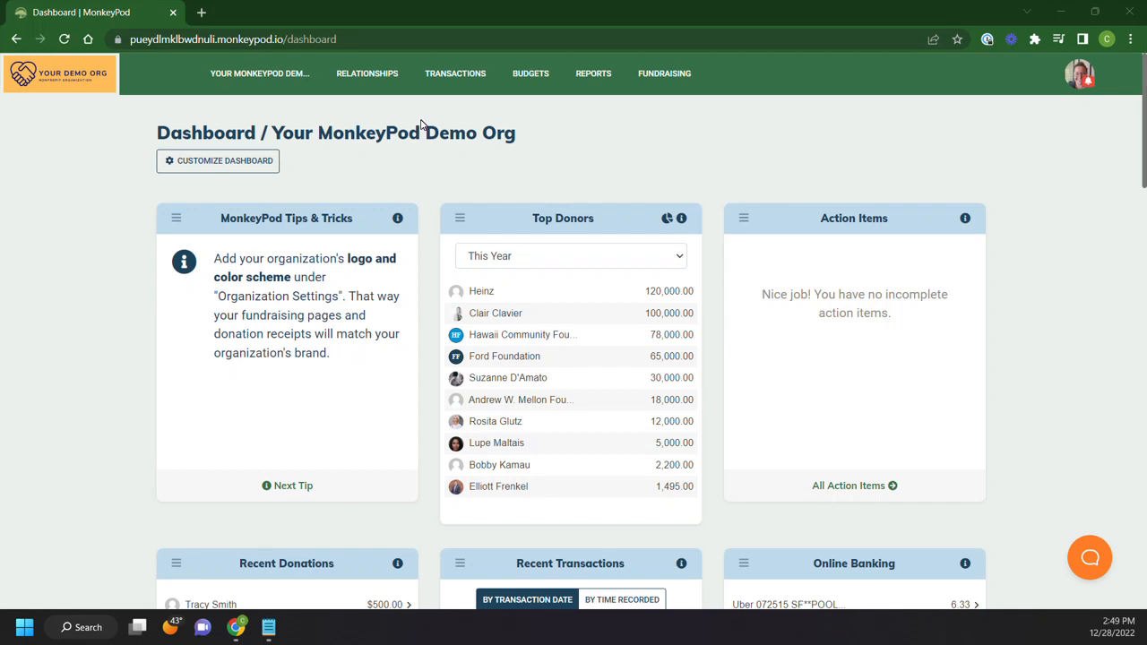
pyautogui.moveTo(436, 125)
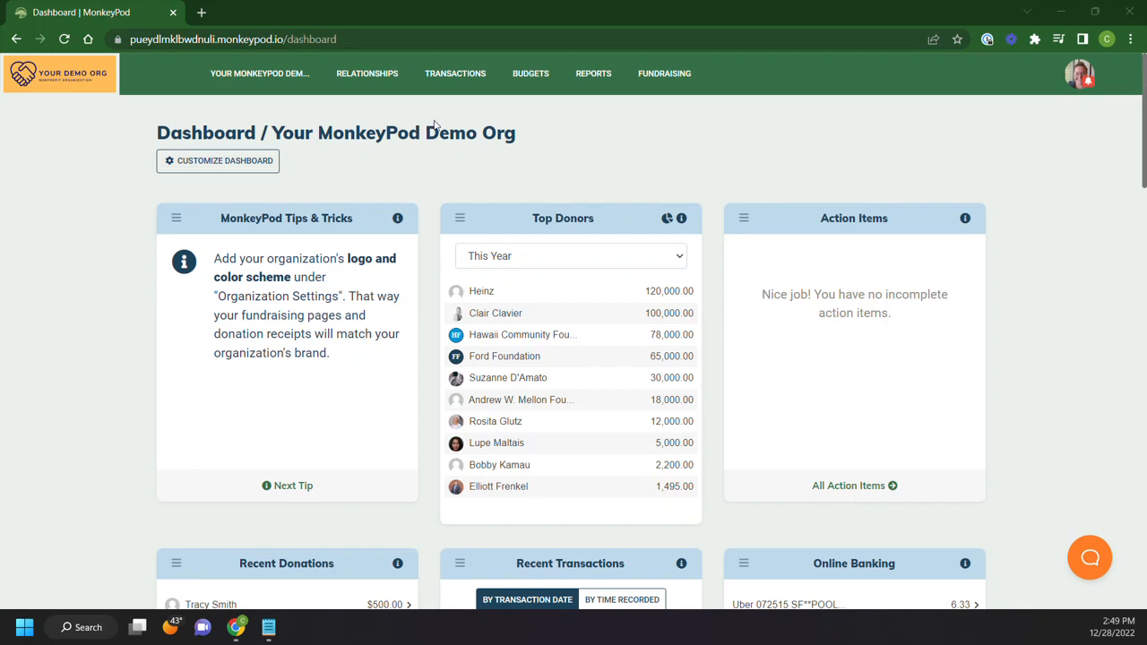
pyautogui.moveTo(605, 104)
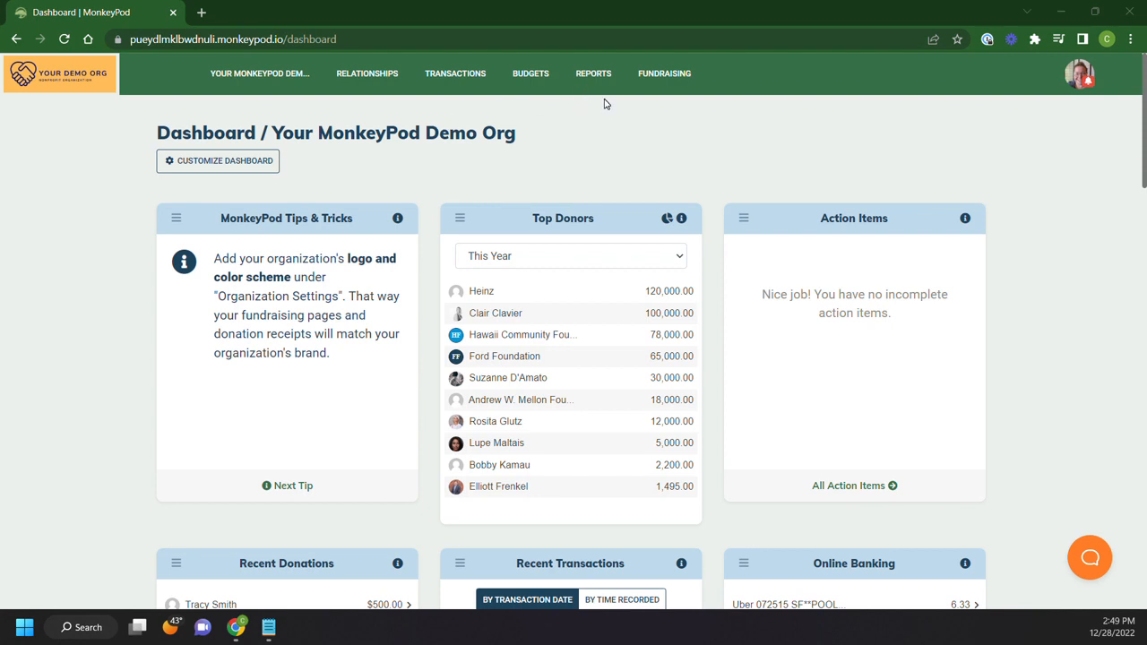
pyautogui.moveTo(652, 58)
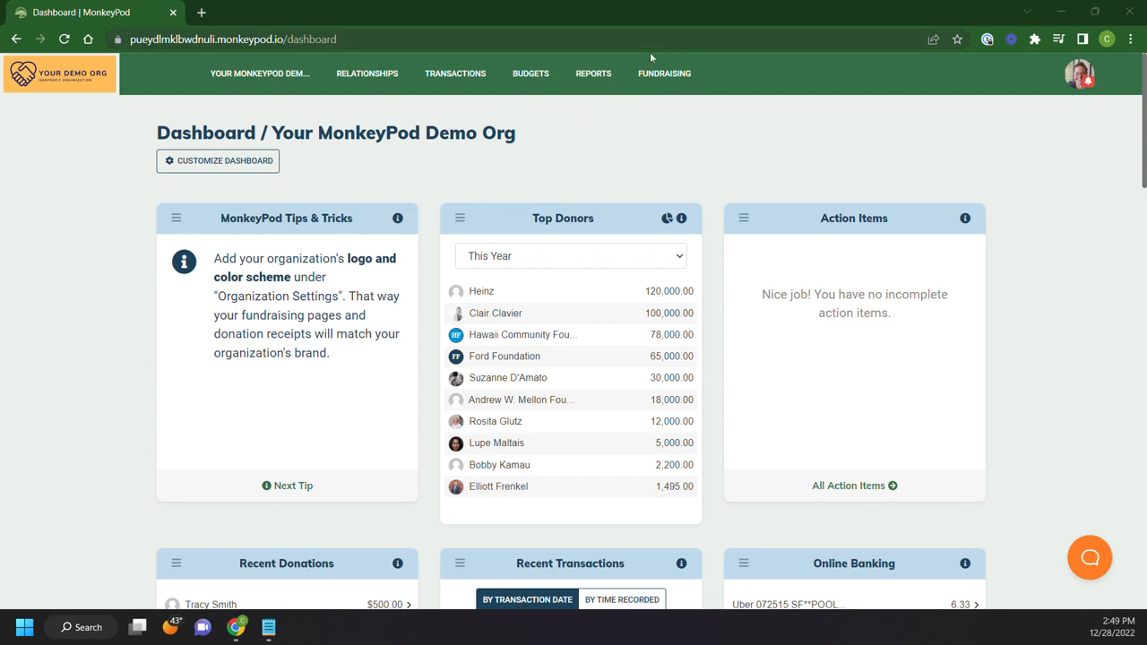
# Show the Fundraising menu's online fundraising choices from the dashboard navigation.
pyautogui.click(663, 74)
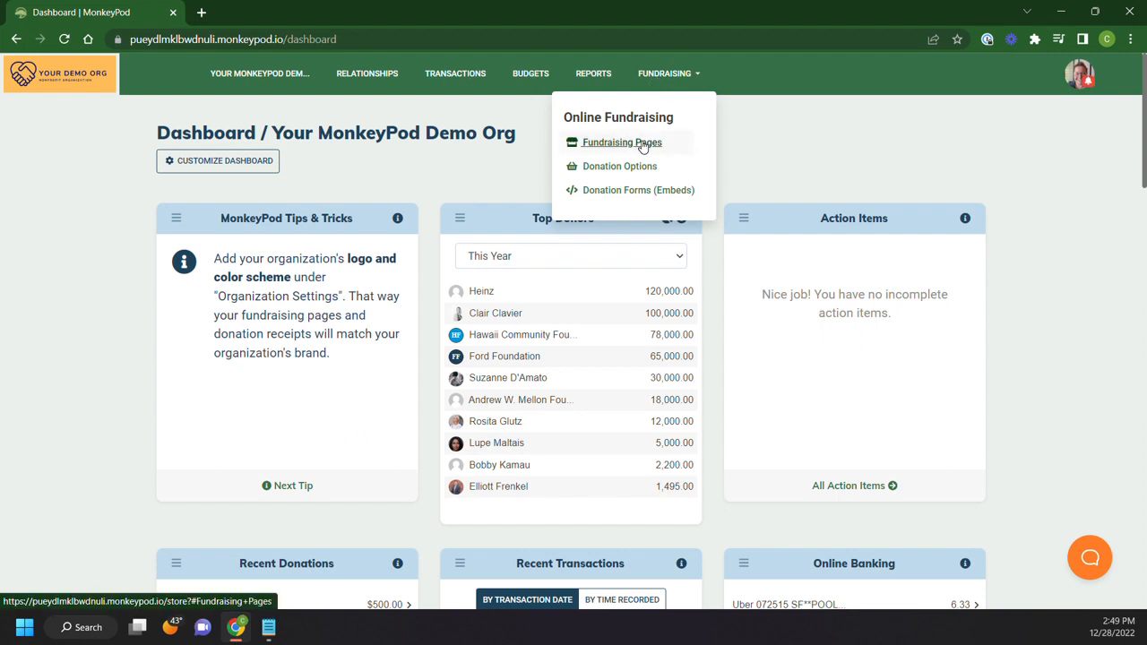
pyautogui.moveTo(620, 165)
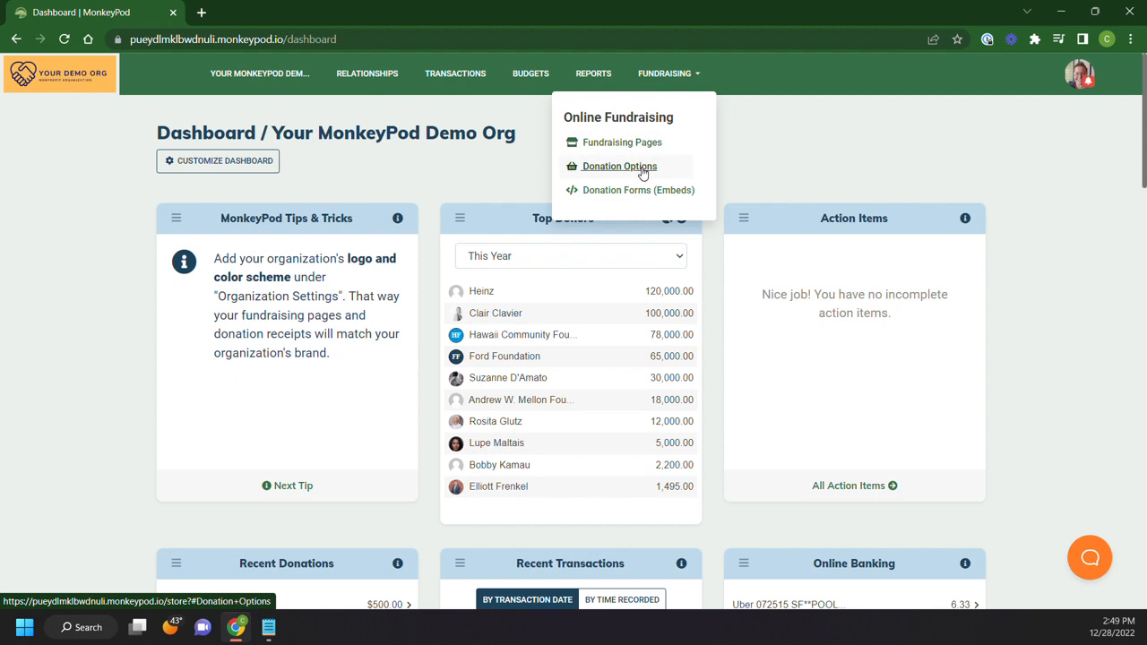
pyautogui.moveTo(638, 190)
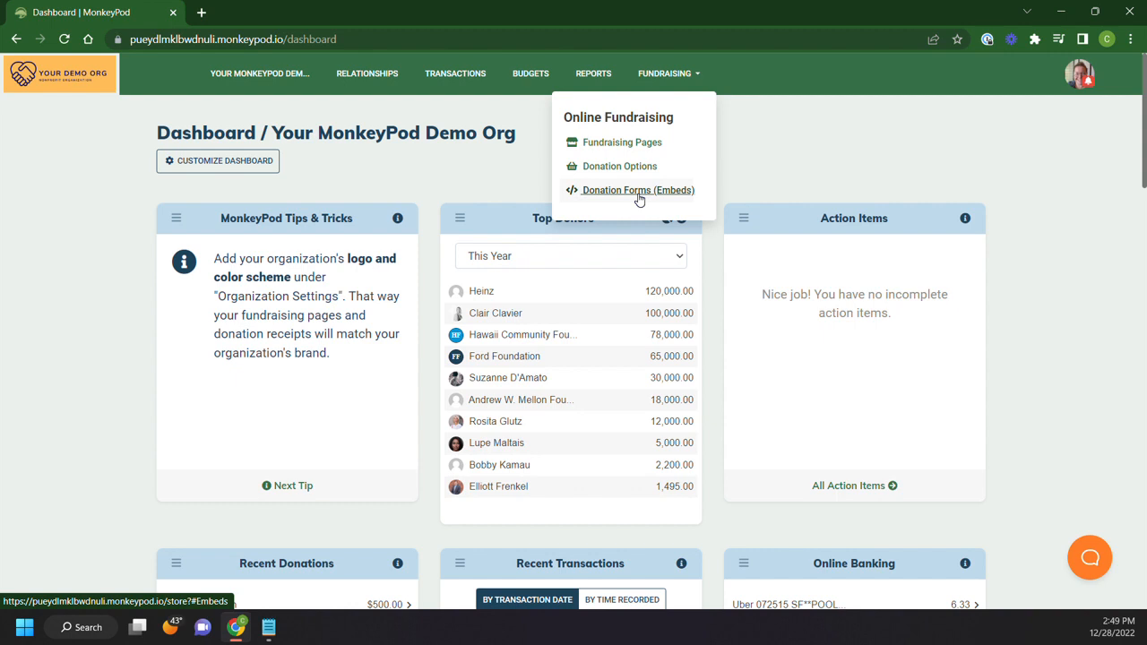
pyautogui.moveTo(622, 141)
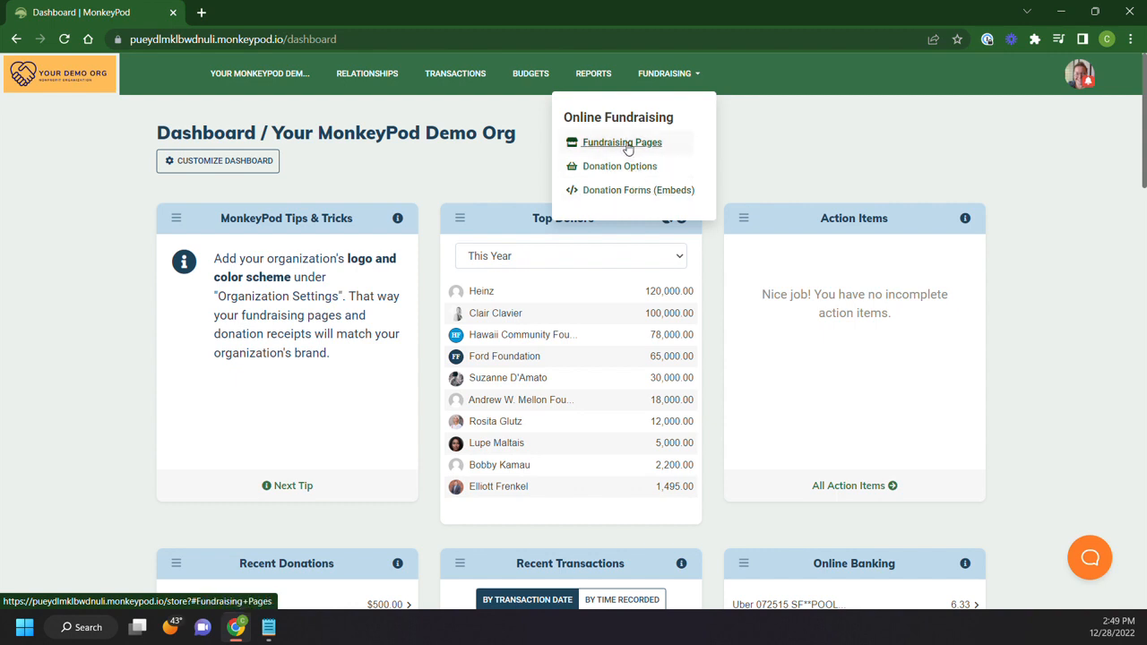
# List the fundraising pages and show the Art Gallery & Sculpture Garden row actions.
pyautogui.click(621, 142)
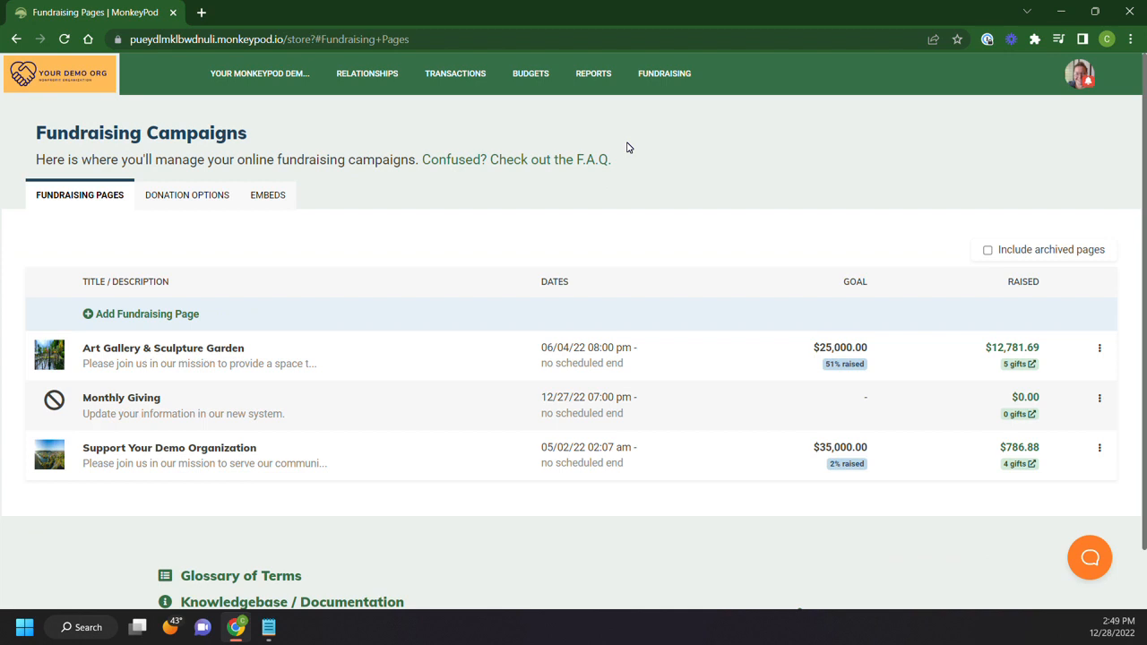
pyautogui.moveTo(183, 322)
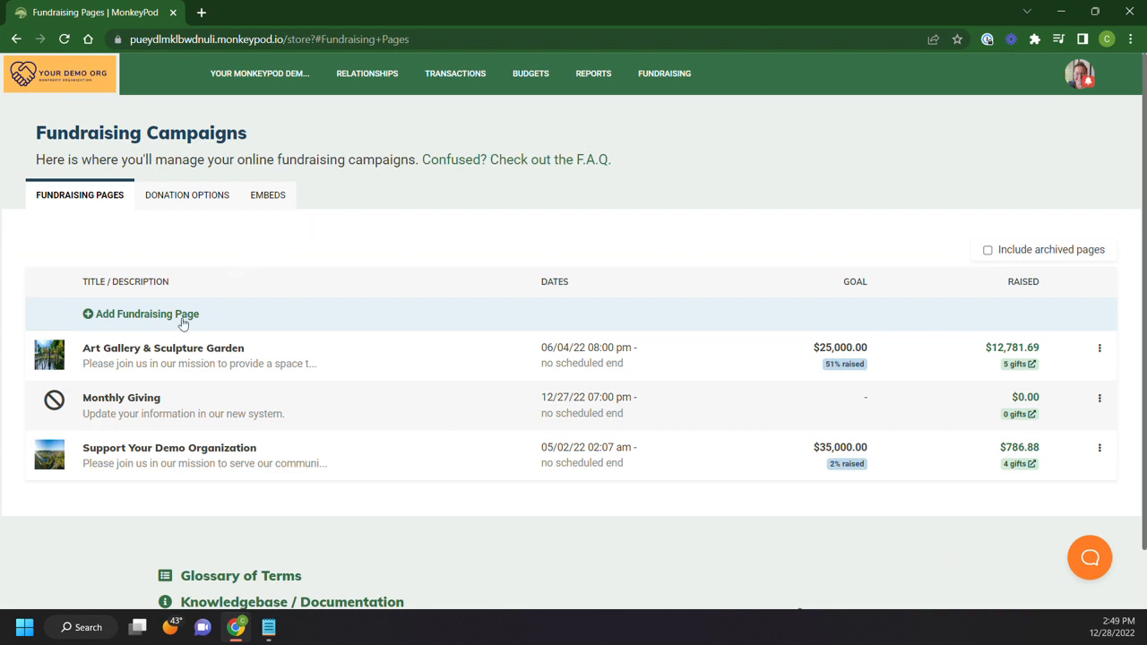
pyautogui.moveTo(98, 341)
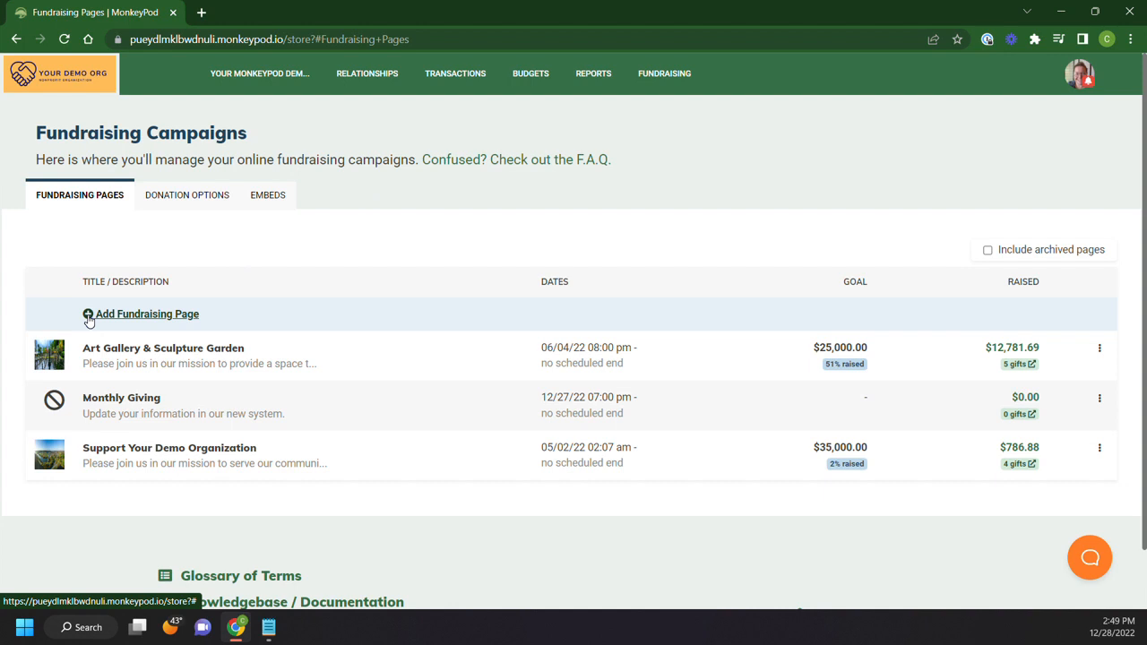
pyautogui.moveTo(995, 335)
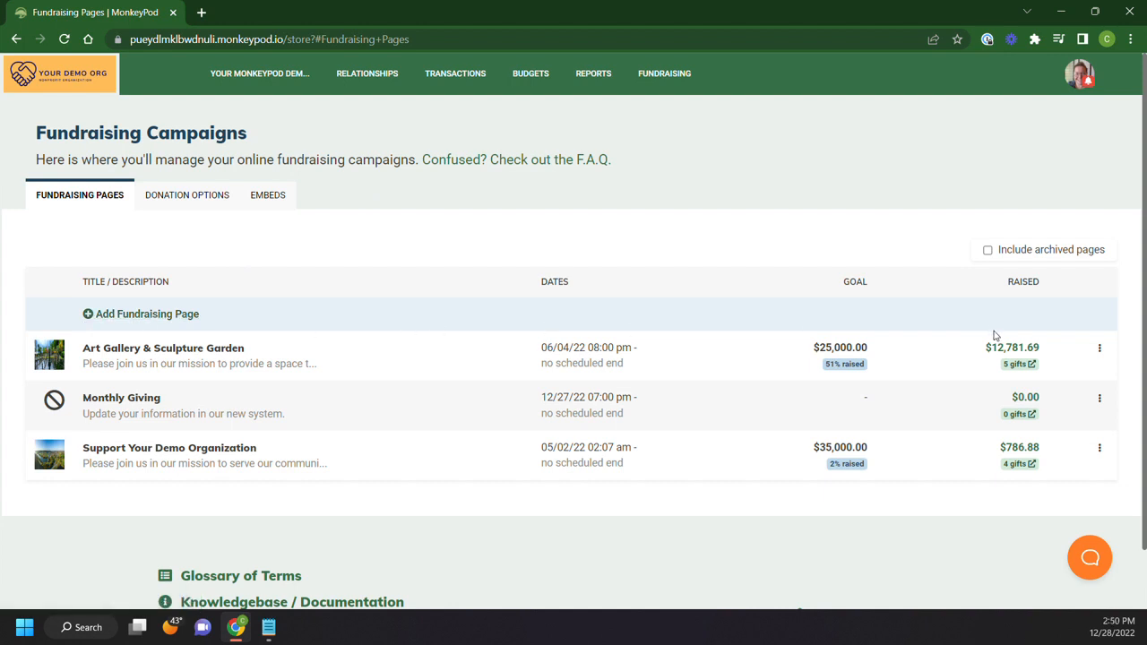
pyautogui.click(1101, 348)
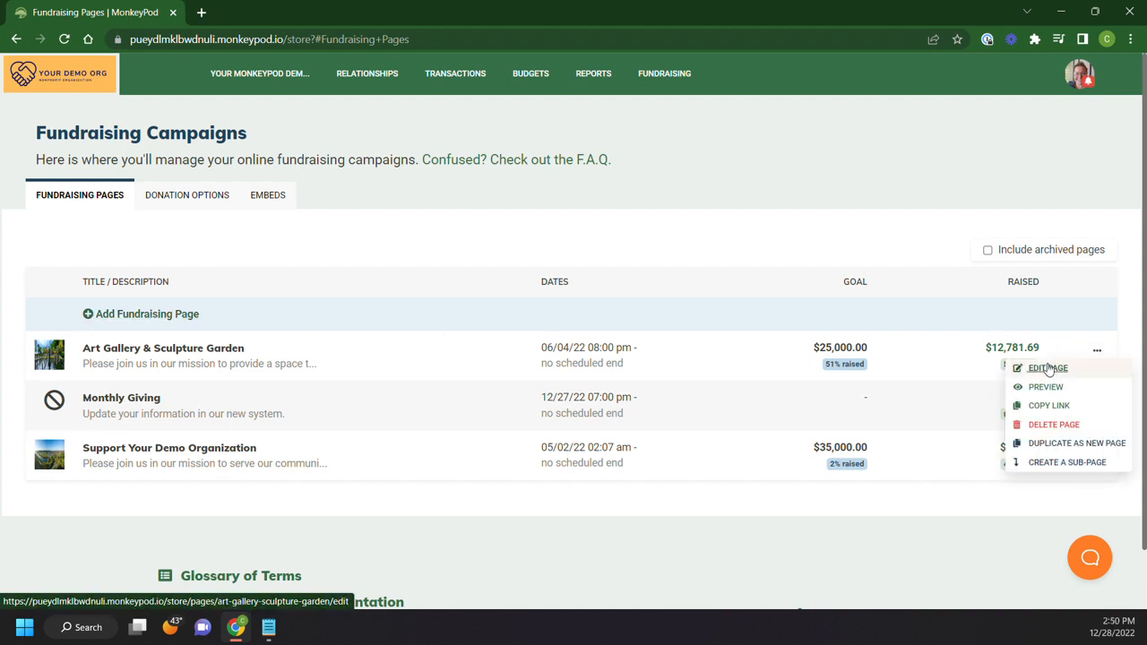
# Preview the public Art Gallery page and review its four Step 1 donation options.
pyautogui.click(1047, 388)
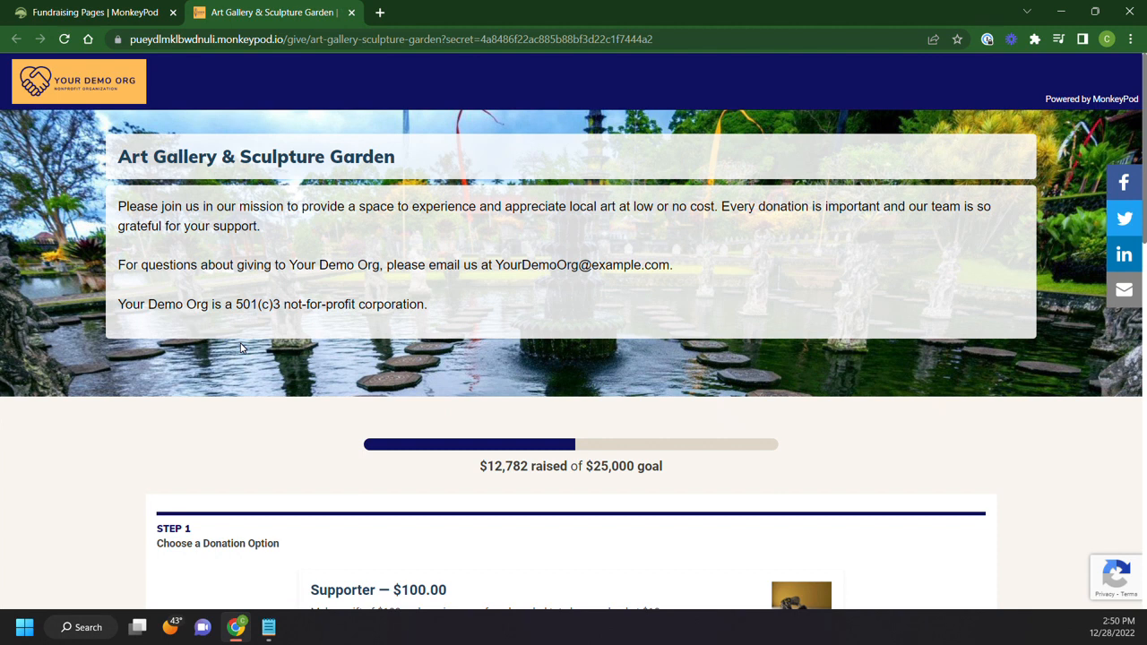
pyautogui.moveTo(249, 351)
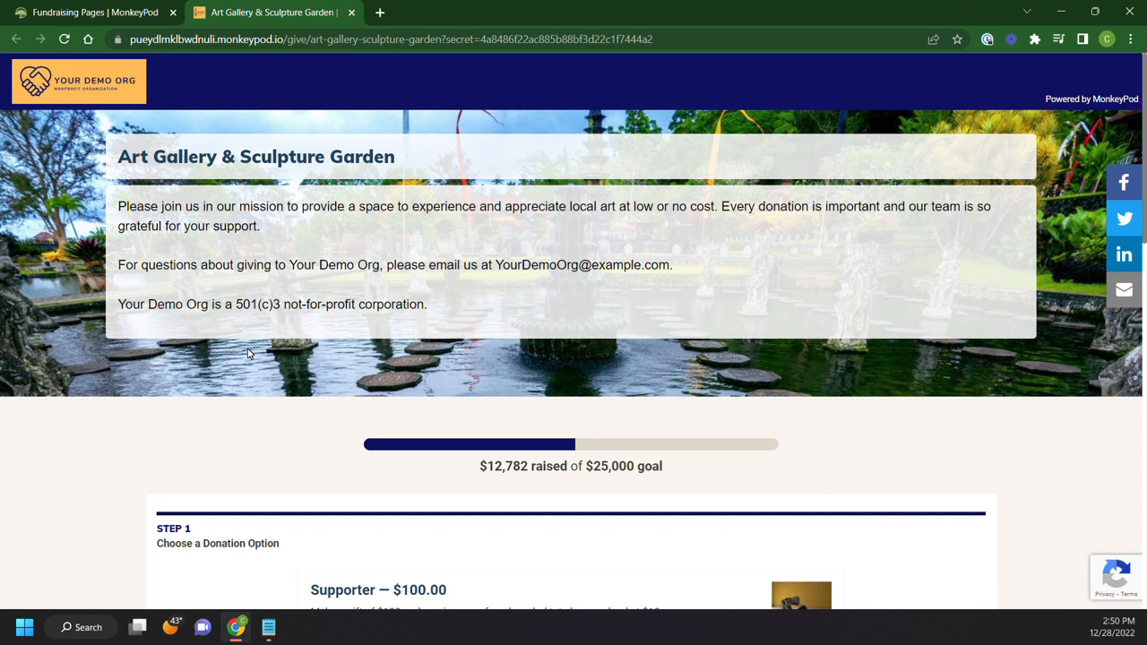
pyautogui.moveTo(127, 469)
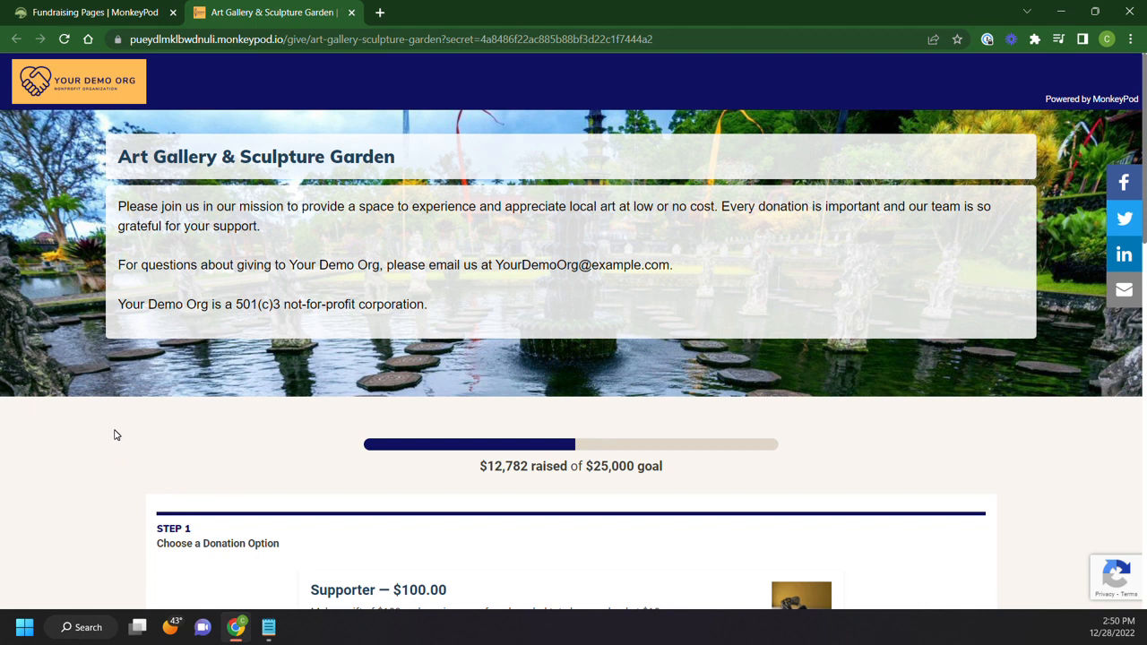
pyautogui.scroll(-3)
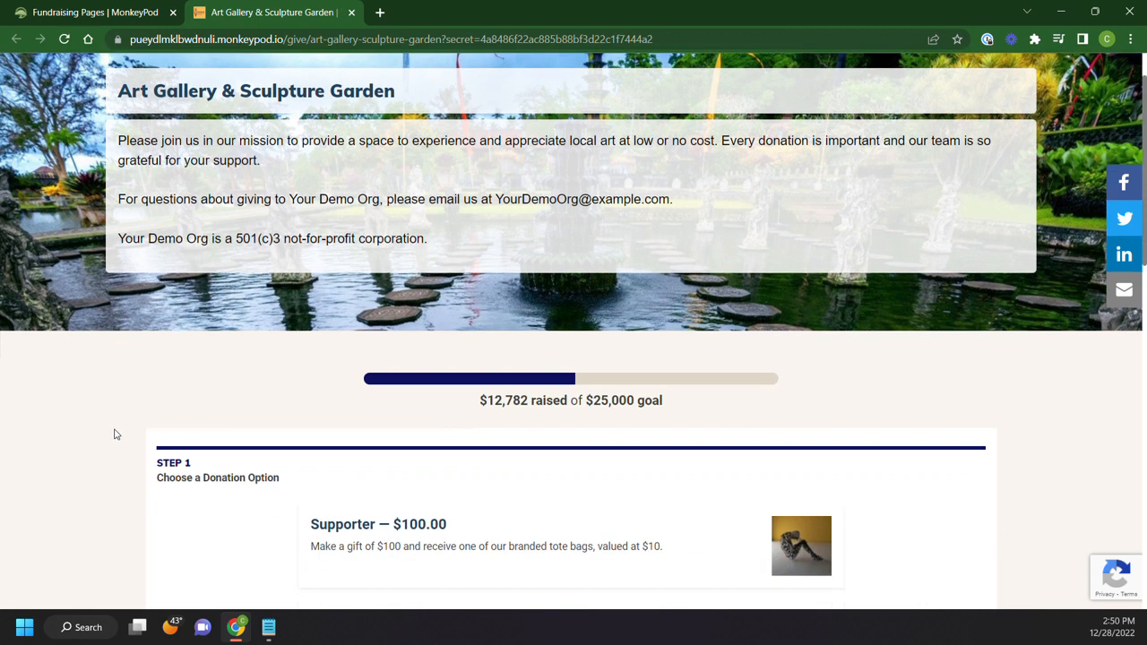
pyautogui.scroll(-3)
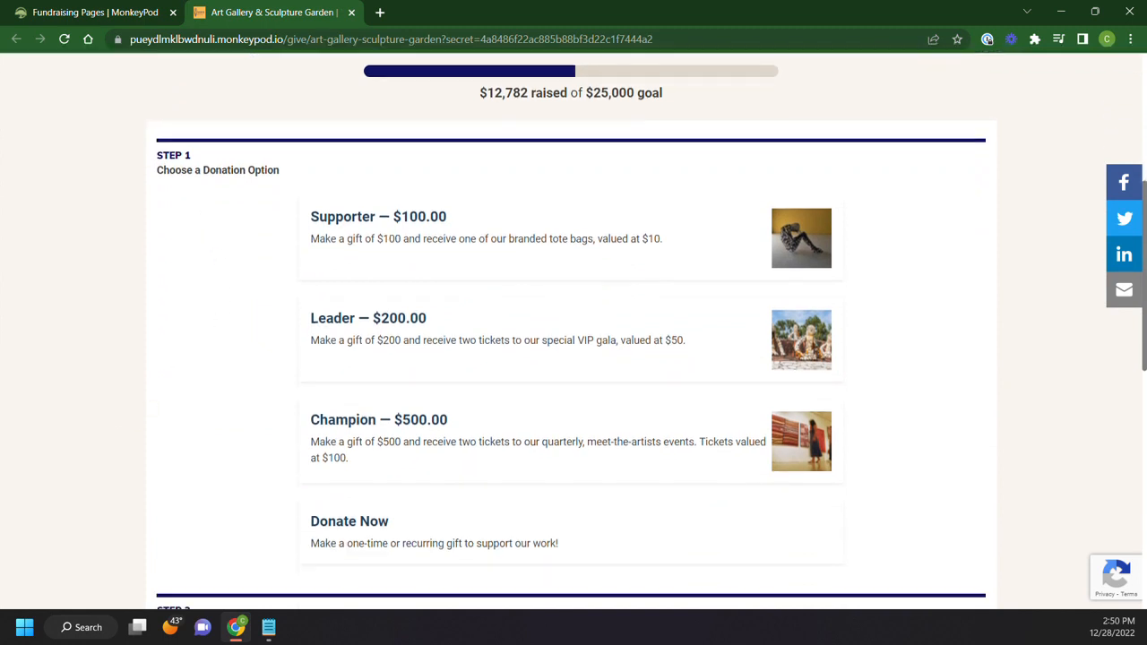
pyautogui.moveTo(340, 237)
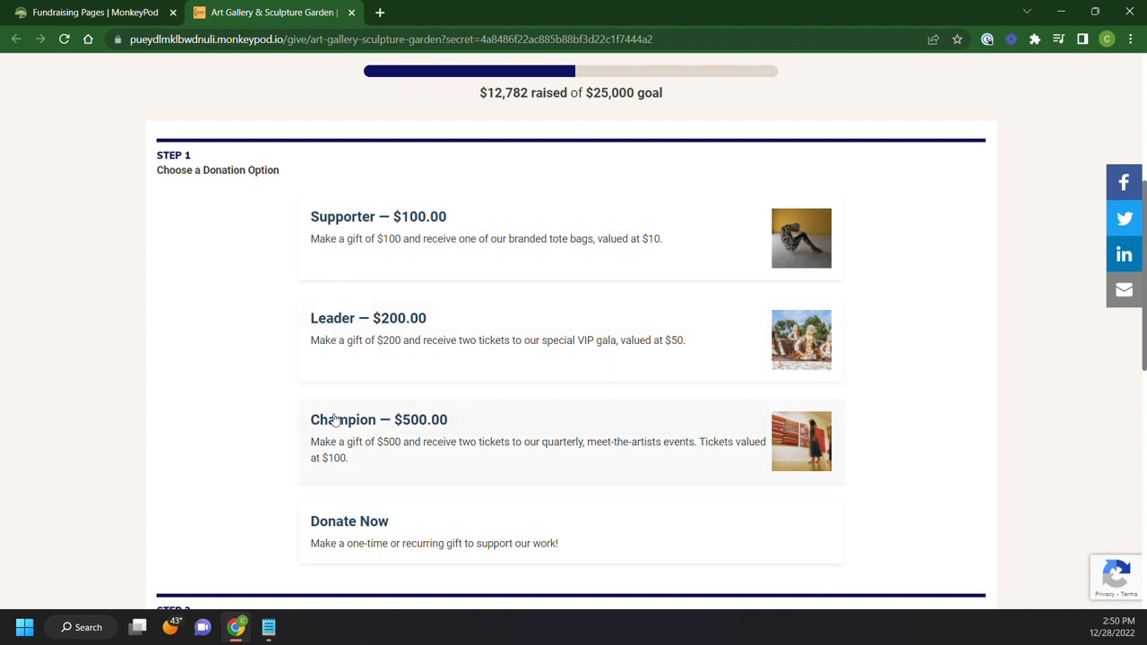
pyautogui.moveTo(348, 441)
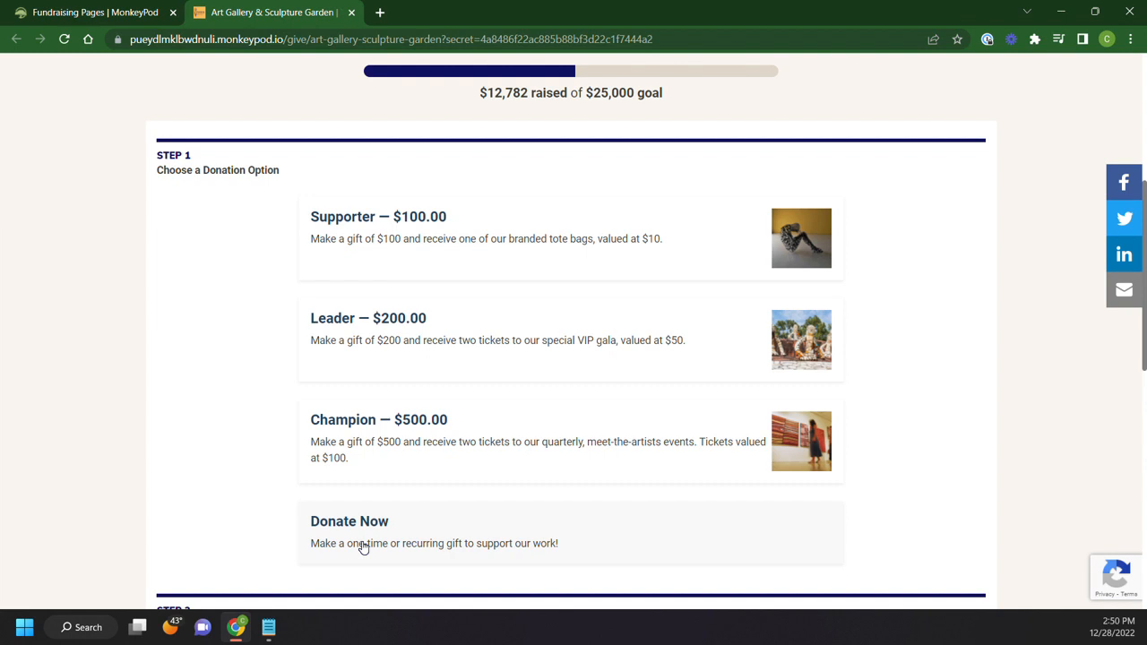
pyautogui.moveTo(371, 534)
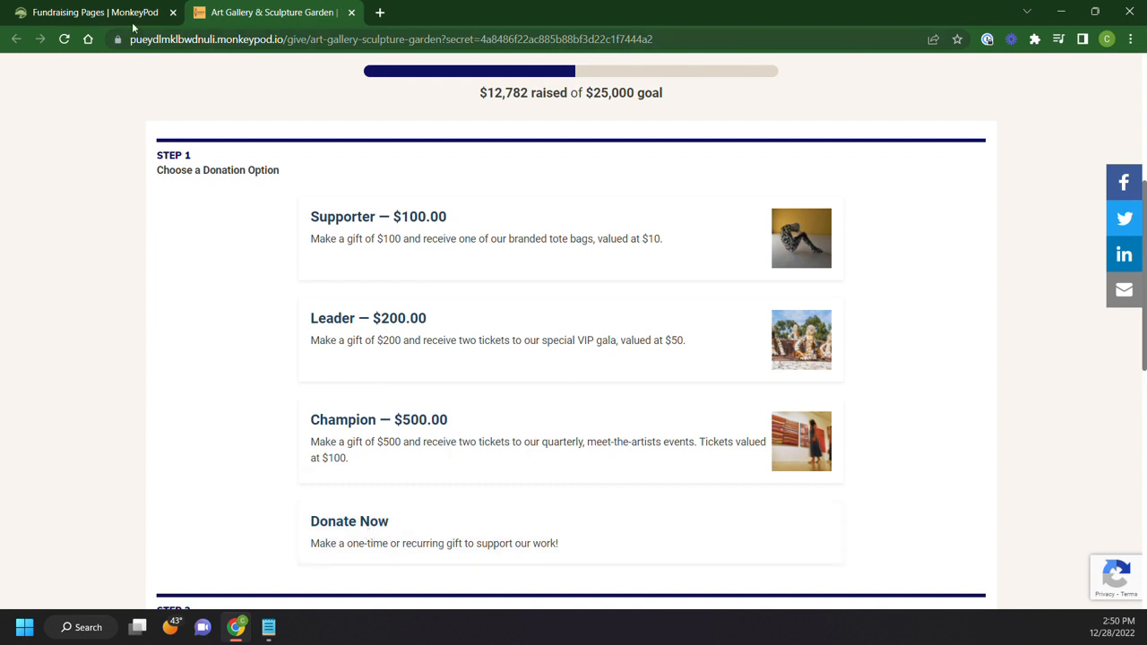
# Return to Fundraising Campaigns, view Donation Options and begin adding a new option.
pyautogui.click(90, 11)
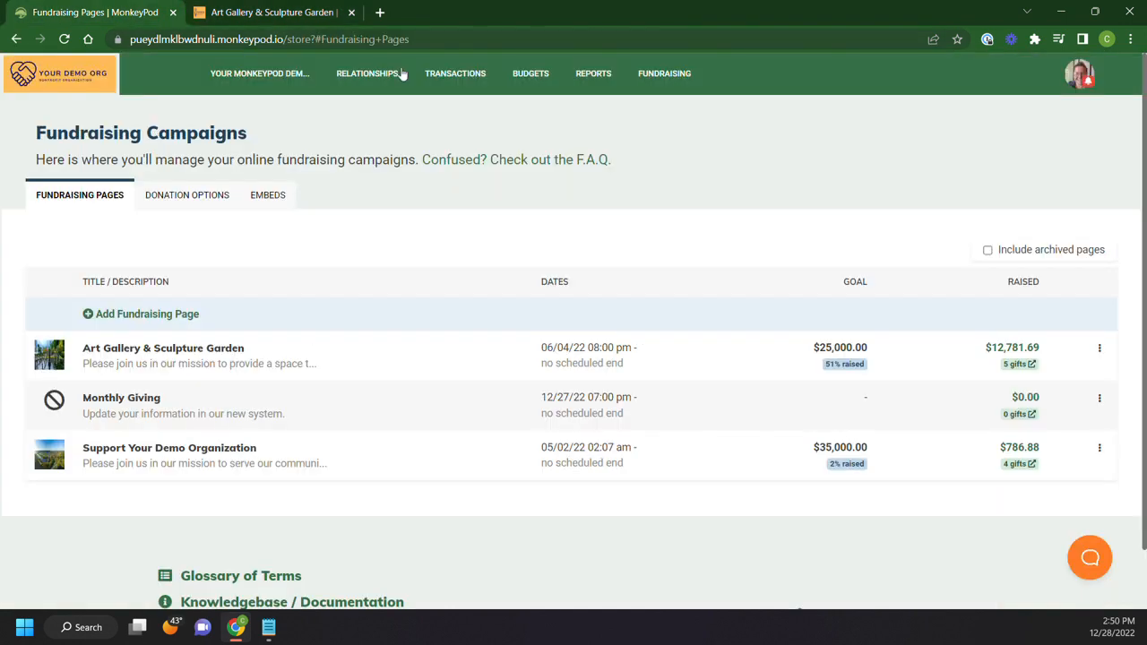
pyautogui.moveTo(140, 314)
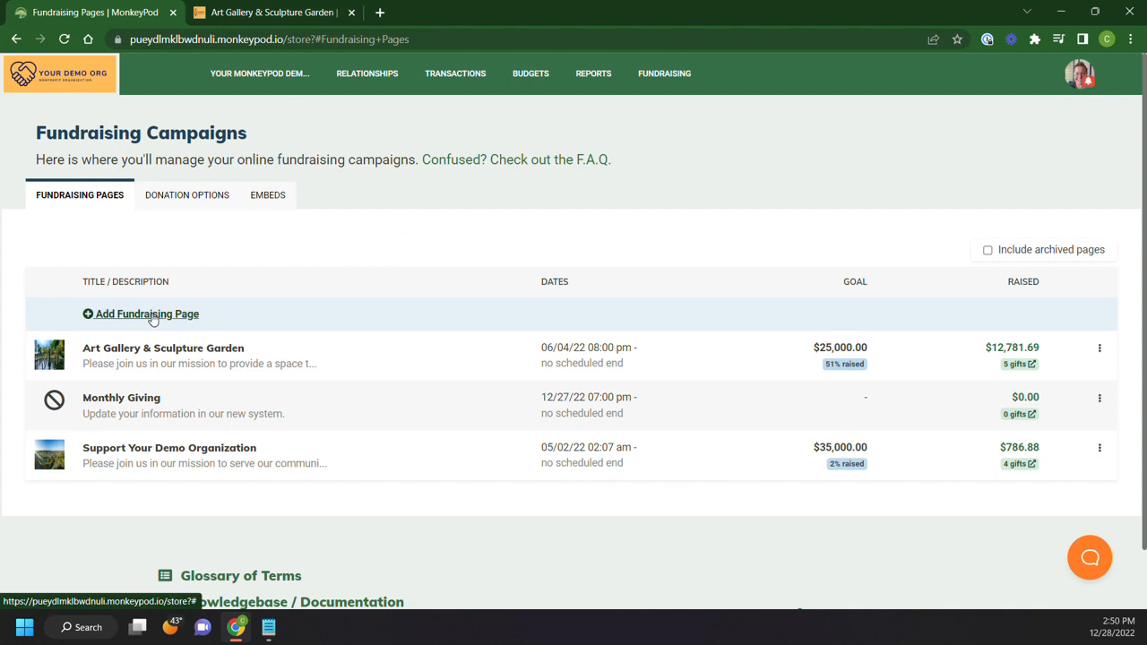
pyautogui.moveTo(663, 73)
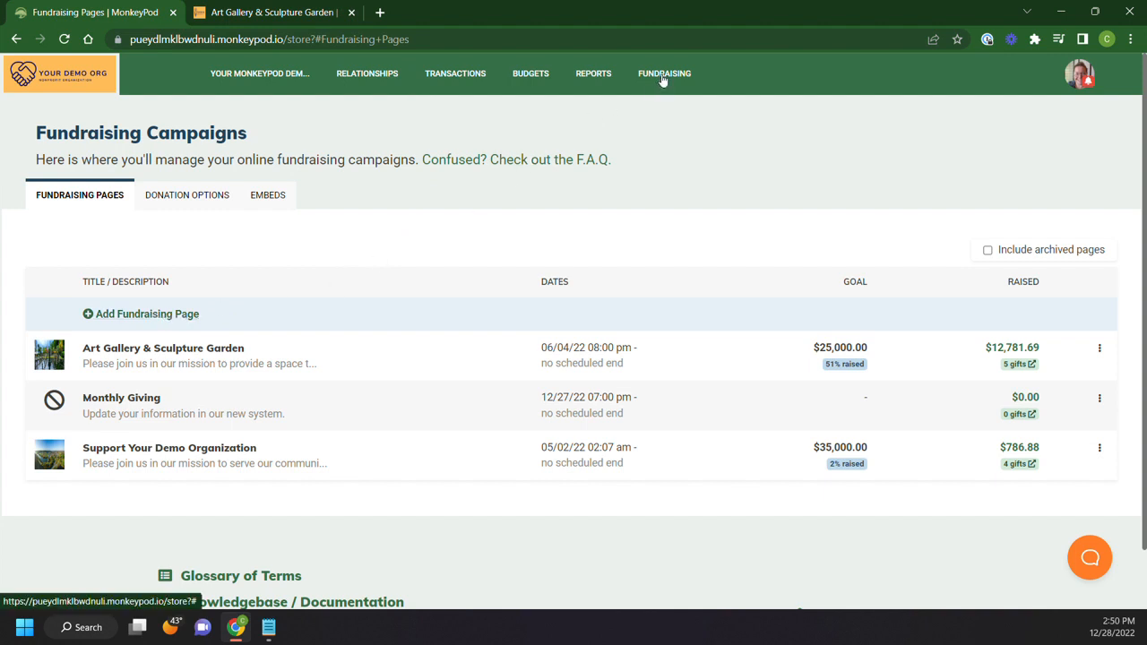
pyautogui.click(187, 195)
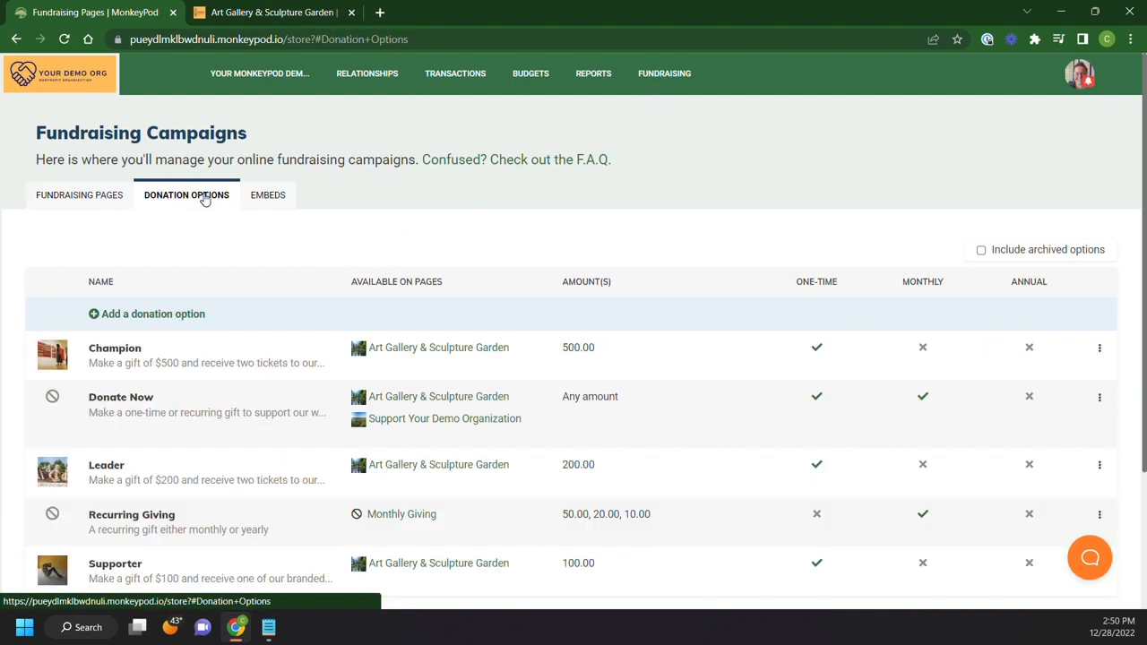
pyautogui.click(153, 313)
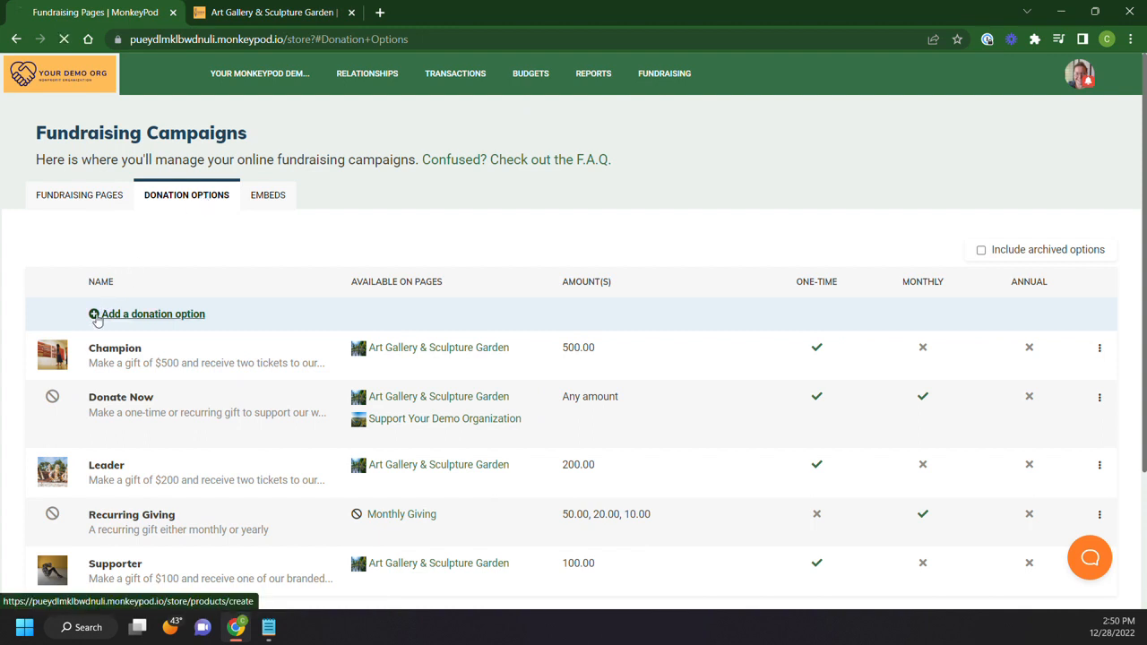
# Name the new donation option 'Recurring Donation'.
pyautogui.click(150, 314)
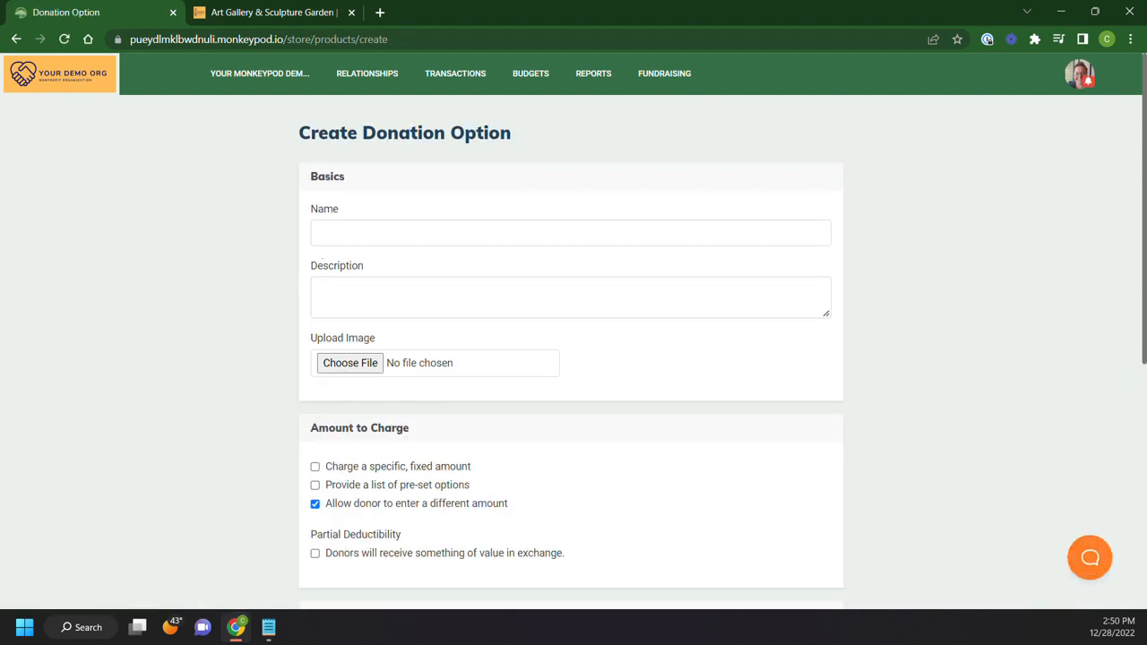
pyautogui.click(570, 233)
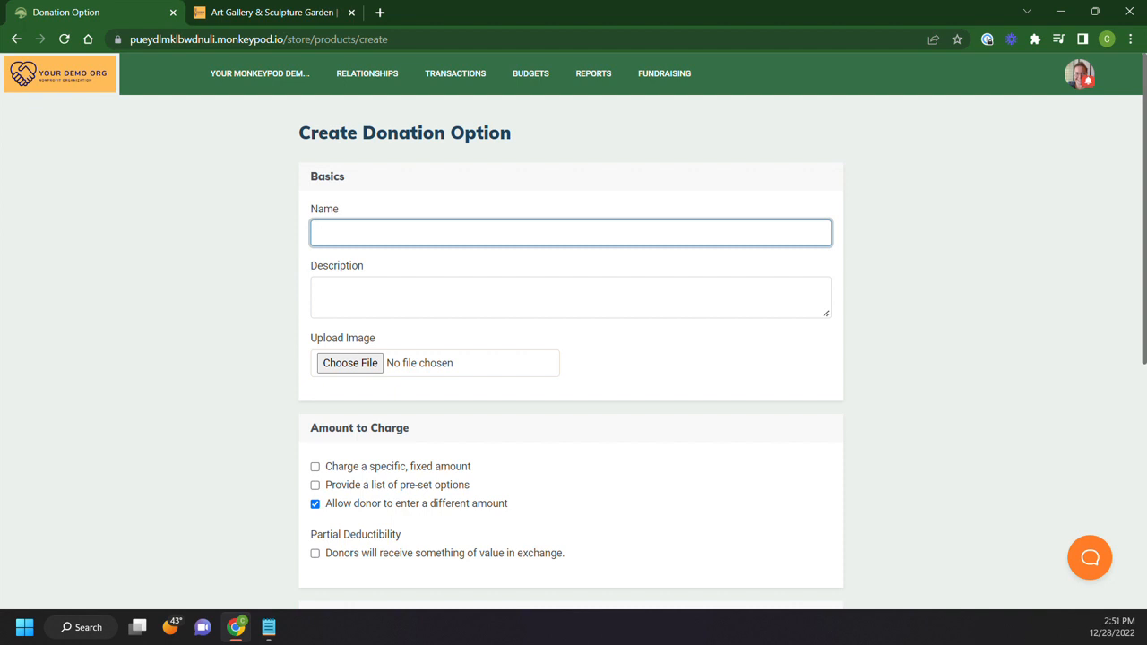
pyautogui.write('Recurring Doo')
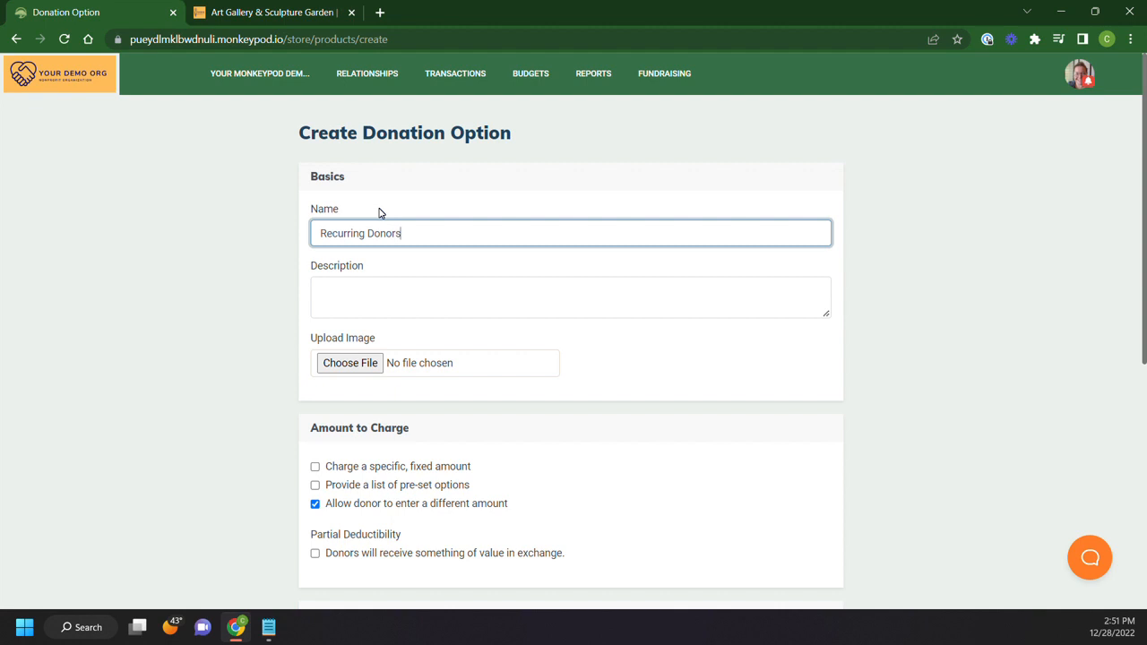
pyautogui.press('Backspace')
pyautogui.write('ation')
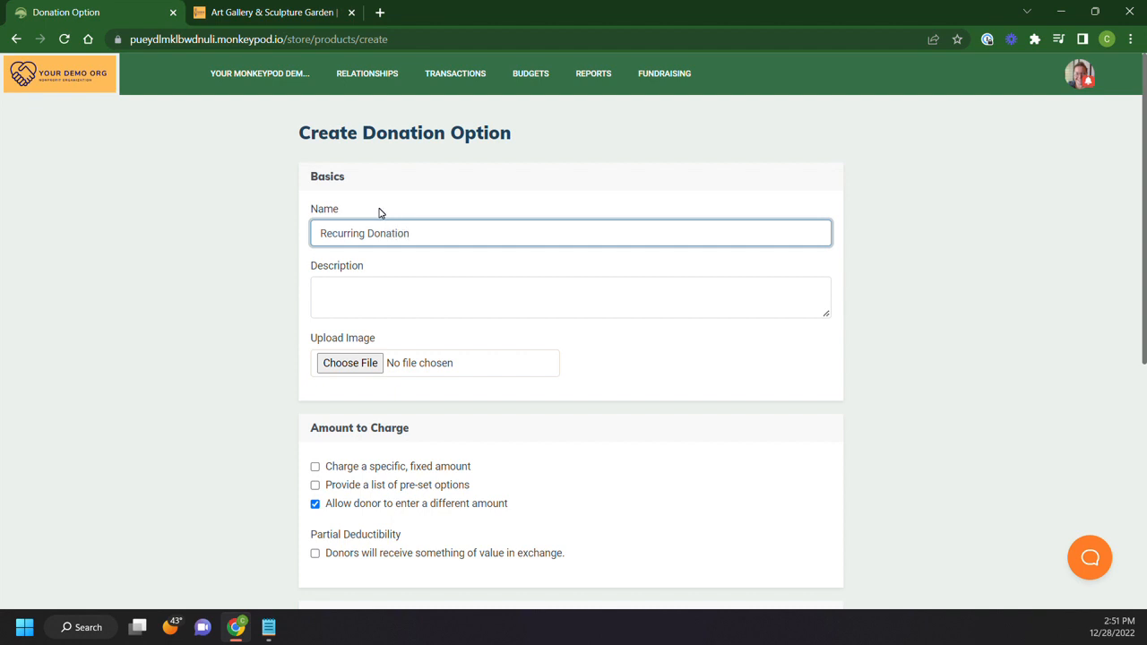
pyautogui.scroll(-3)
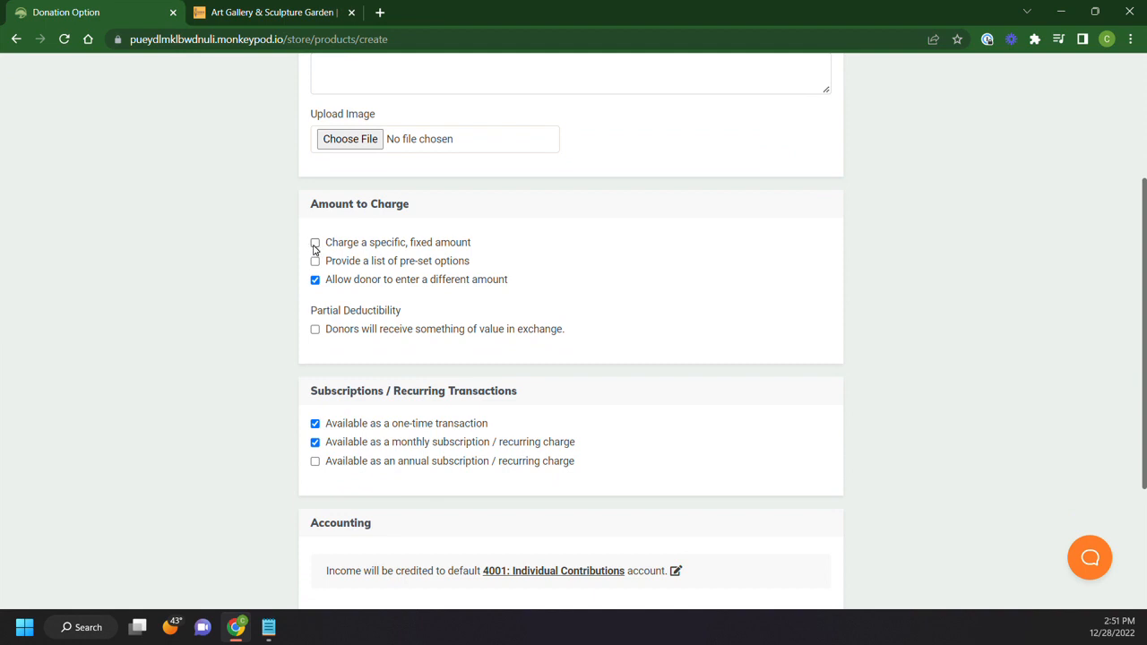
# Offer preset amounts 10, 20, 30, 40 with custom amounts allowed, billed monthly only.
pyautogui.click(315, 242)
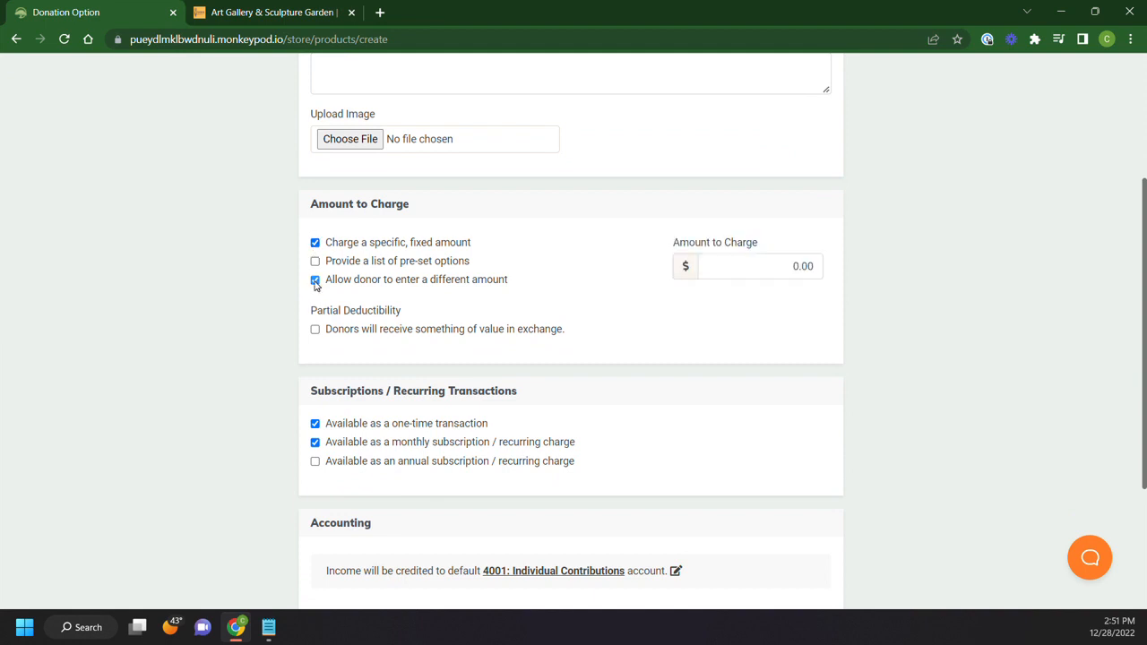
pyautogui.write('0.20')
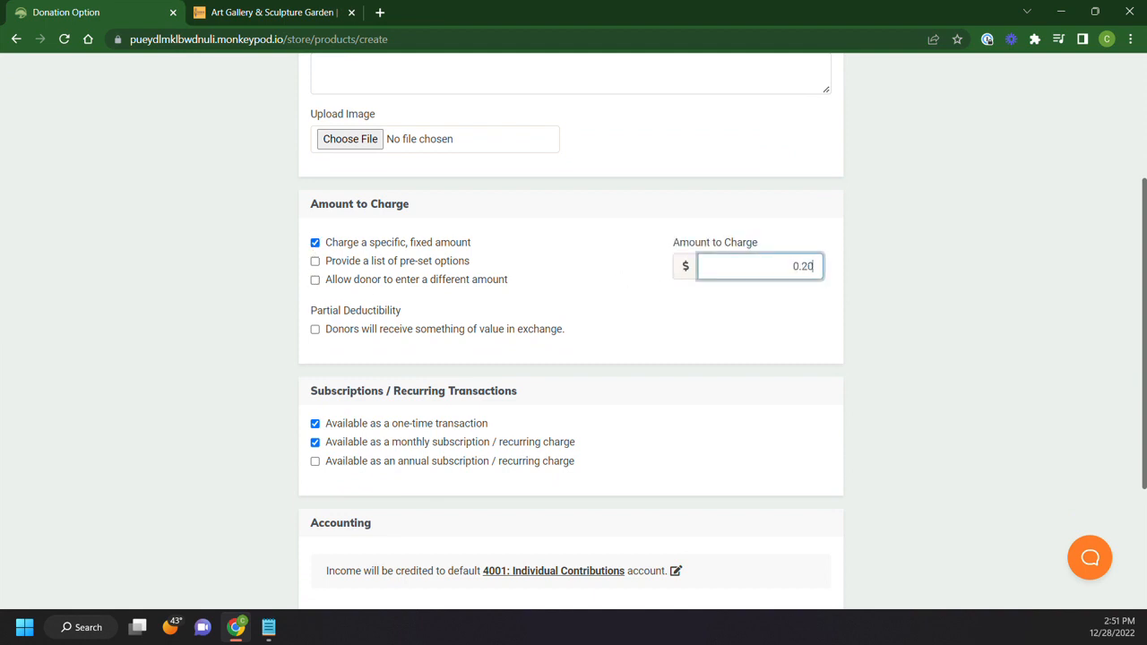
pyautogui.write('20.00')
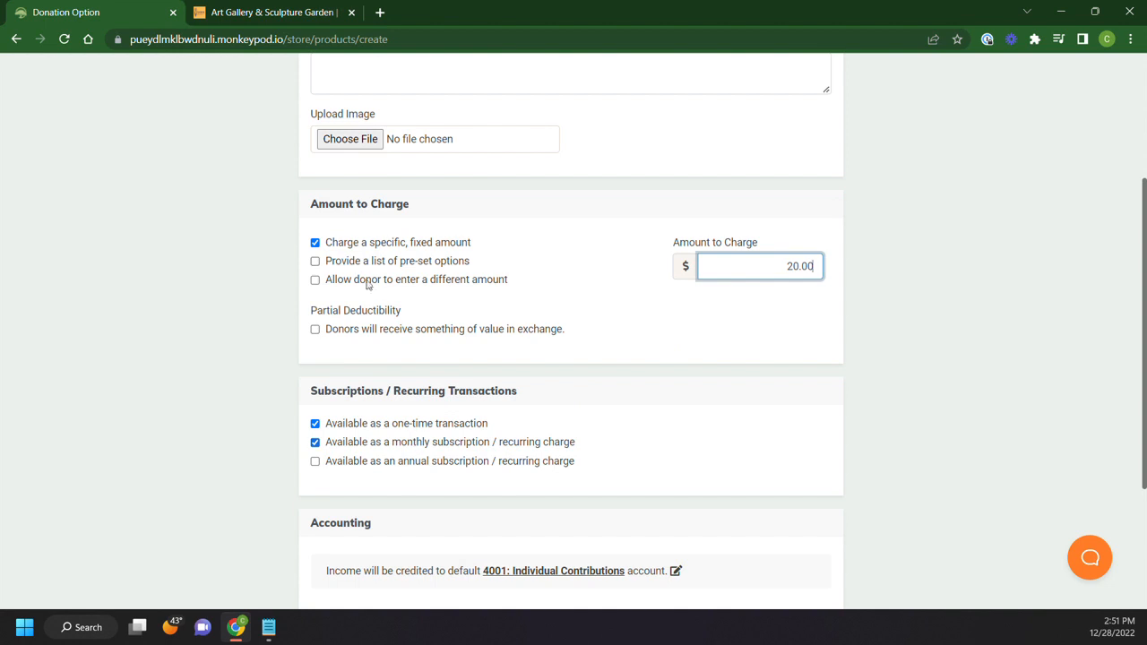
pyautogui.click(316, 262)
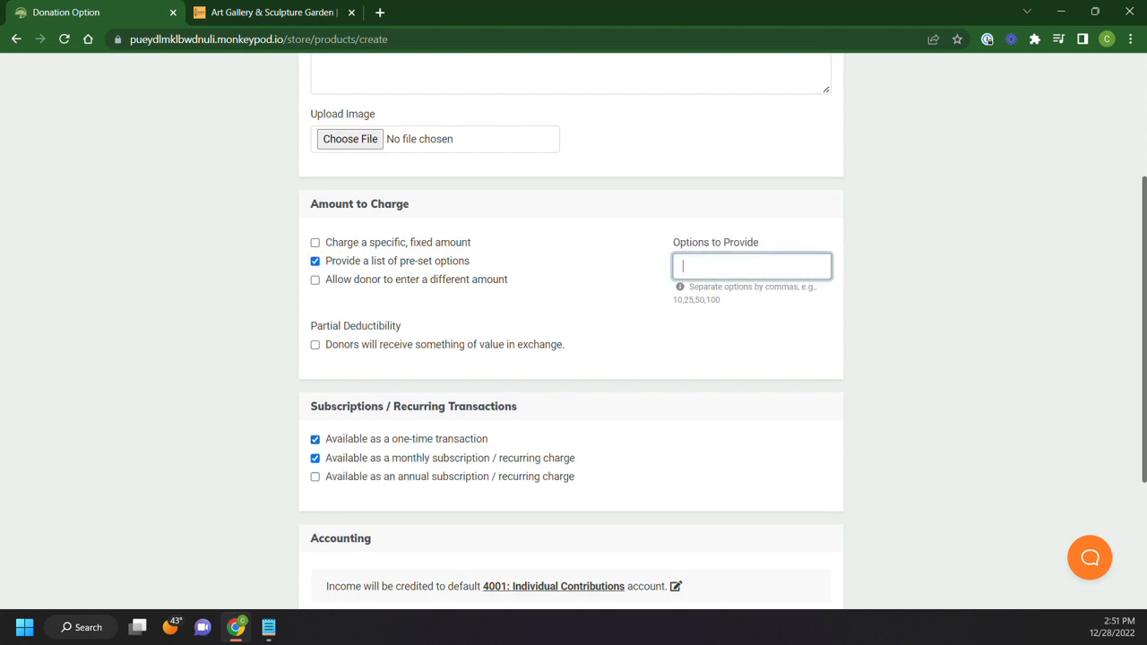
pyautogui.write('10,20,')
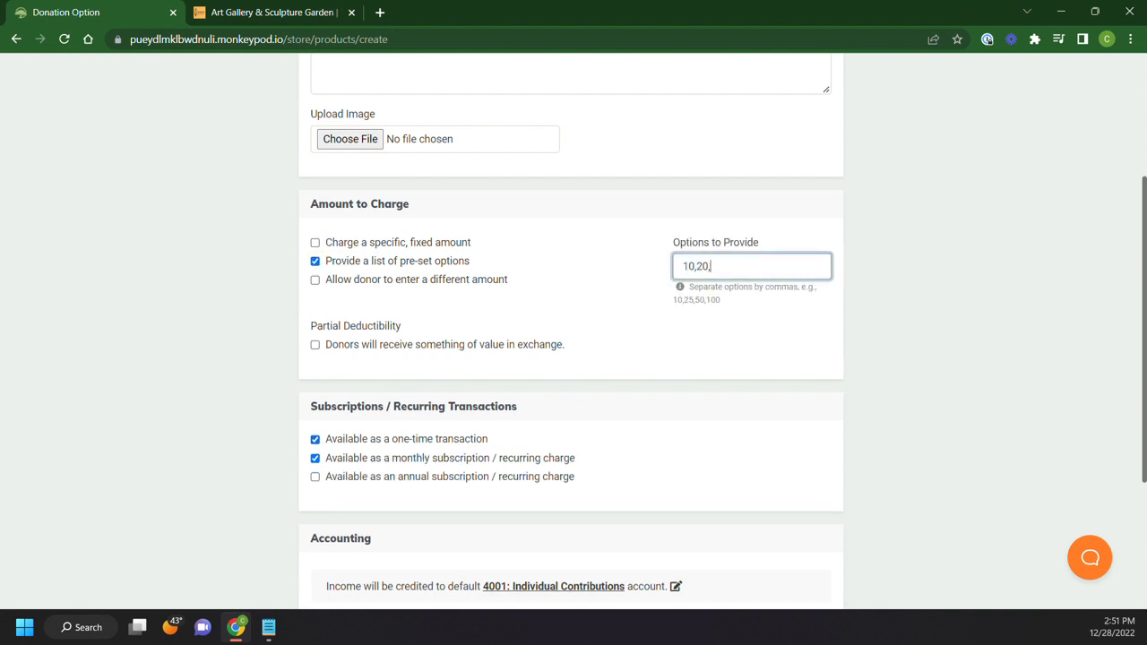
pyautogui.write('30,40')
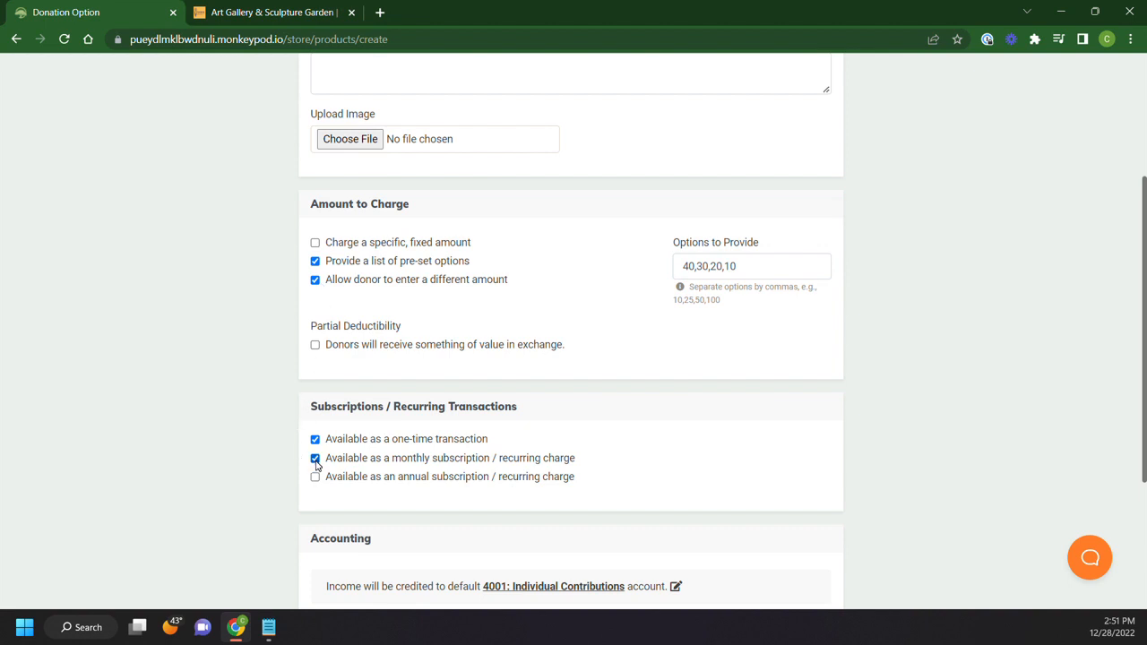
pyautogui.click(315, 458)
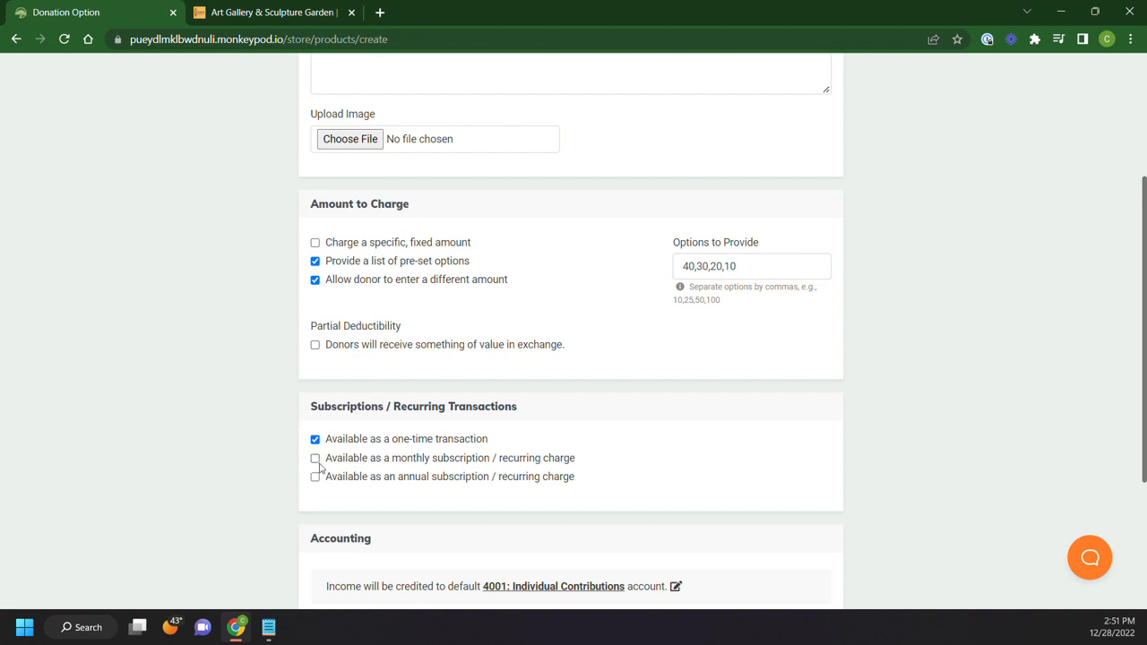
pyautogui.click(316, 459)
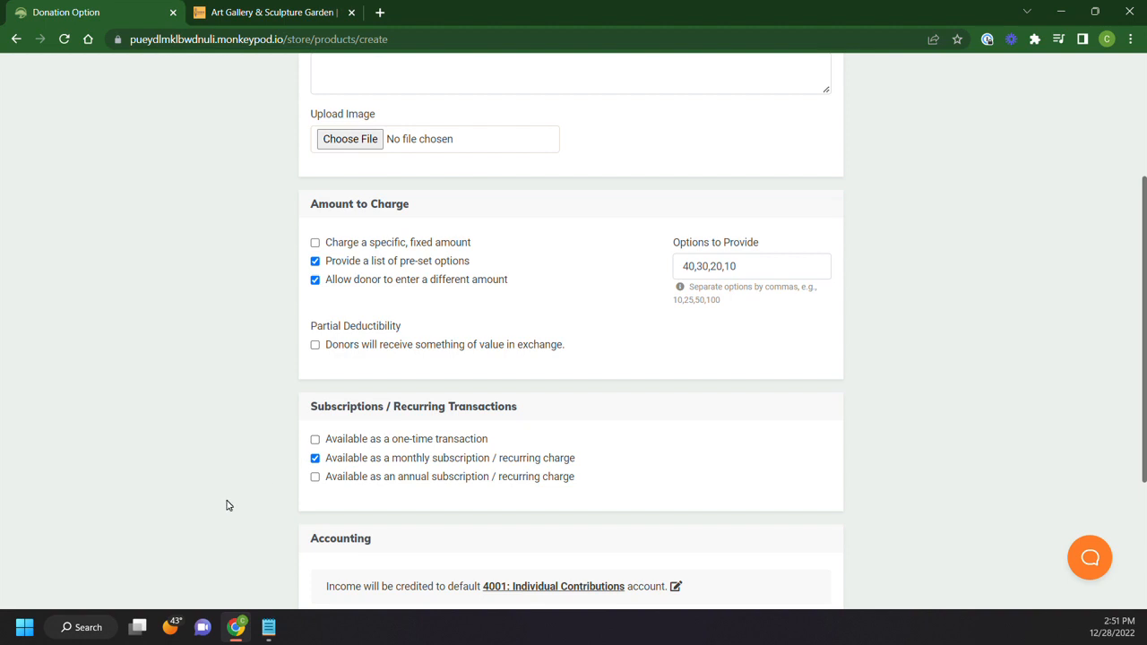
pyautogui.scroll(3)
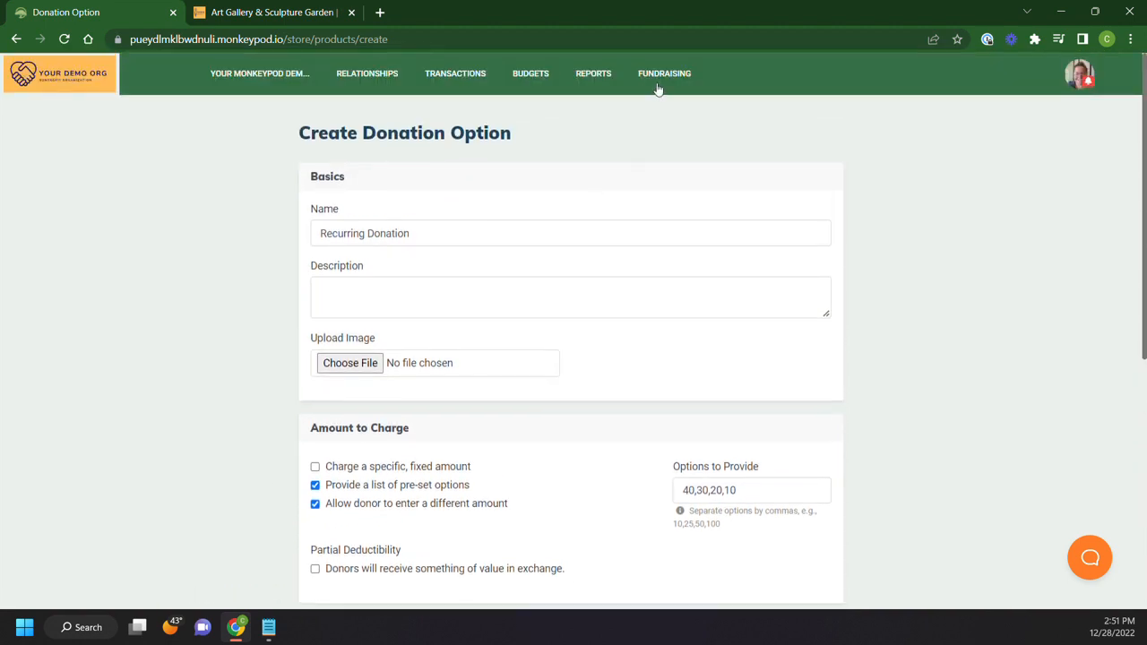
# Go to Fundraising and choose Edit Page for Art Gallery & Sculpture Garden.
pyautogui.click(663, 74)
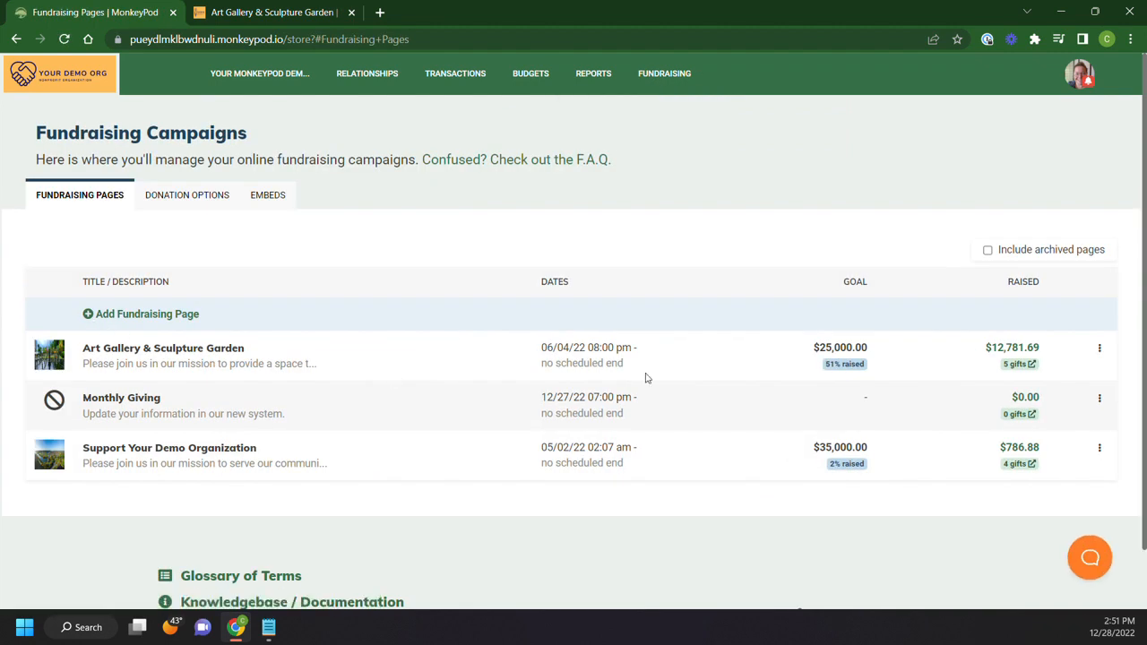
pyautogui.click(1101, 348)
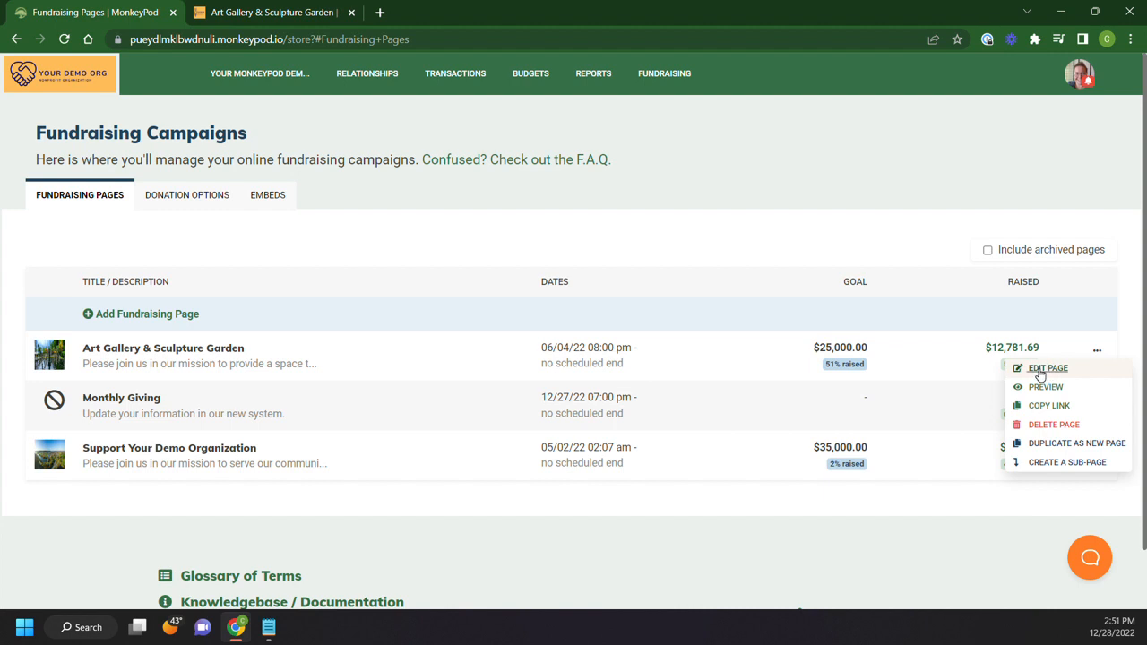
pyautogui.click(1046, 369)
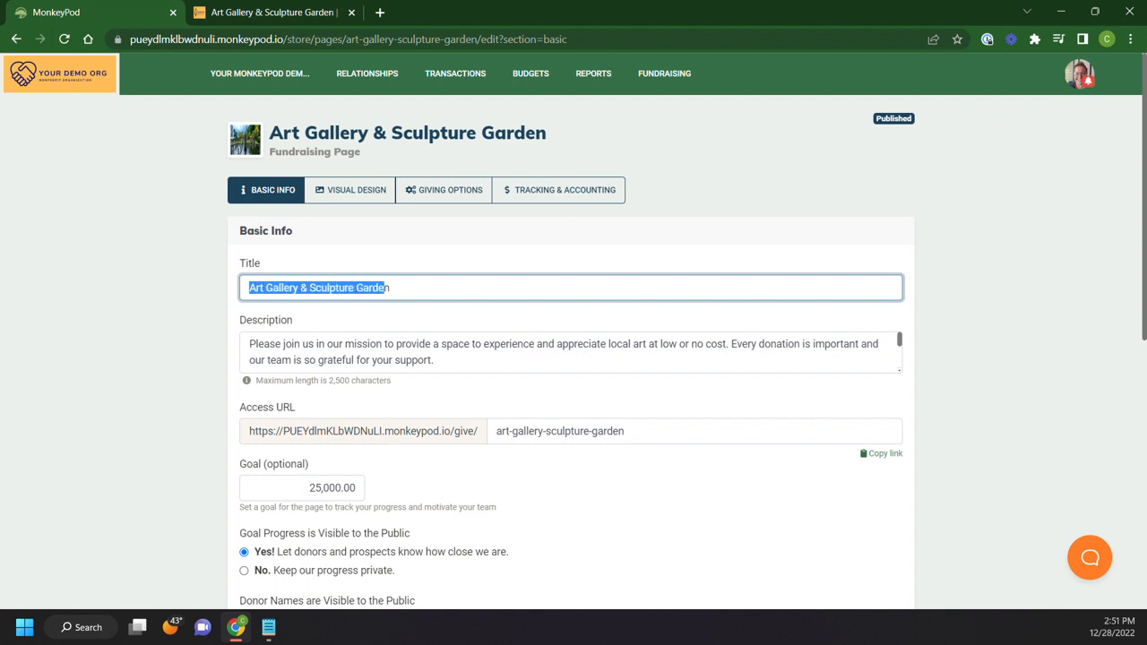
# Review the Basic Info description, access URL and $25,000 goal.
pyautogui.click(570, 351)
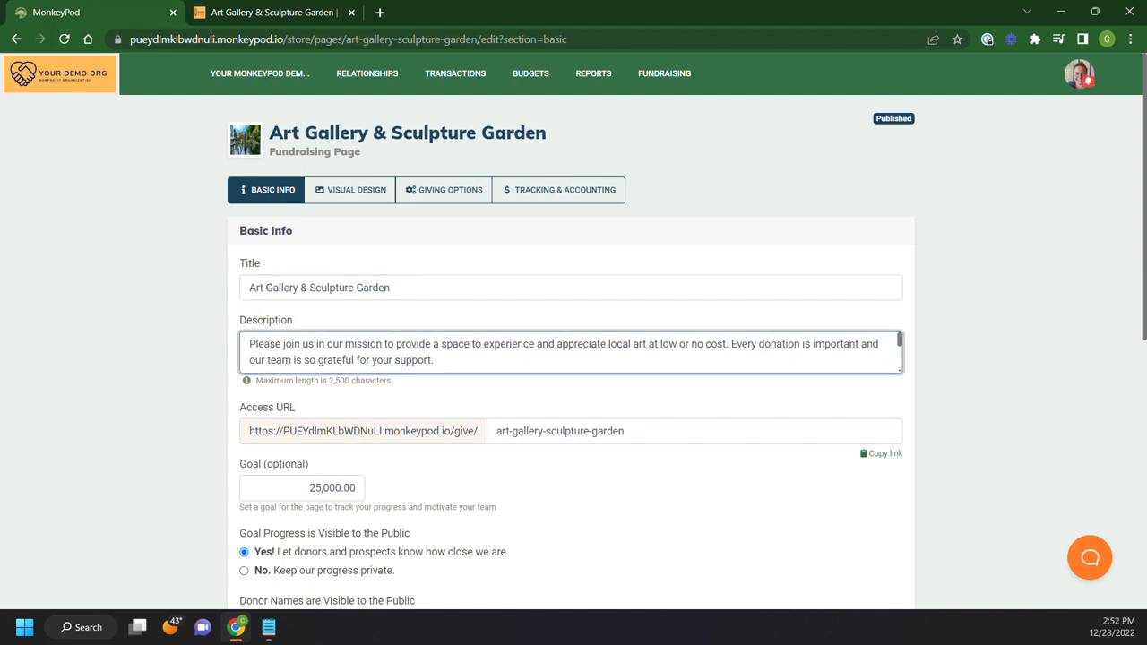
pyautogui.scroll(-3)
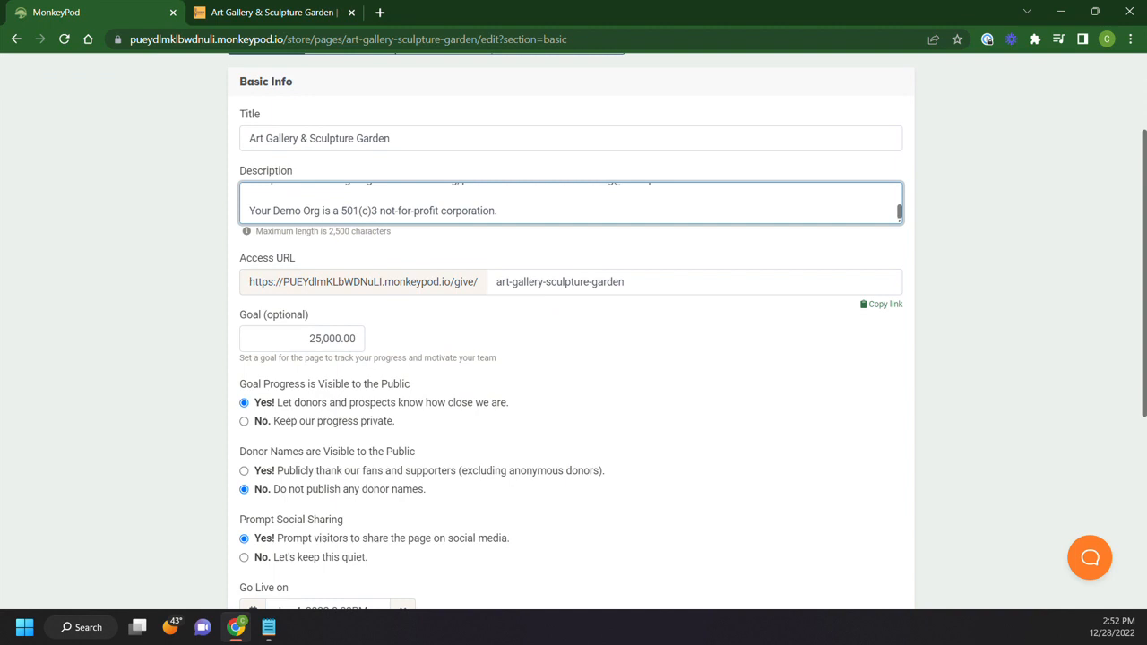
pyautogui.click(694, 282)
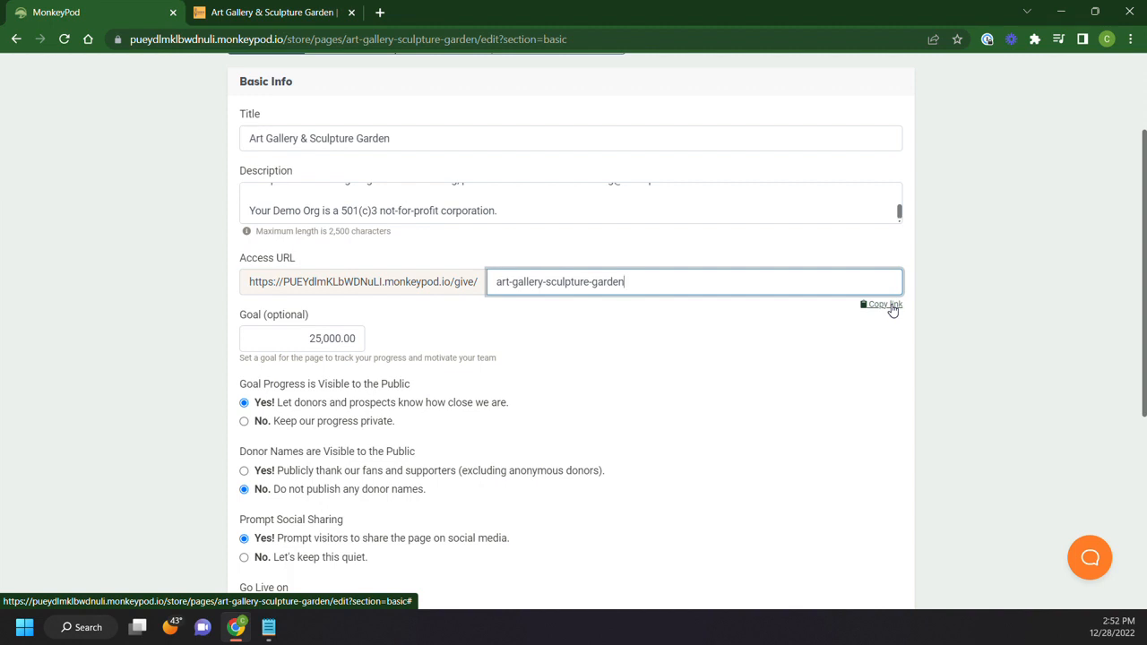
pyautogui.scroll(-3)
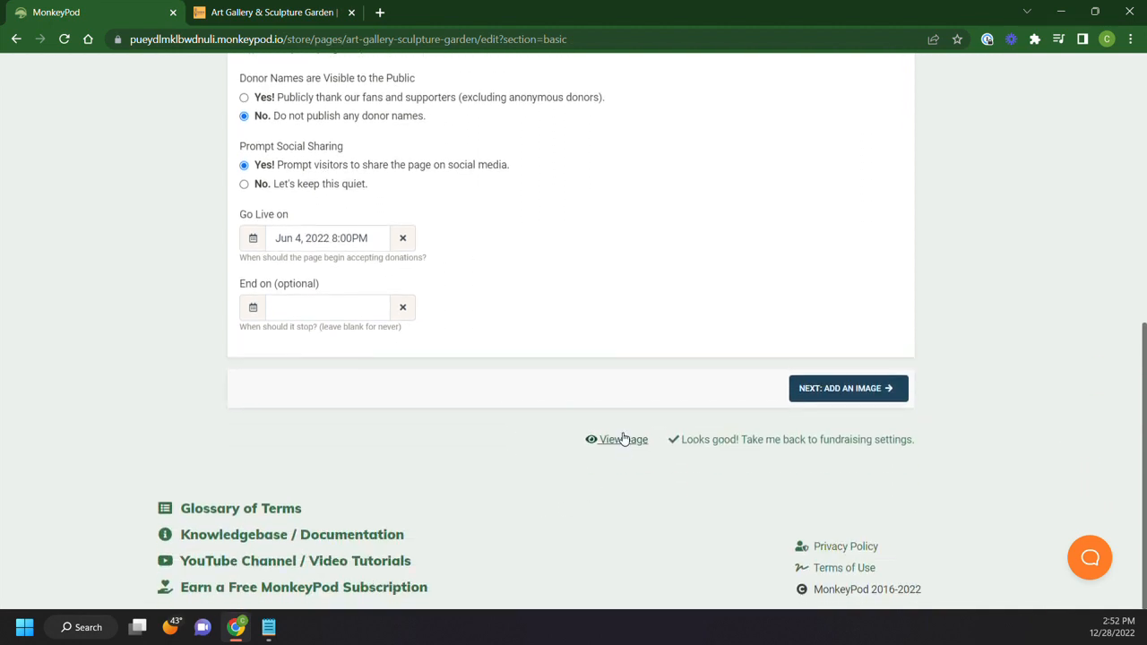
# Check the live fundraising page, inspect the goal amount, and return to Basic Info.
pyautogui.click(618, 439)
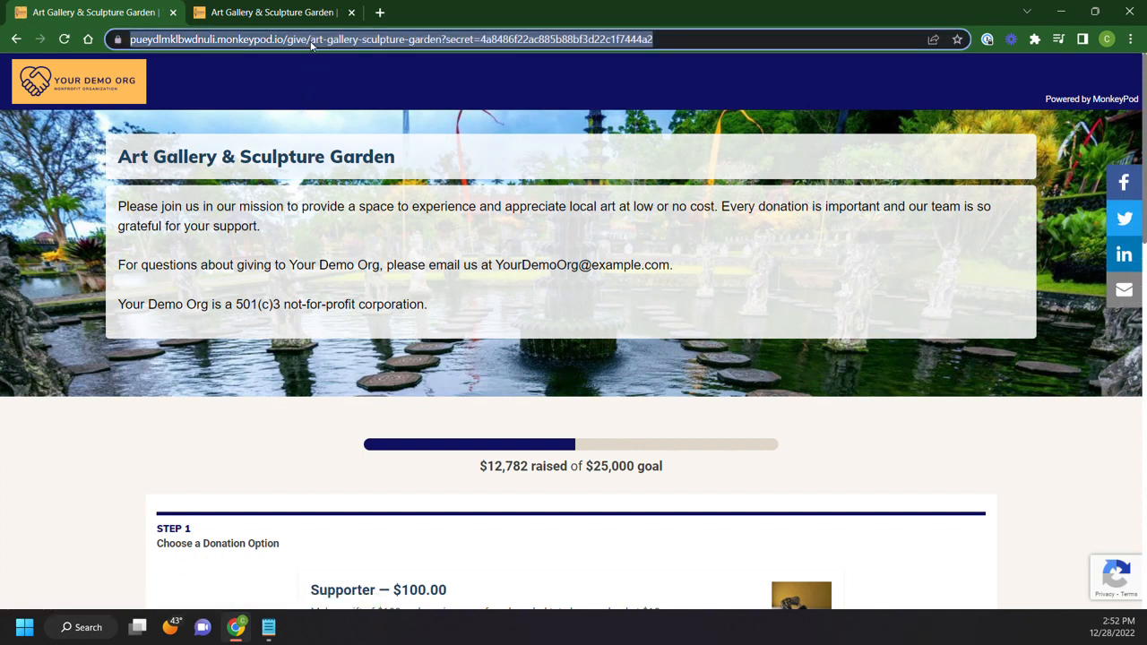
pyautogui.moveTo(509, 43)
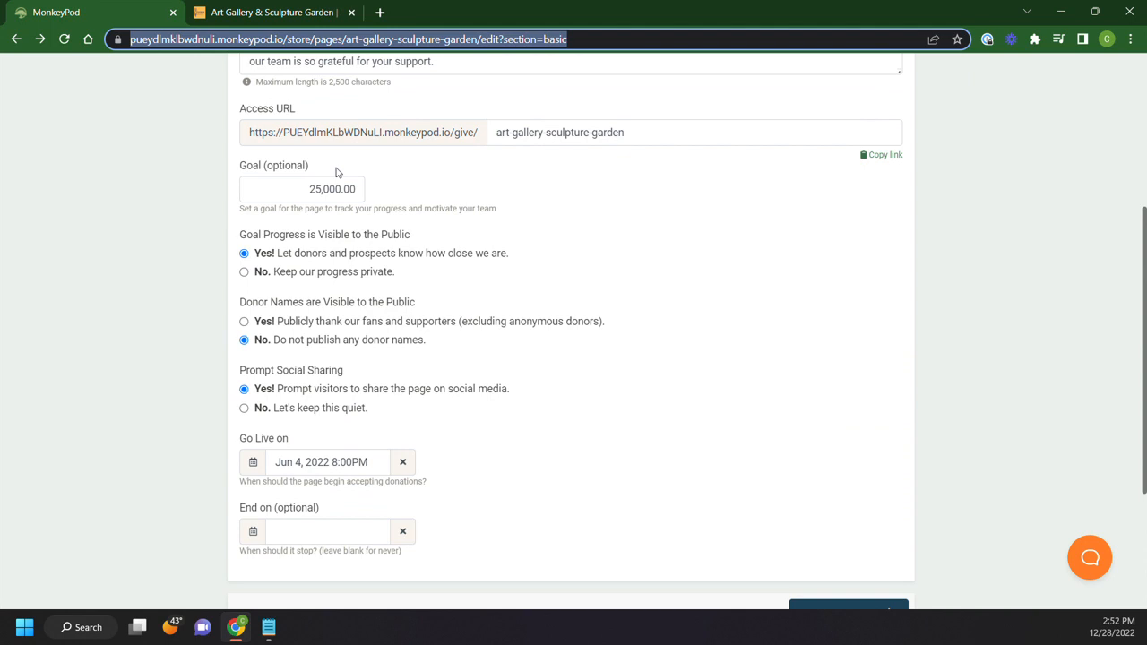
pyautogui.click(301, 190)
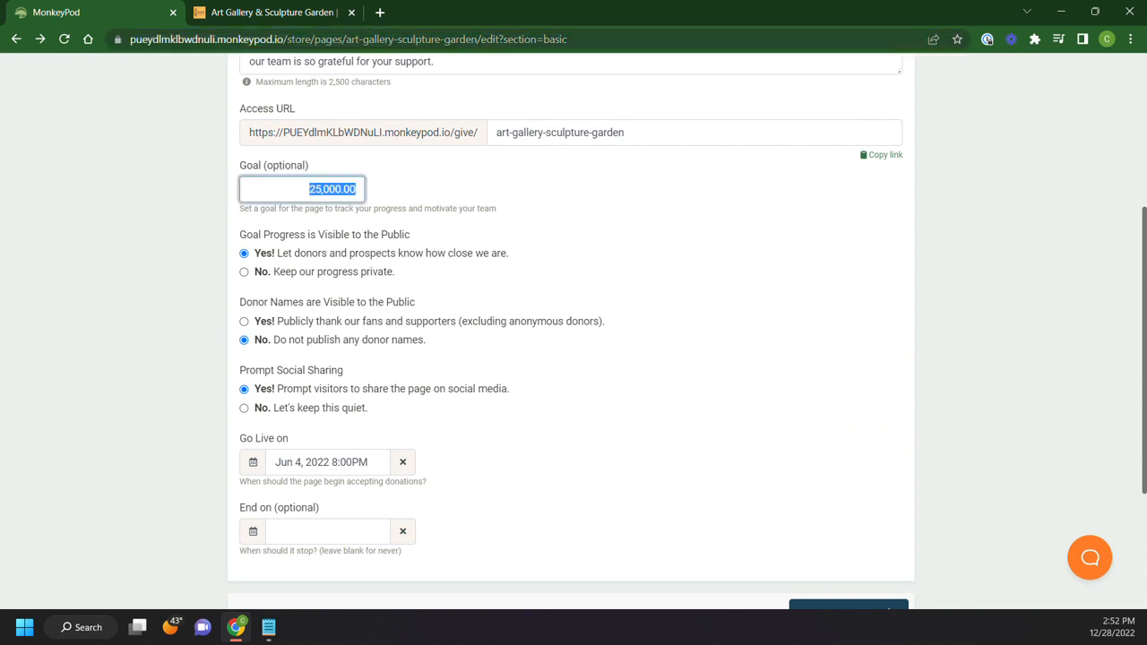
pyautogui.moveTo(254, 241)
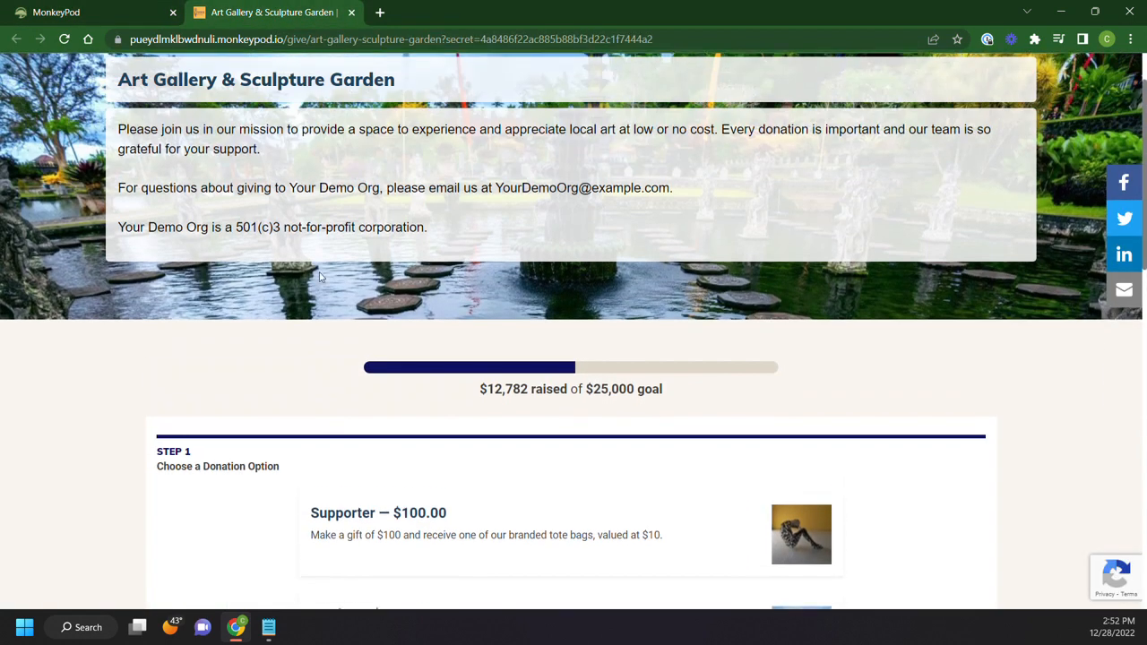
pyautogui.scroll(-3)
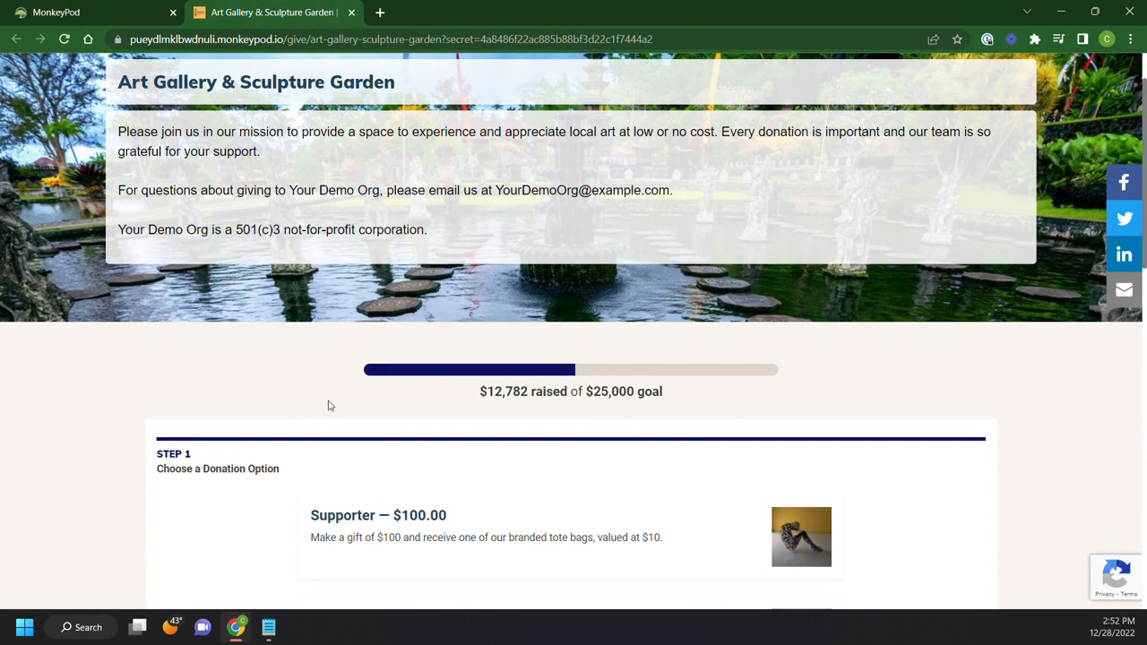
pyautogui.click(90, 11)
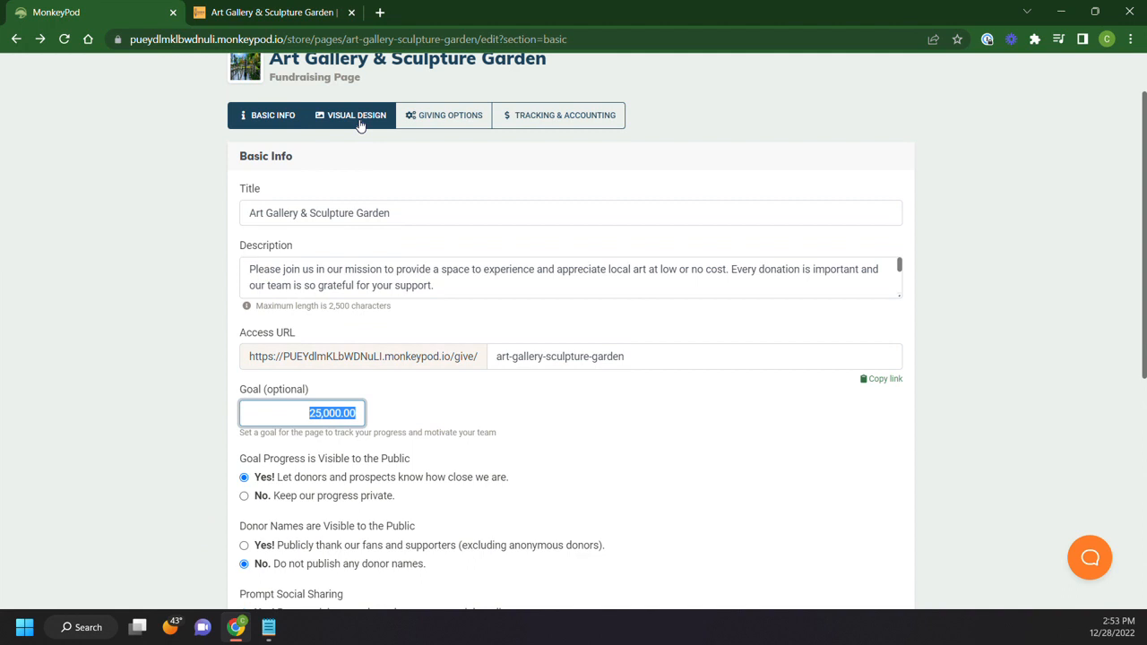
# Compare the Visual Design banner with the live page, then move to Giving Options.
pyautogui.click(355, 114)
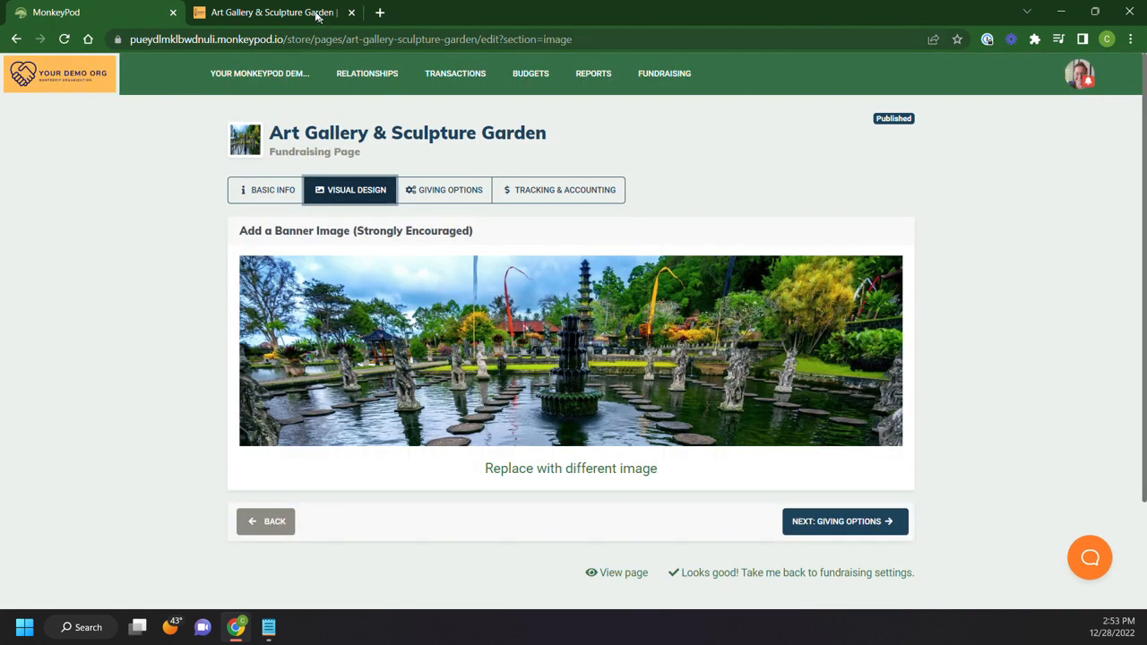
pyautogui.click(624, 574)
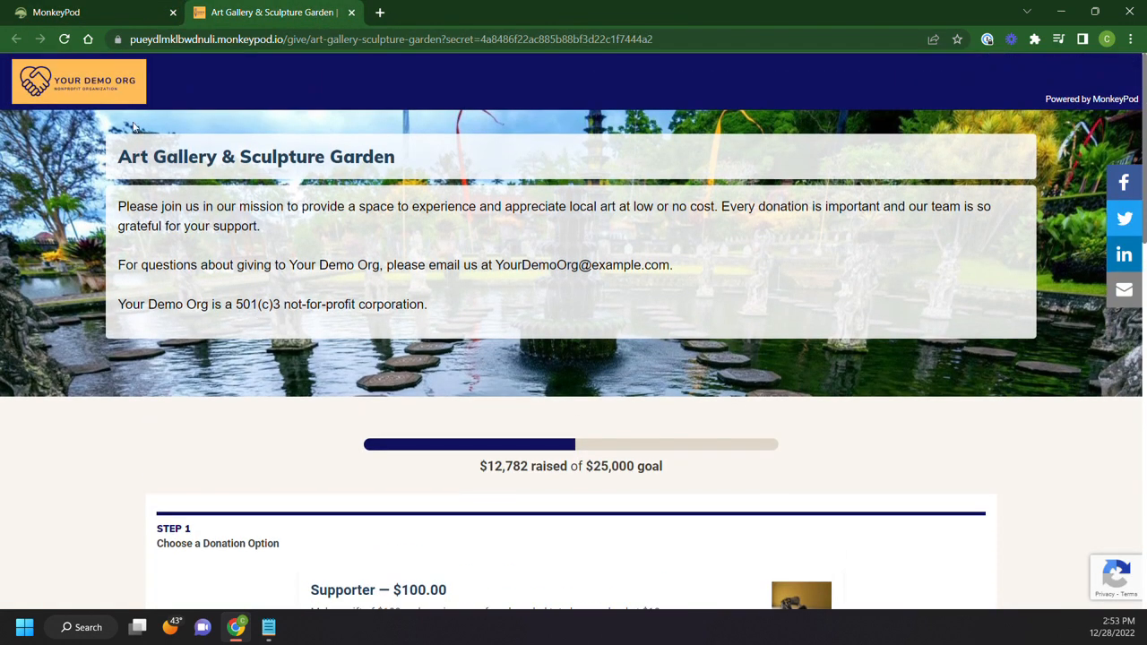
pyautogui.moveTo(853, 185)
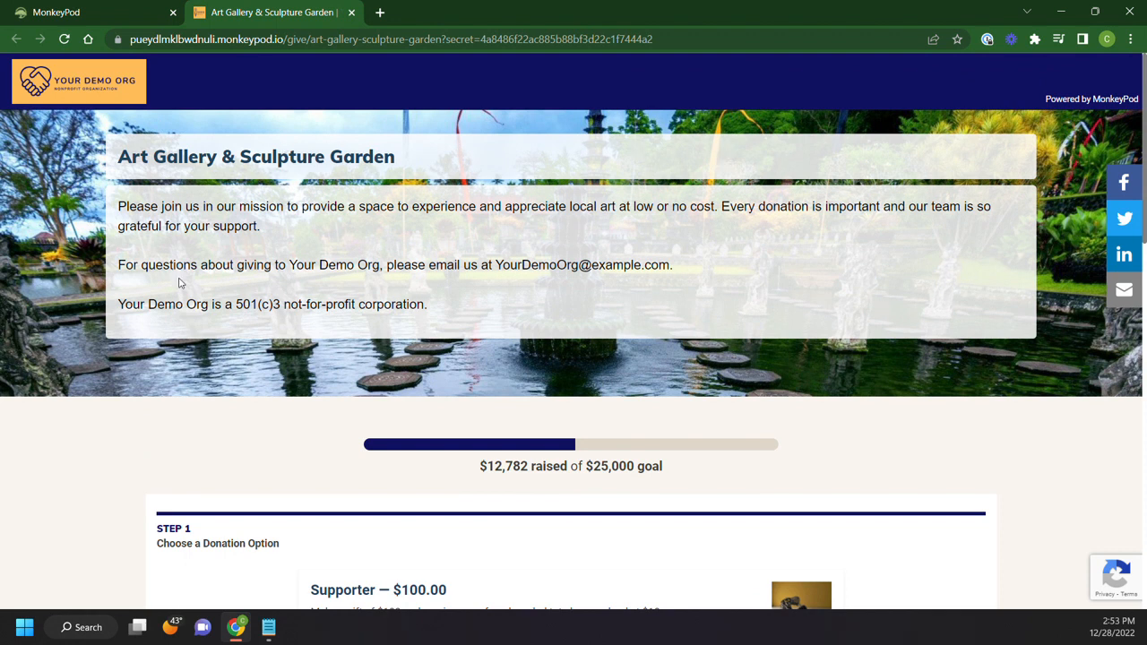
pyautogui.click(90, 11)
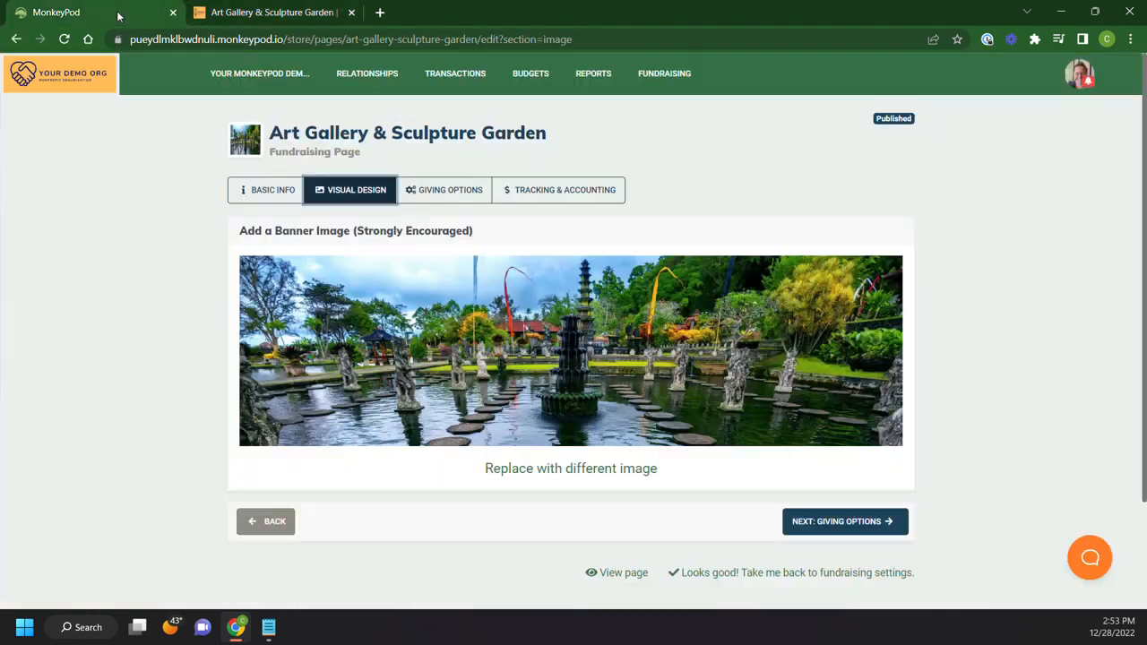
pyautogui.click(450, 190)
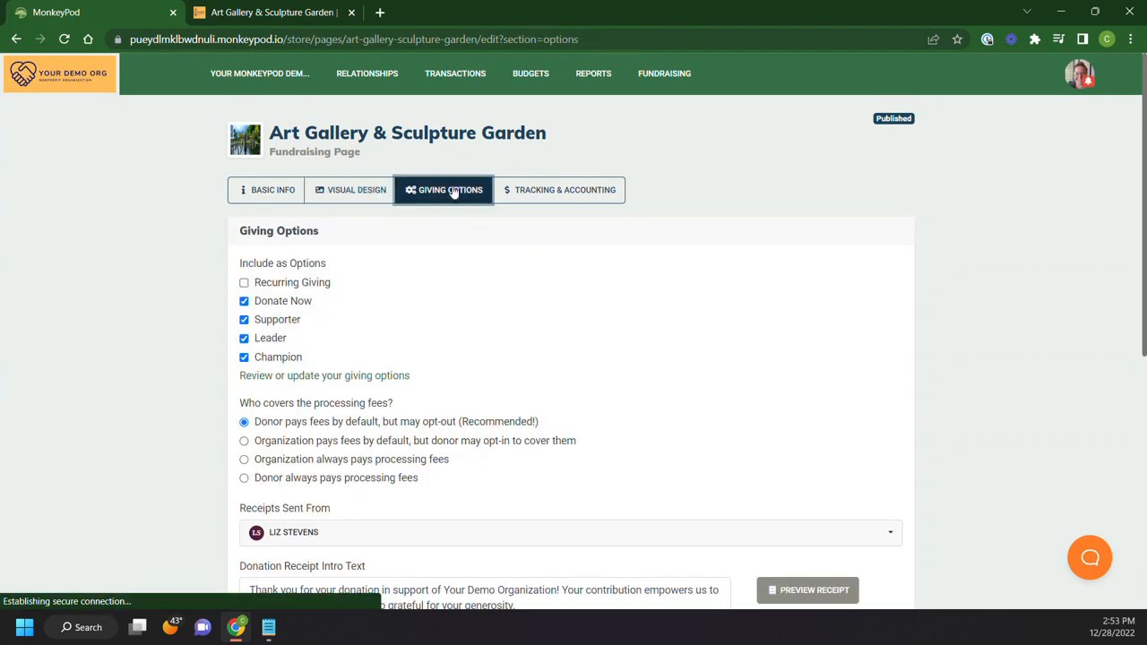
# Include Recurring Giving in the page's giving options and verify it on the live page.
pyautogui.click(244, 283)
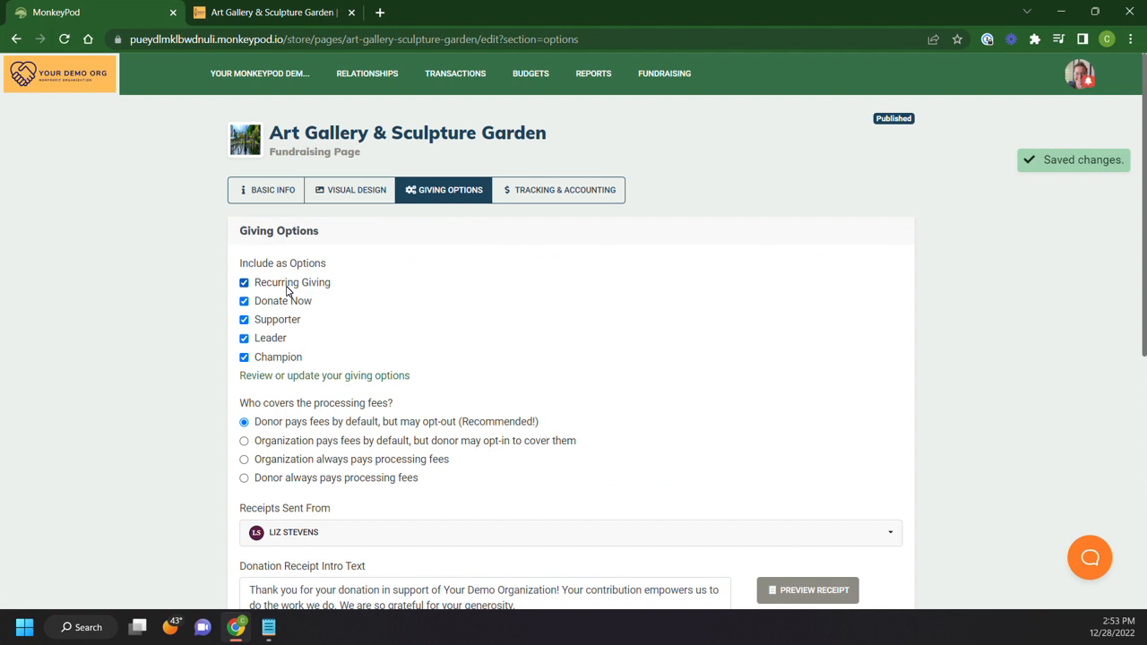
pyautogui.scroll(-3)
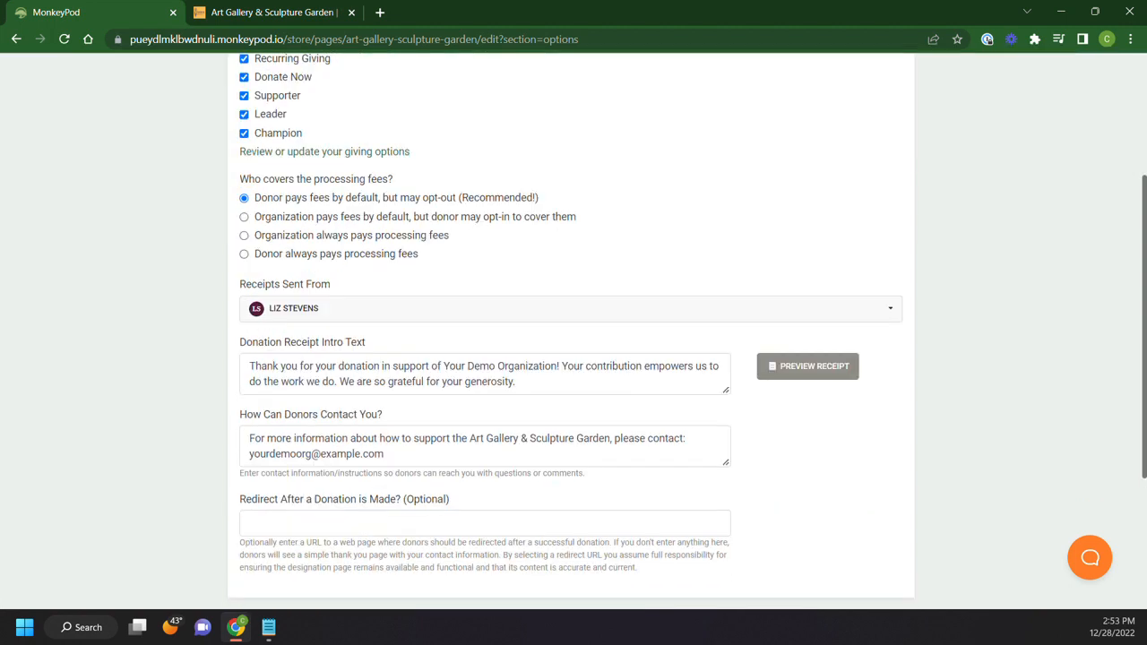
pyautogui.click(560, 132)
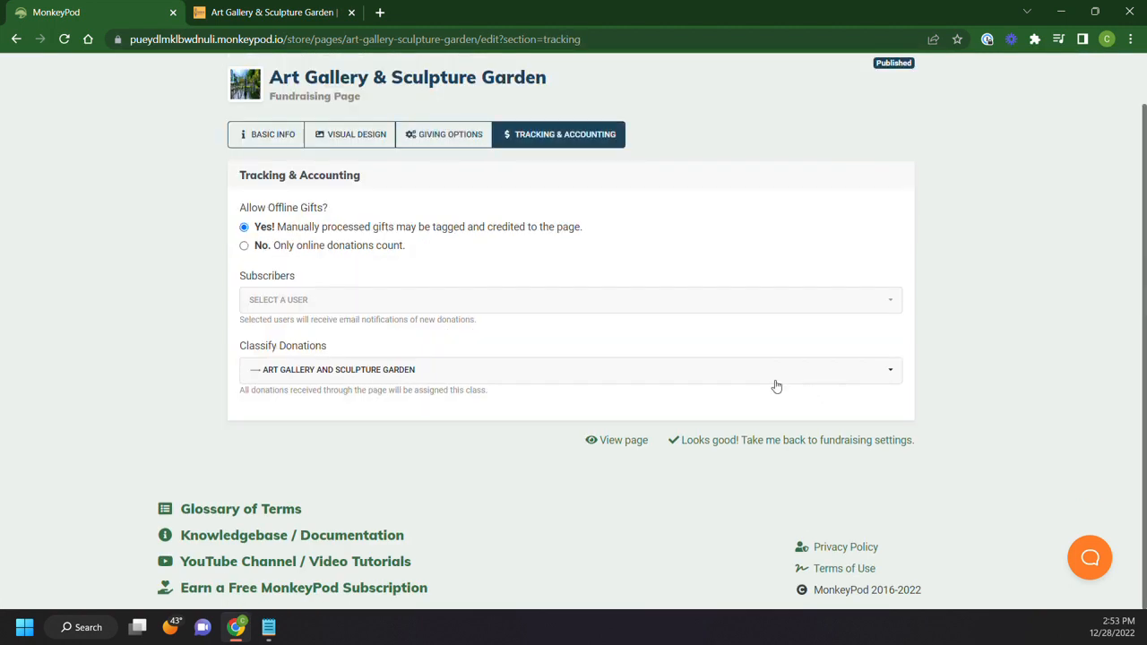
pyautogui.click(624, 440)
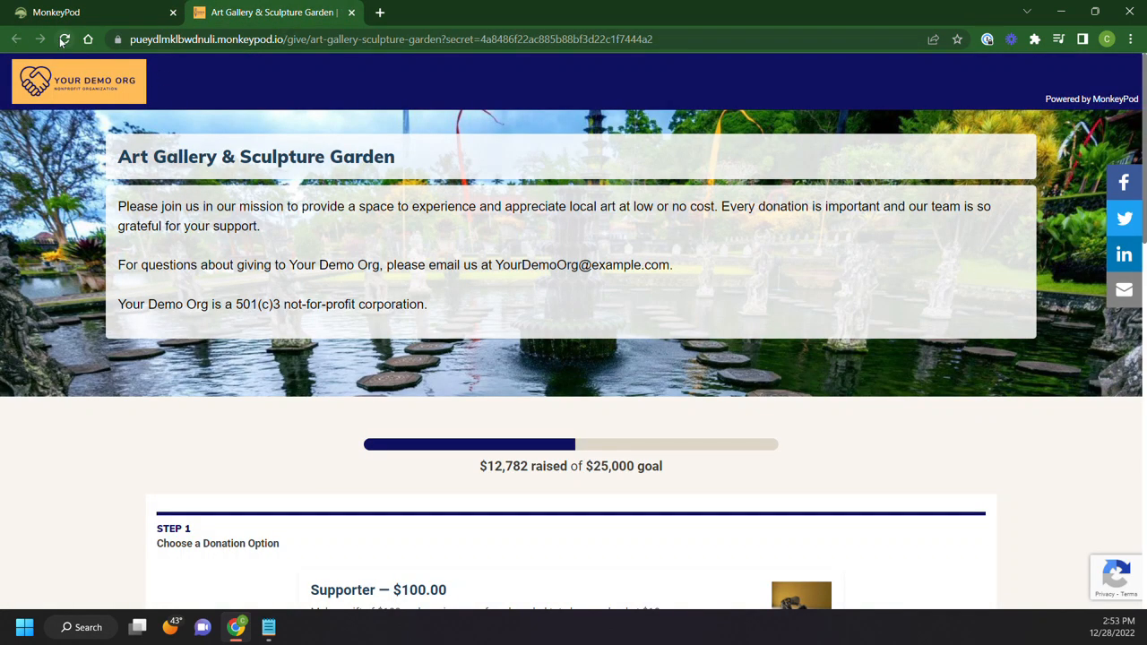
pyautogui.scroll(-3)
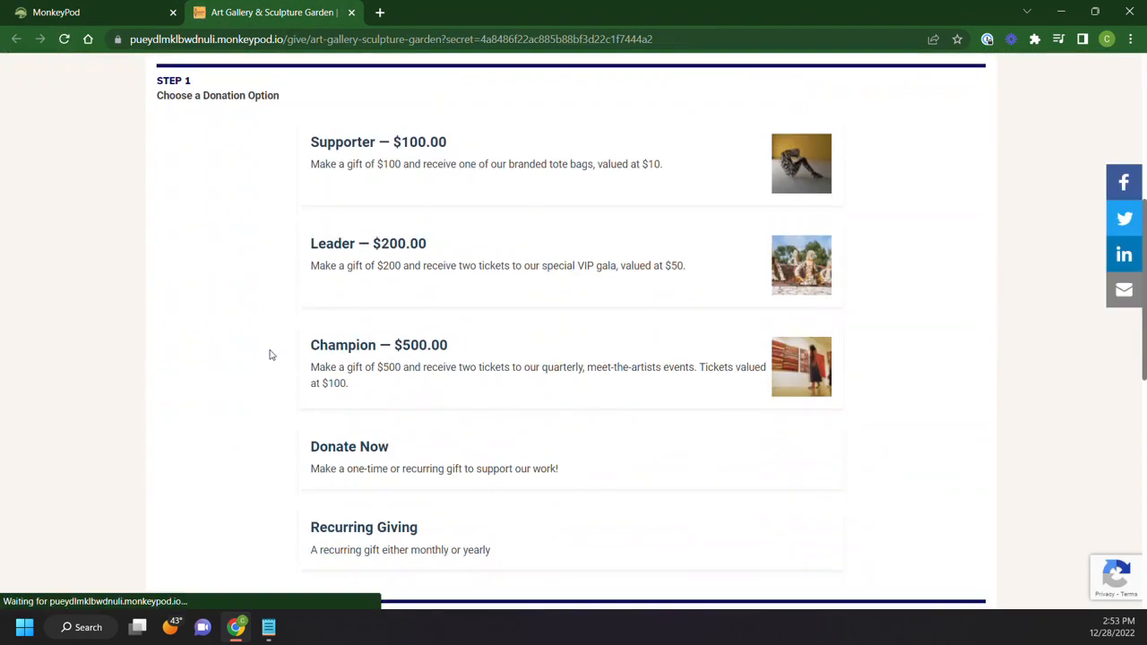
pyautogui.scroll(-3)
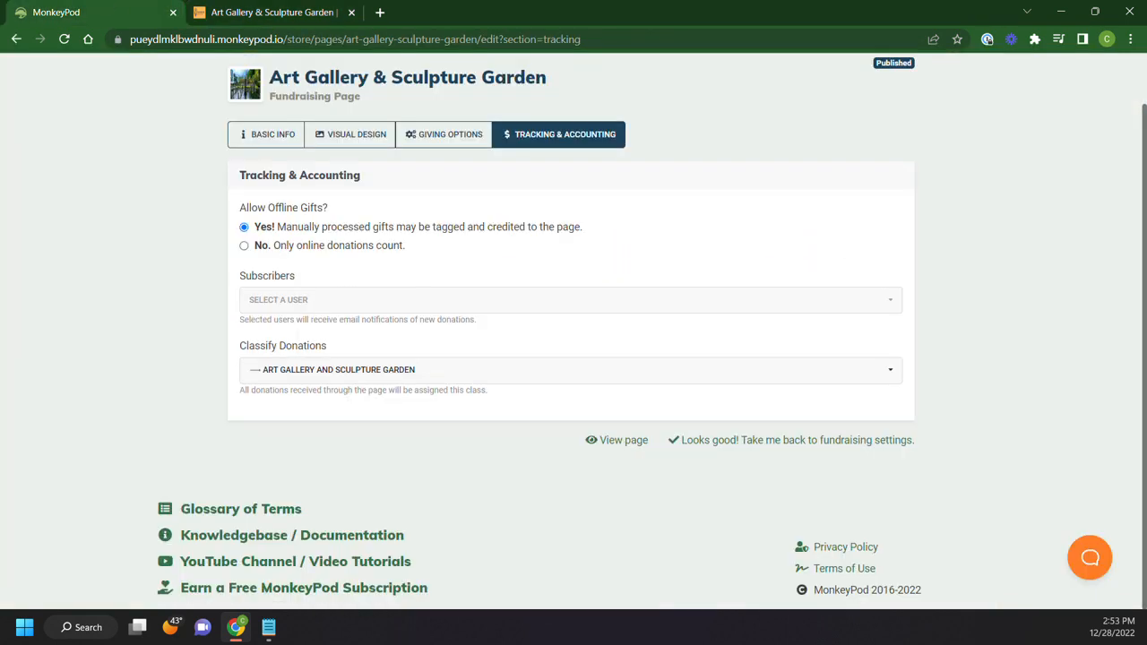
pyautogui.moveTo(444, 135)
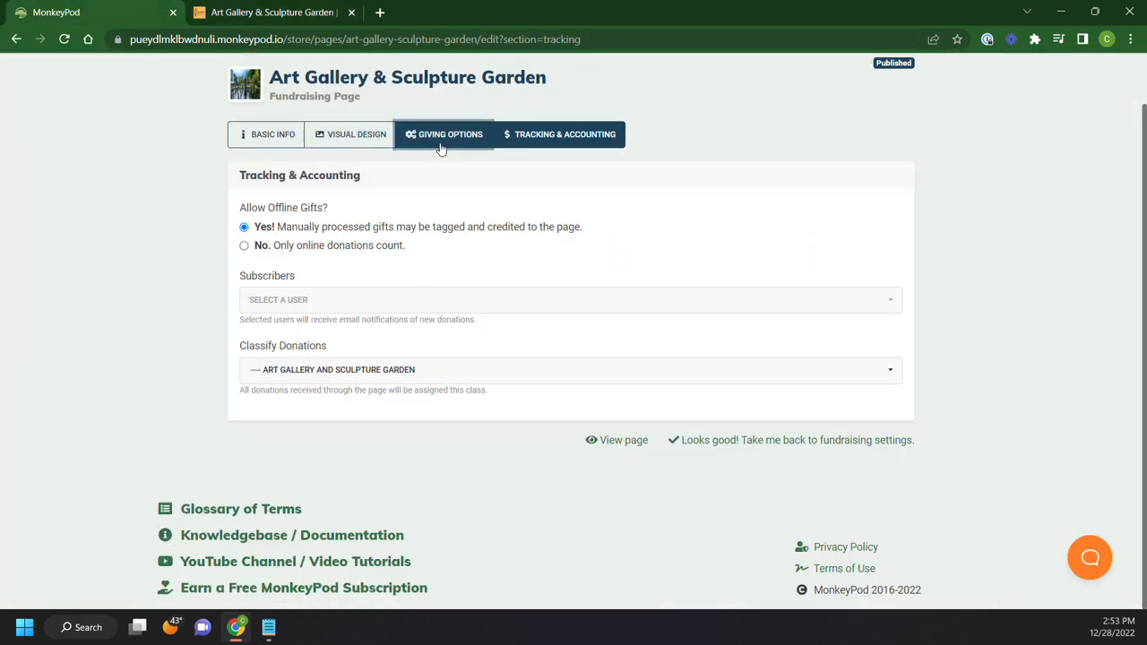
pyautogui.click(448, 132)
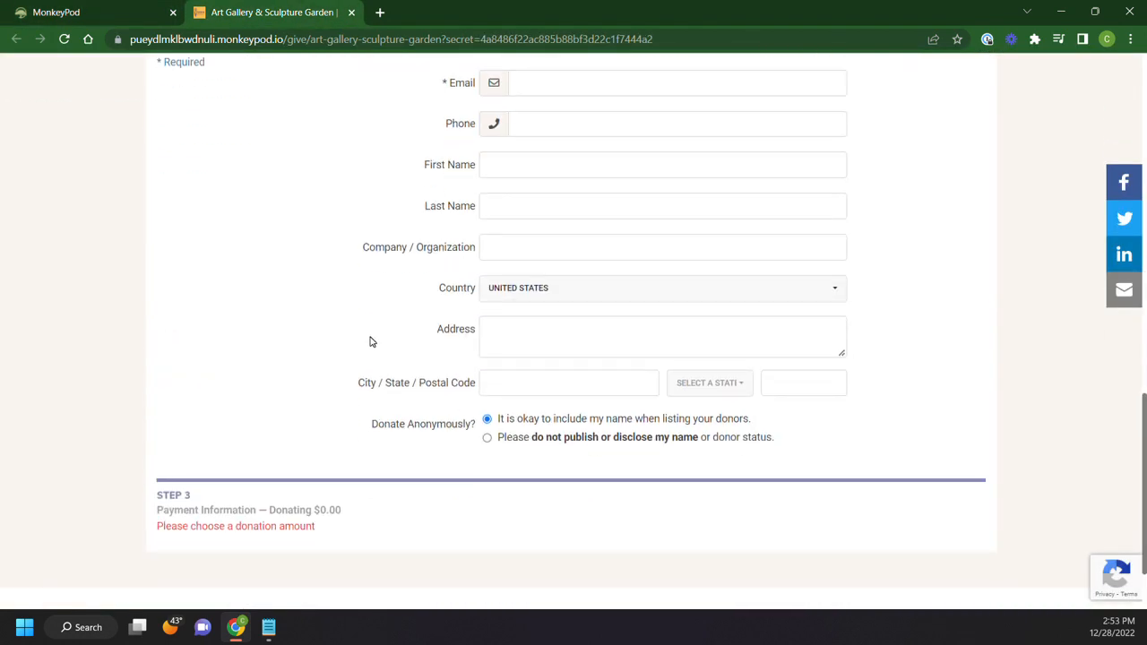
pyautogui.moveTo(475, 358)
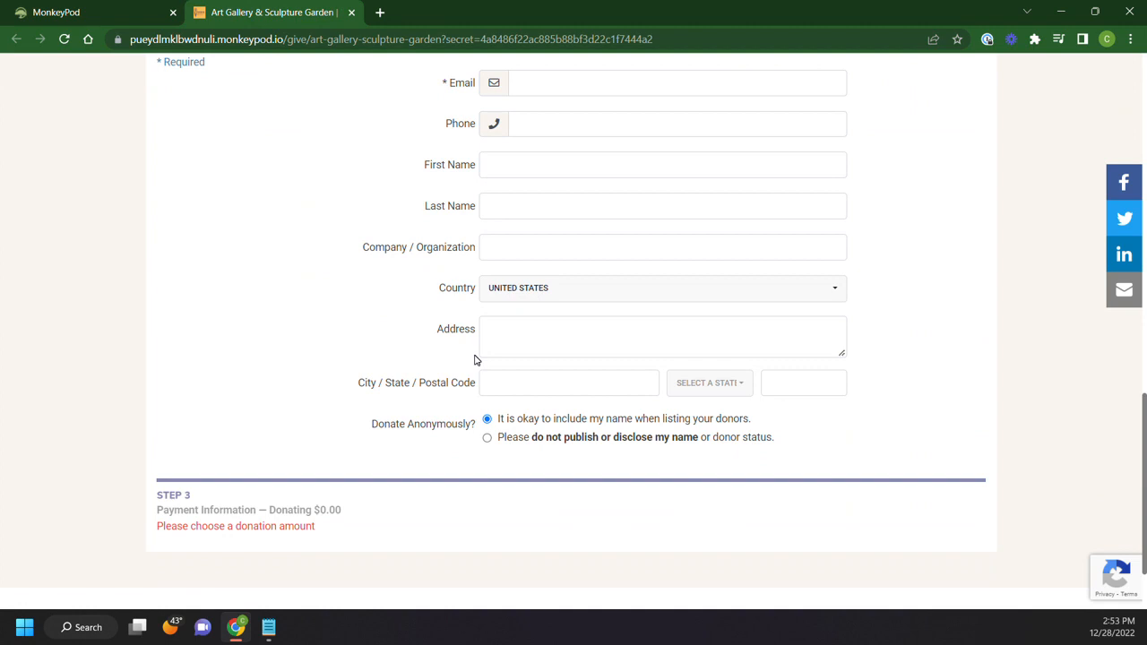
pyautogui.moveTo(484, 470)
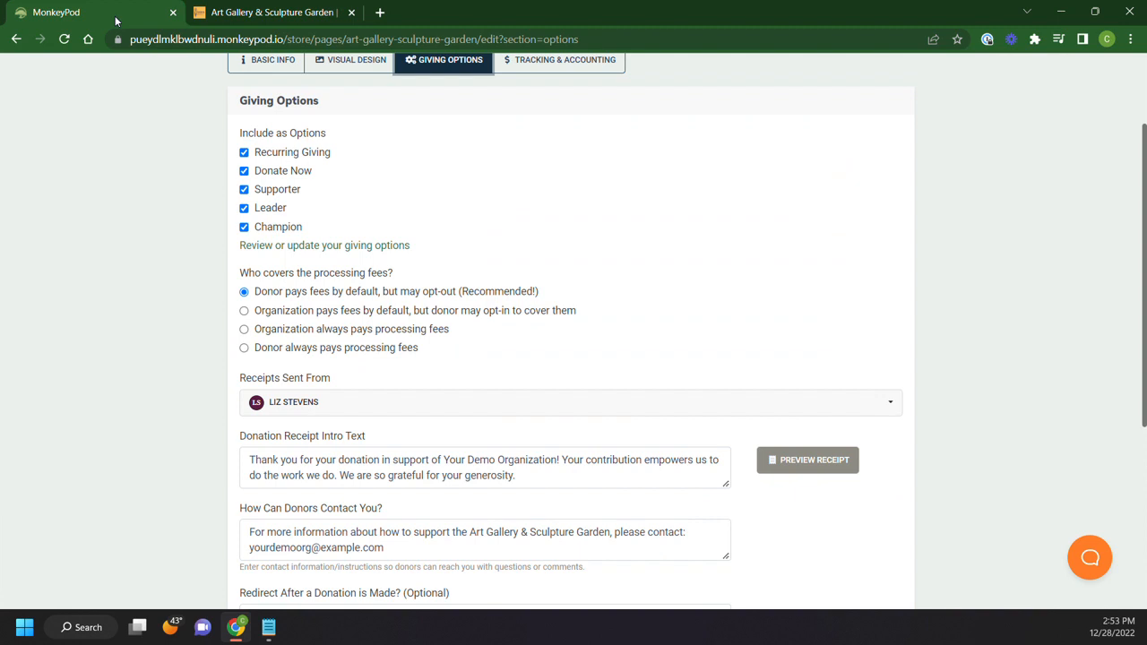
pyautogui.scroll(-3)
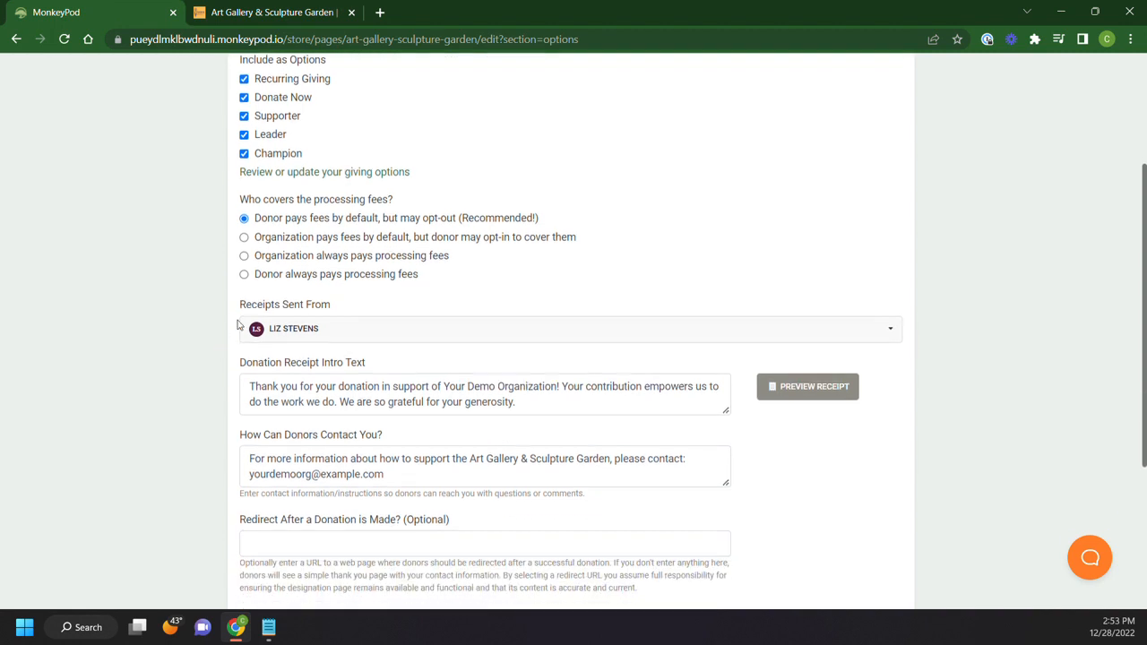
pyautogui.click(244, 254)
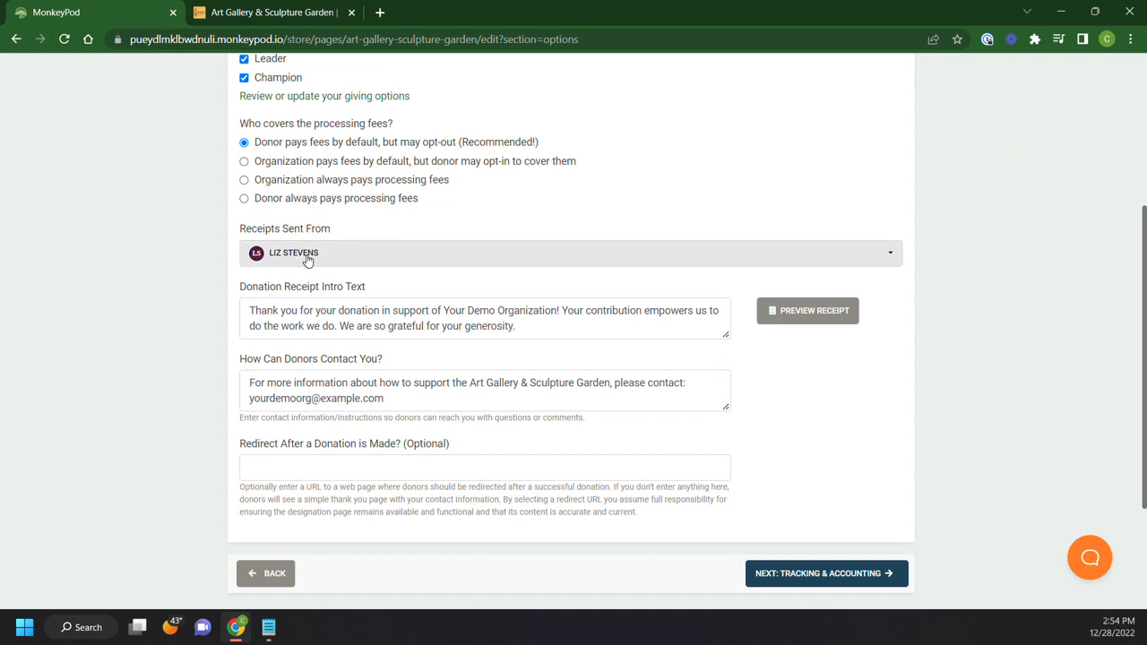
pyautogui.moveTo(840, 324)
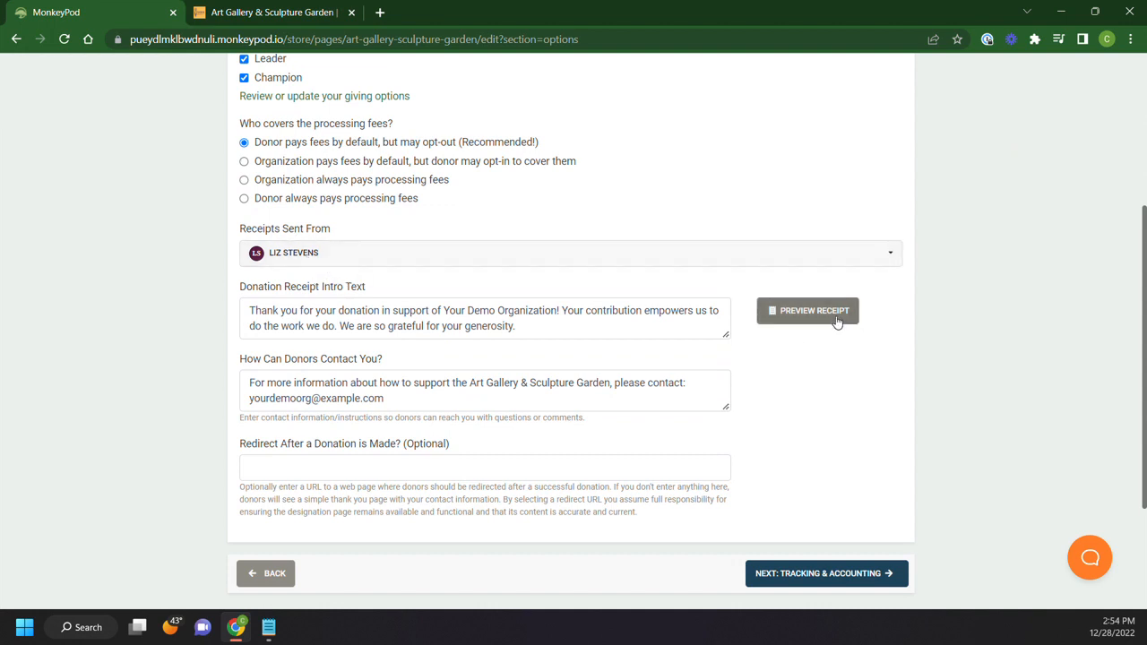
pyautogui.click(807, 310)
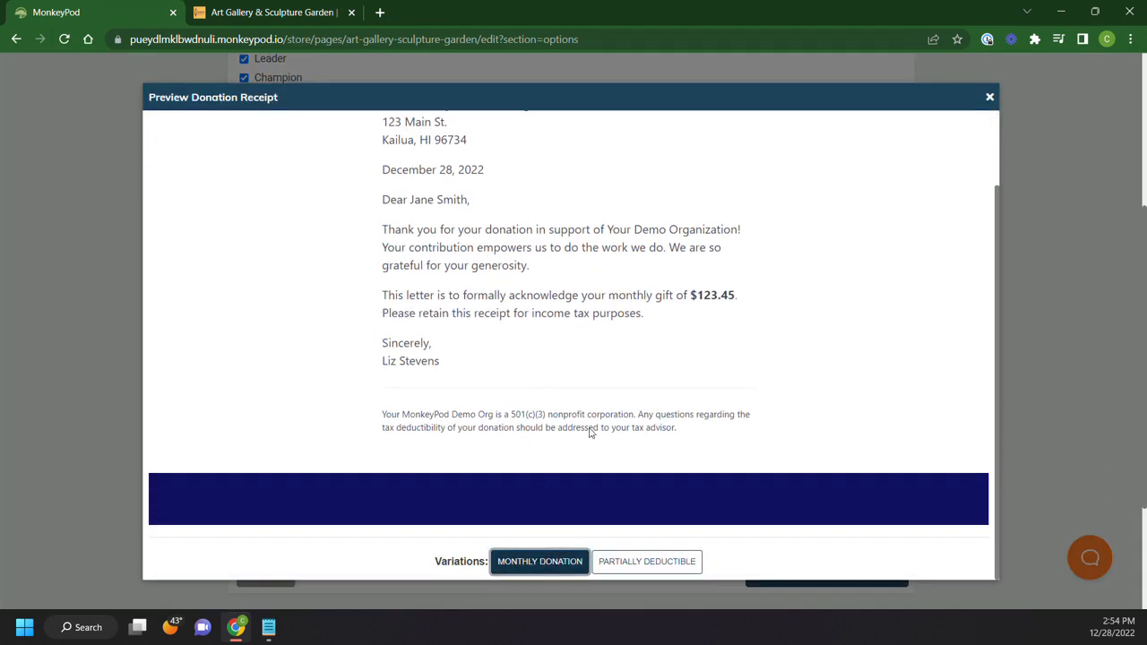
pyautogui.click(645, 561)
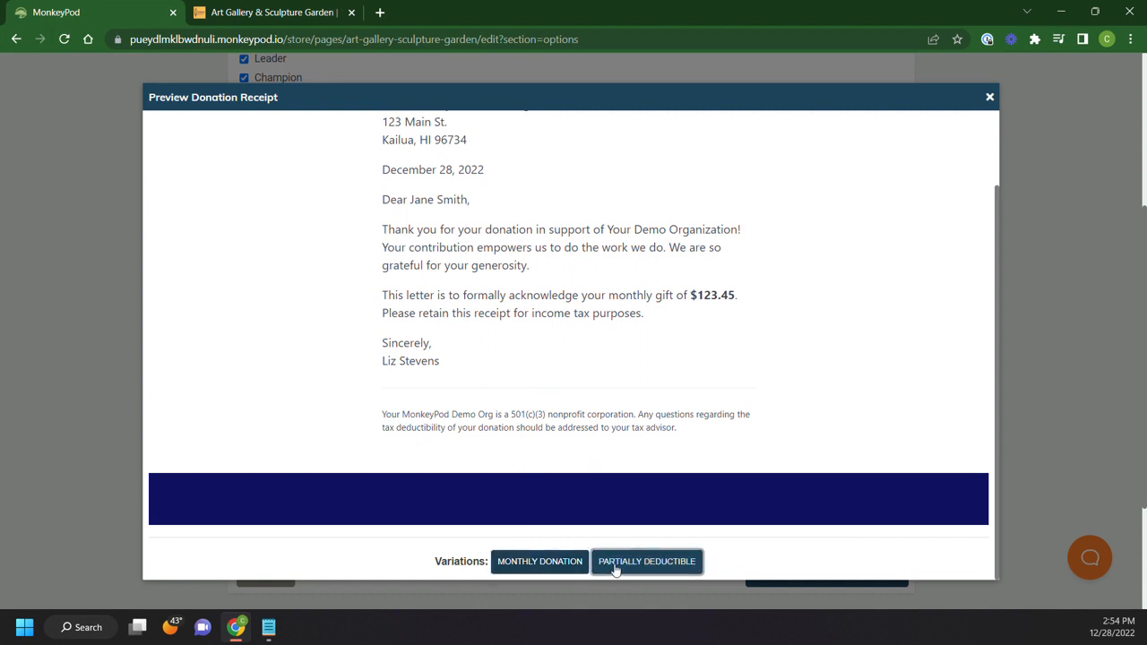
pyautogui.click(647, 563)
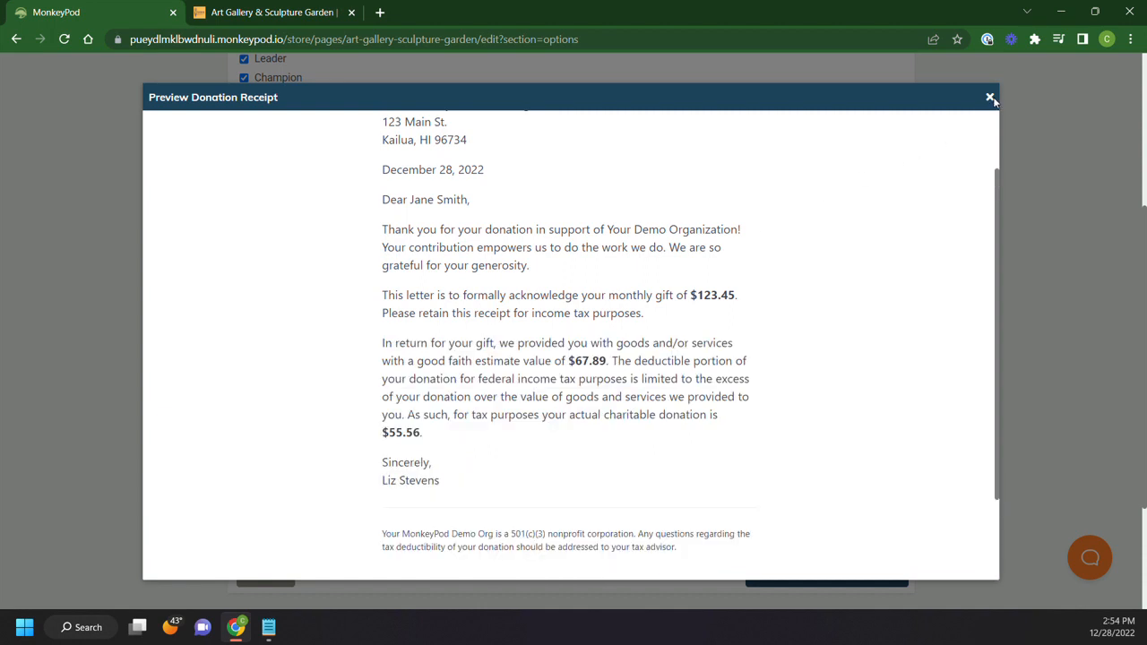
pyautogui.click(990, 97)
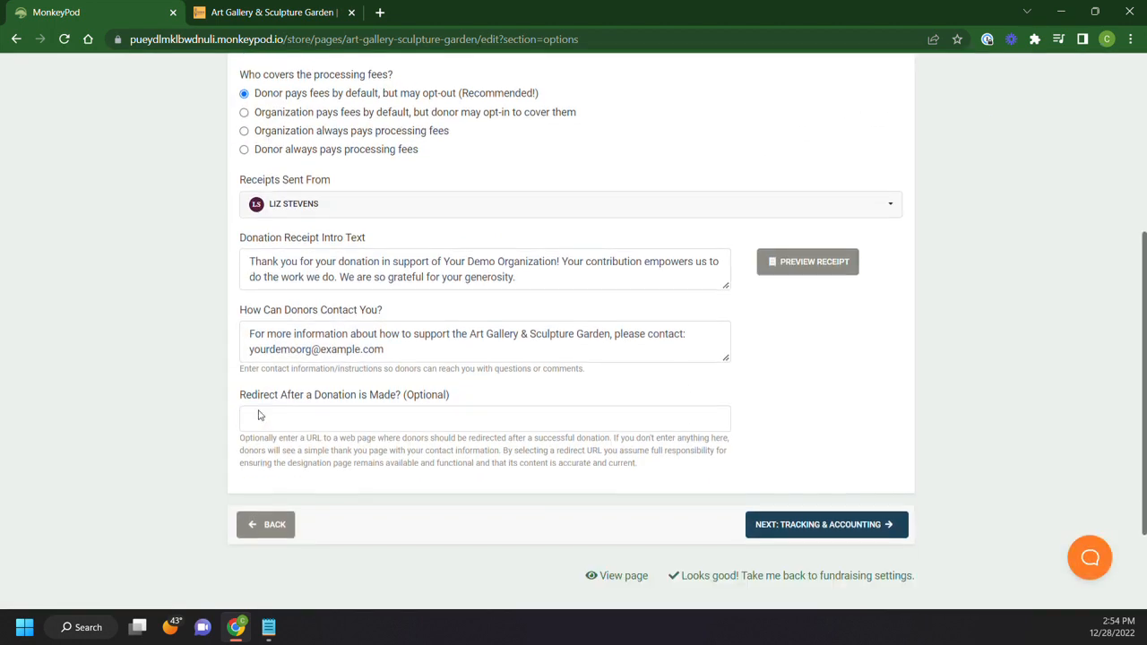
# Review redirect and Subscribers settings without choosing anyone, then return to Basic Info.
pyautogui.click(825, 524)
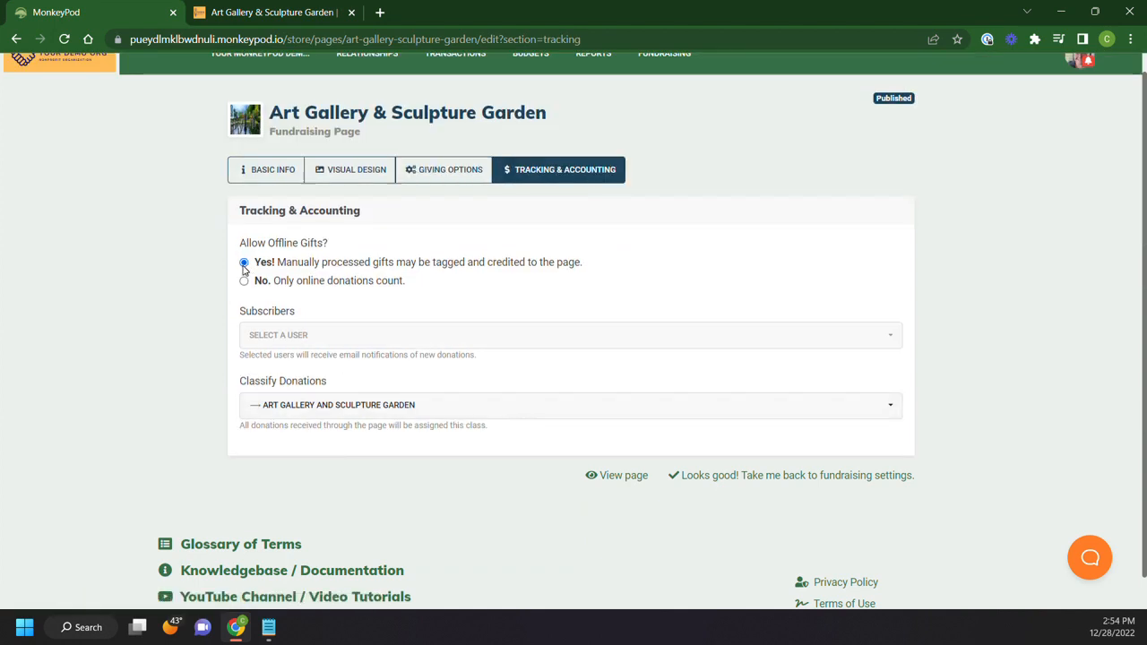
pyautogui.moveTo(243, 285)
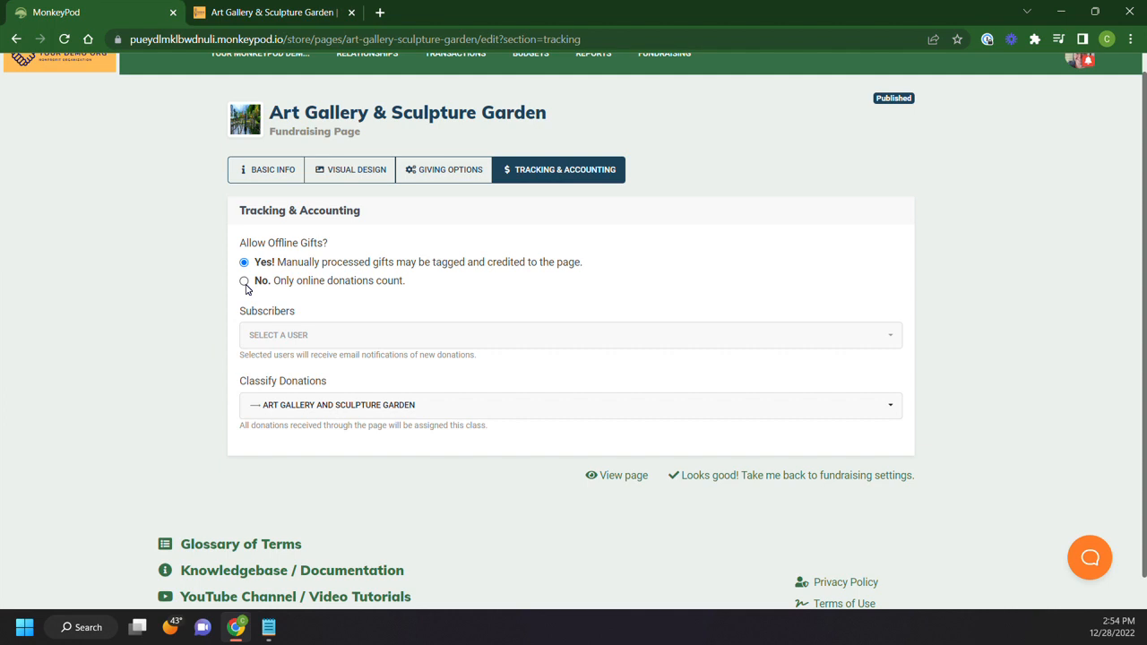
pyautogui.click(570, 335)
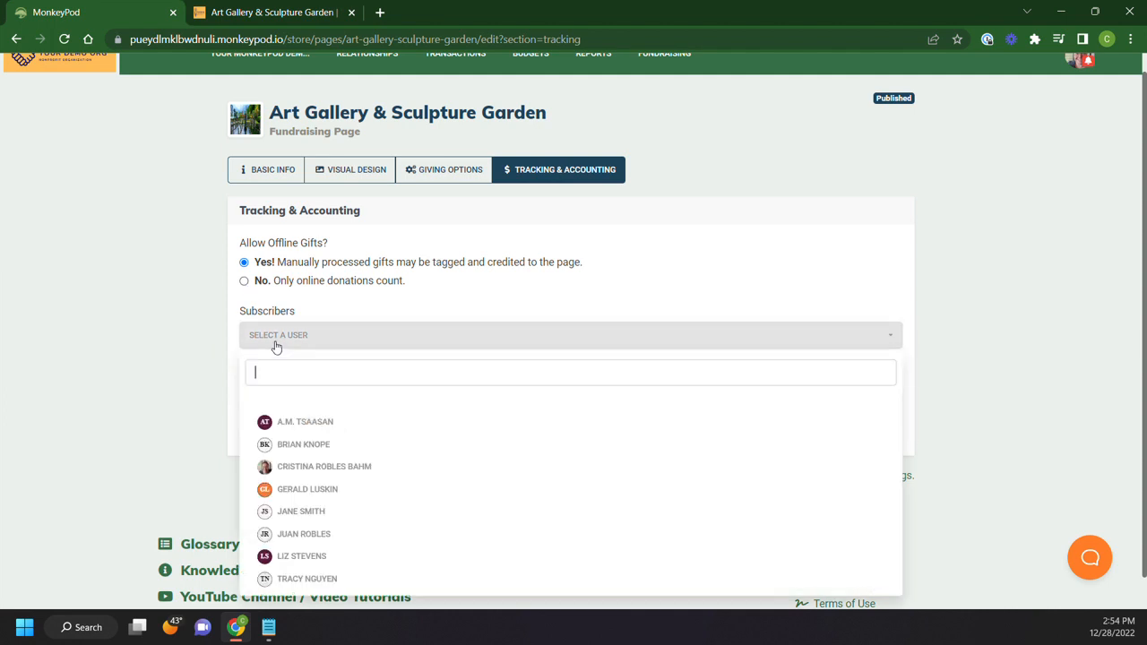
pyautogui.moveTo(301, 559)
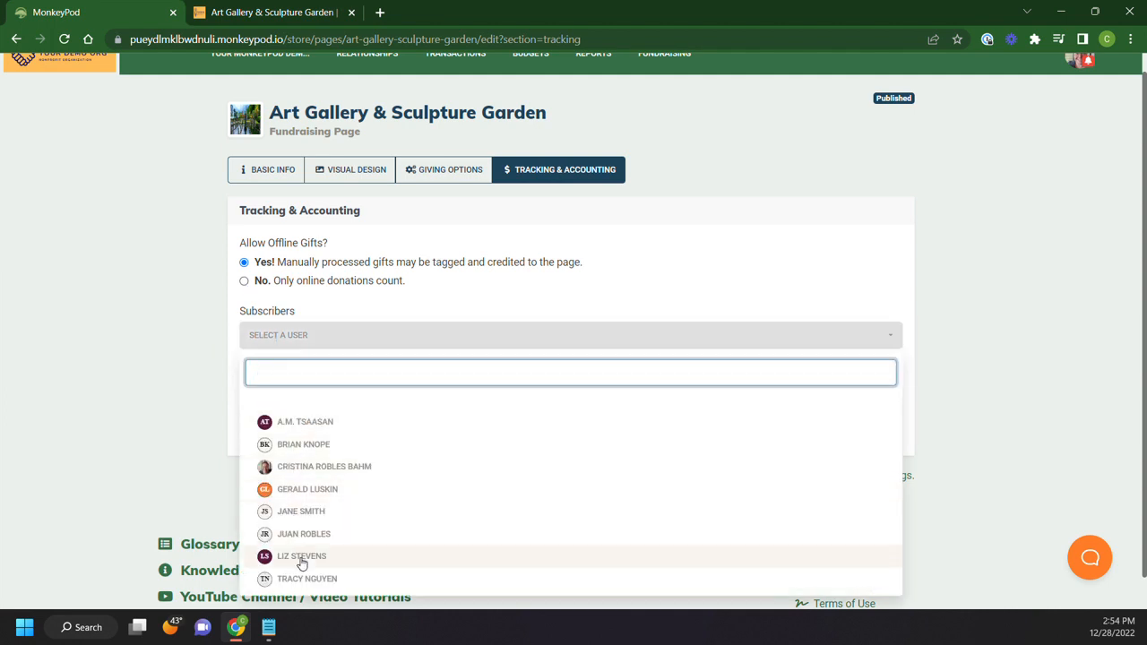
pyautogui.click(570, 335)
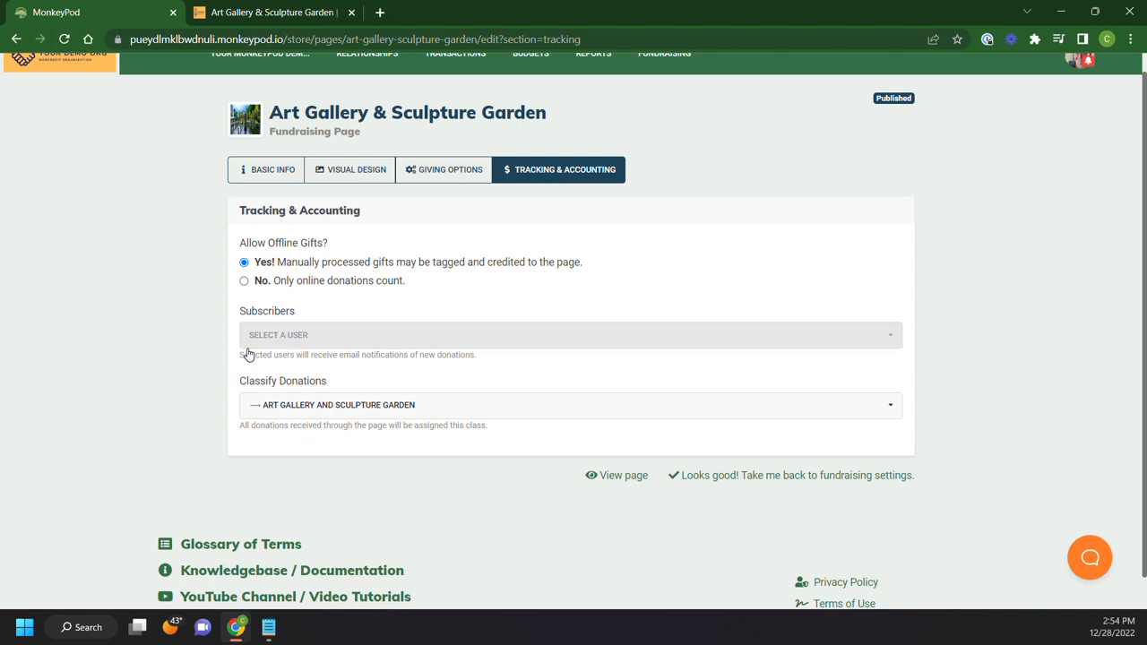
pyautogui.click(266, 169)
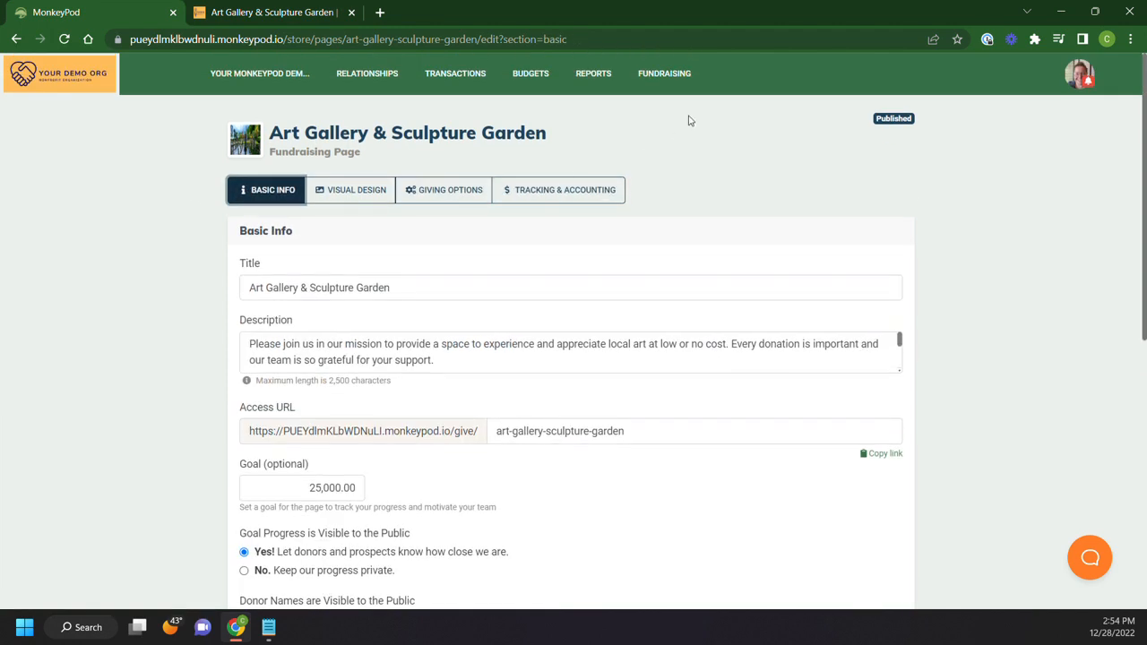
pyautogui.moveTo(563, 149)
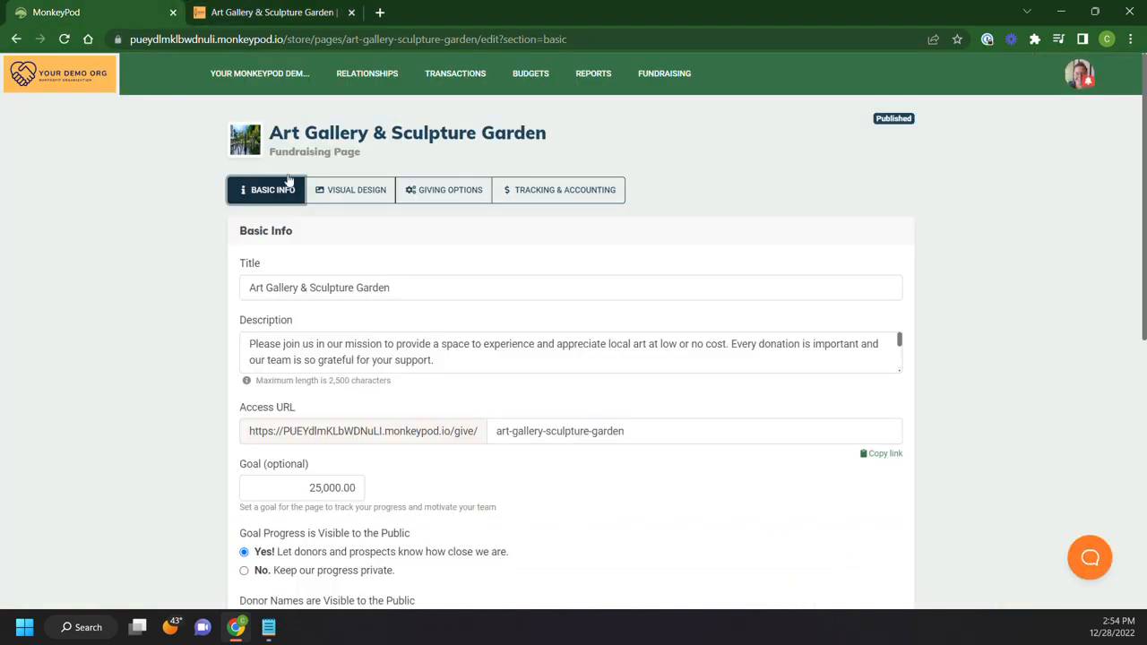
# View the Organization Settings' Public-Facing Pages options for logo, color scheme and Google Analytics tracking.
pyautogui.click(260, 74)
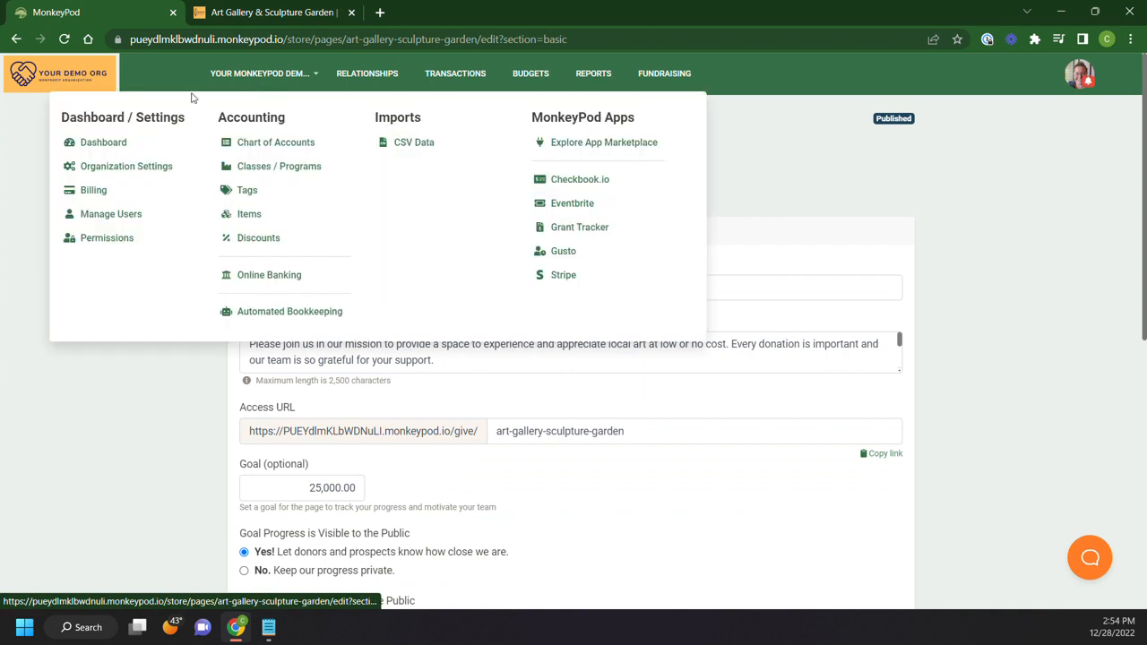
pyautogui.click(126, 165)
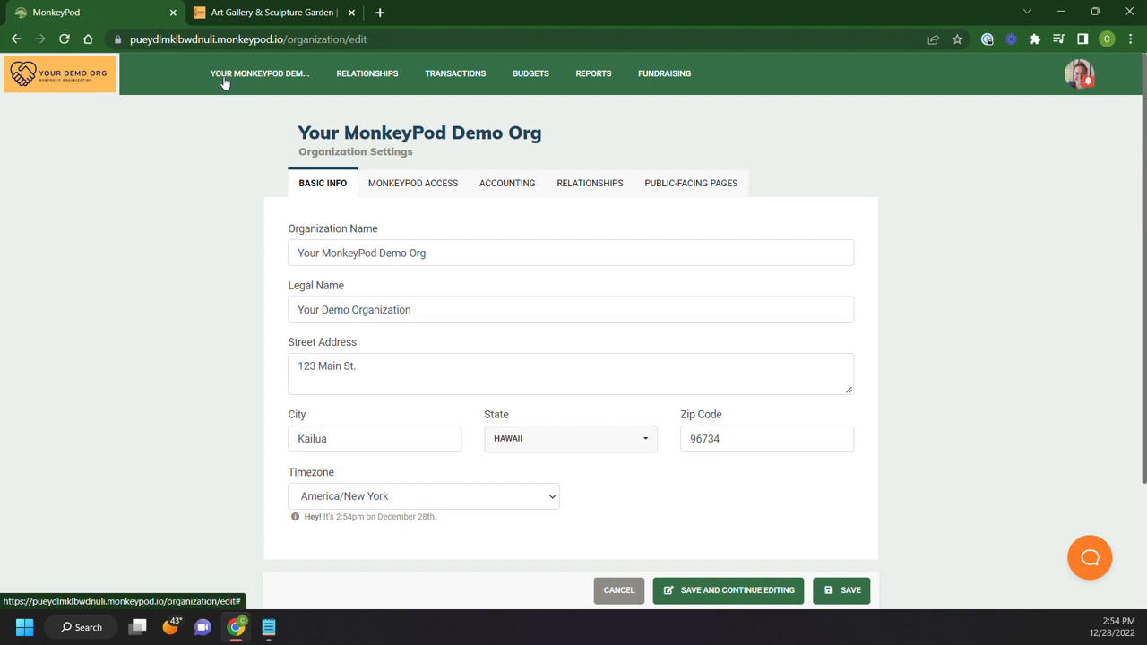
pyautogui.click(258, 74)
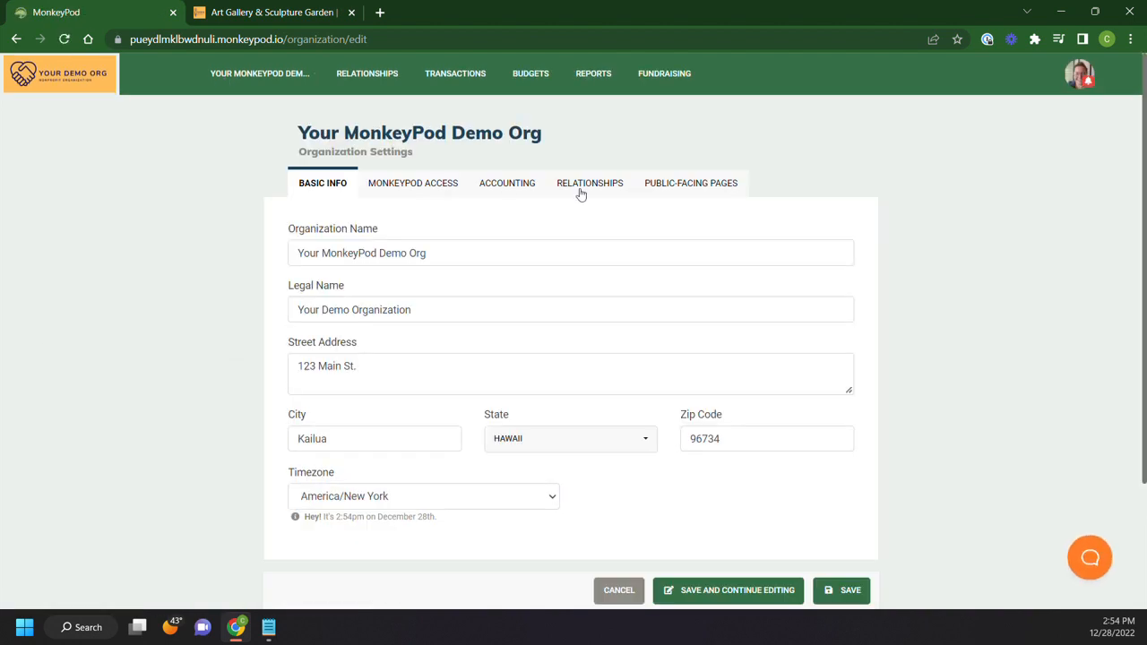
pyautogui.click(692, 183)
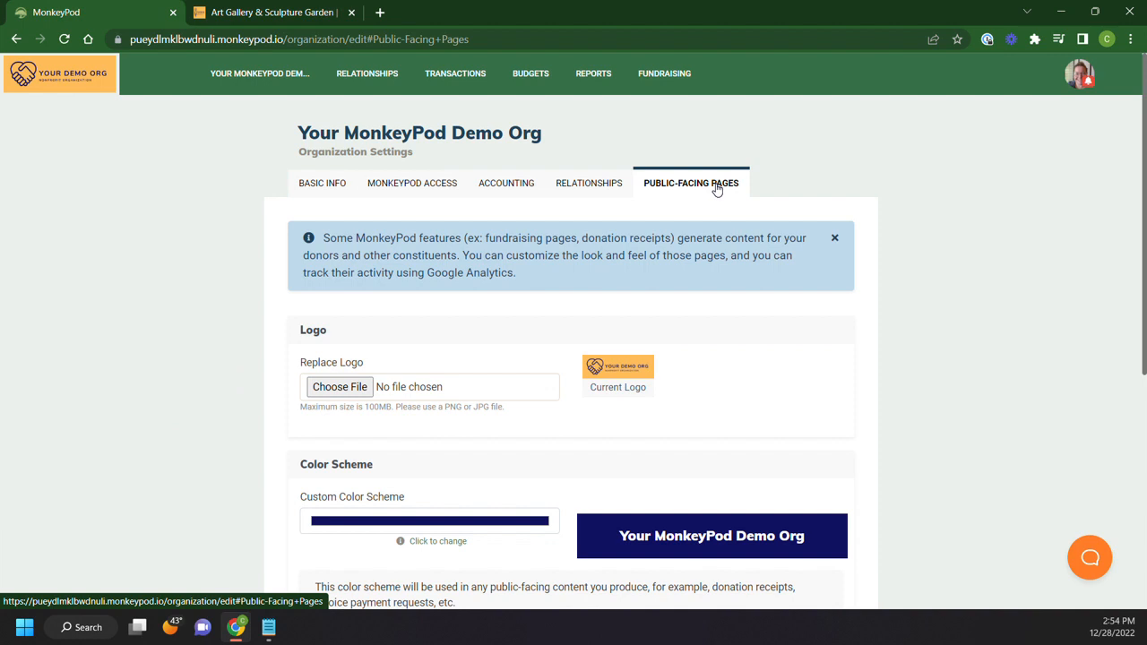
pyautogui.scroll(-3)
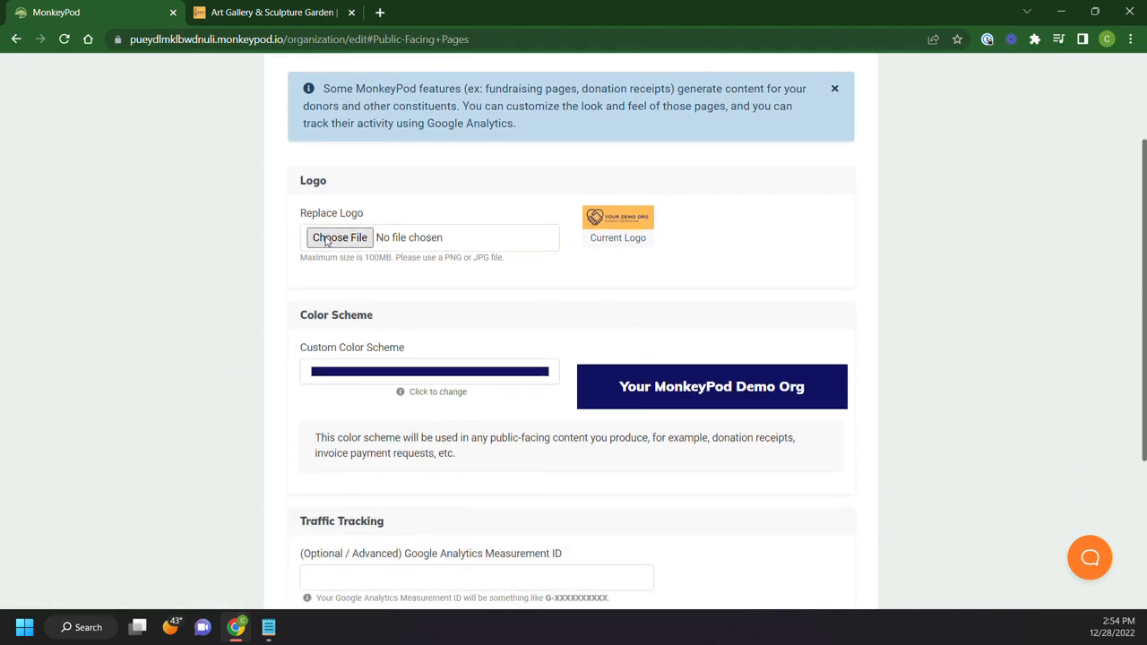
pyautogui.moveTo(421, 398)
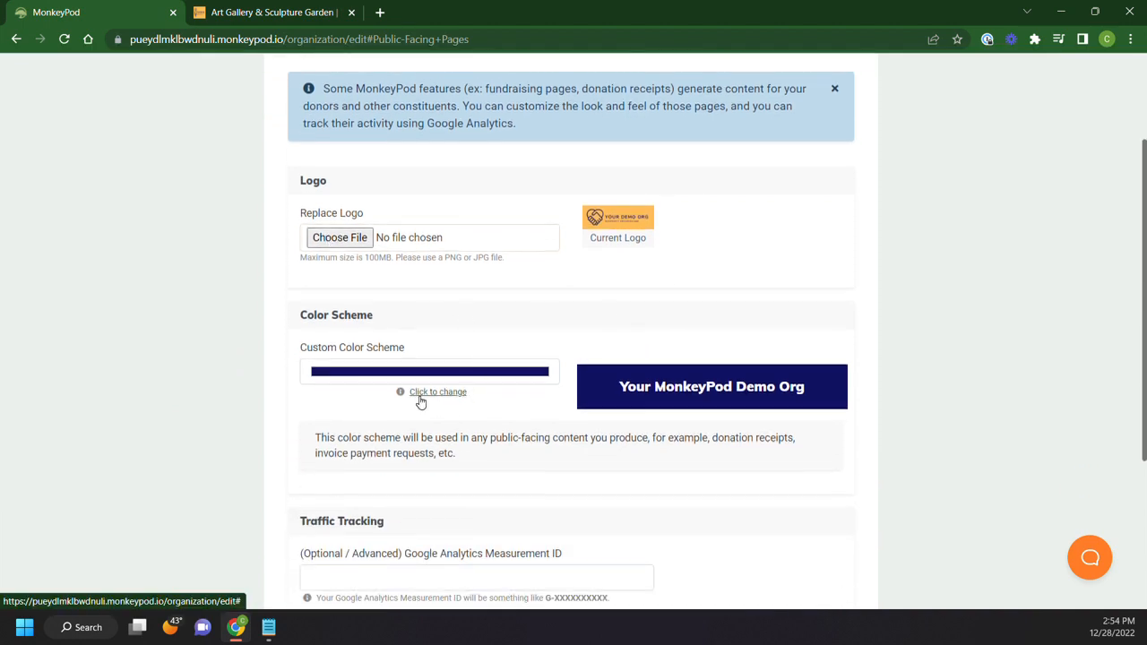
pyautogui.scroll(-3)
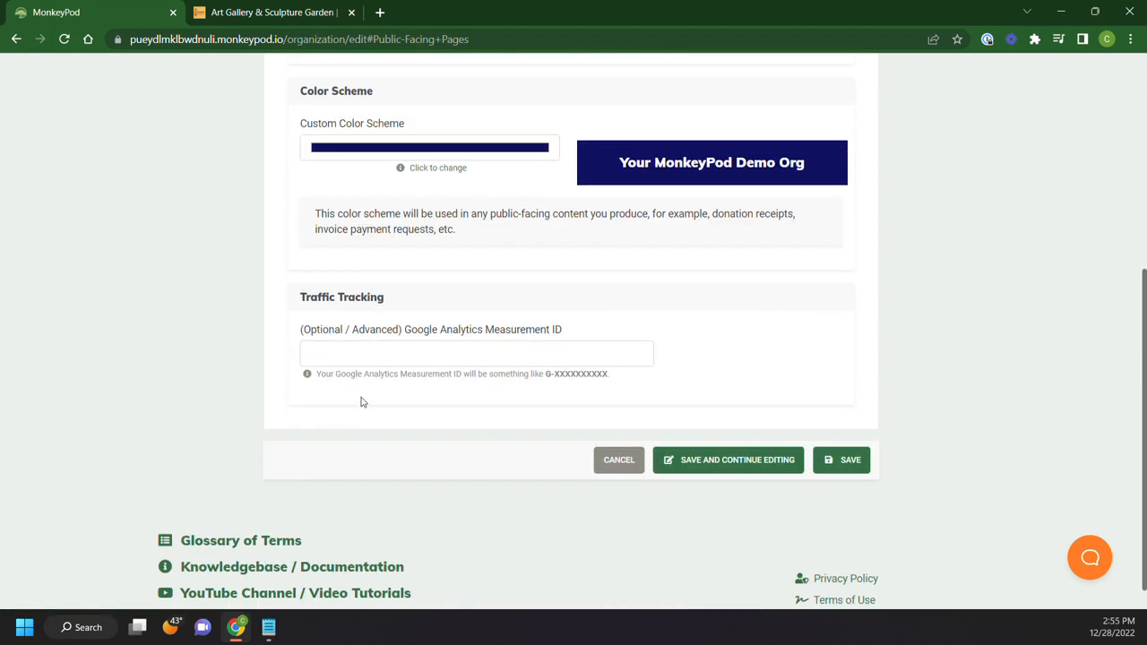
pyautogui.moveTo(240, 425)
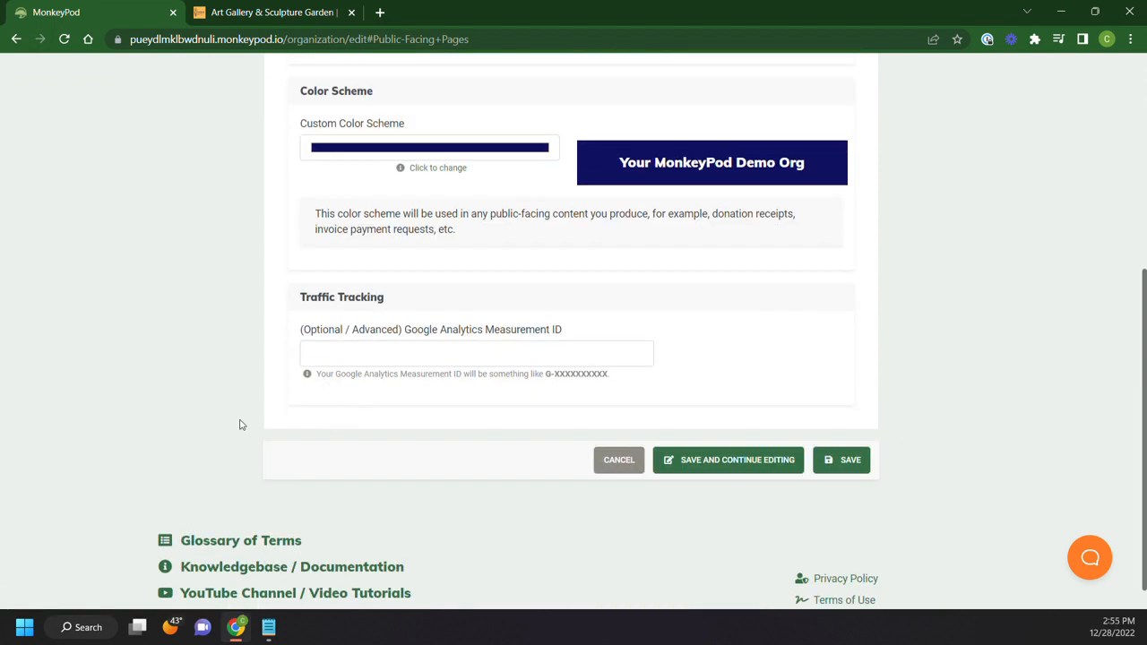
pyautogui.scroll(3)
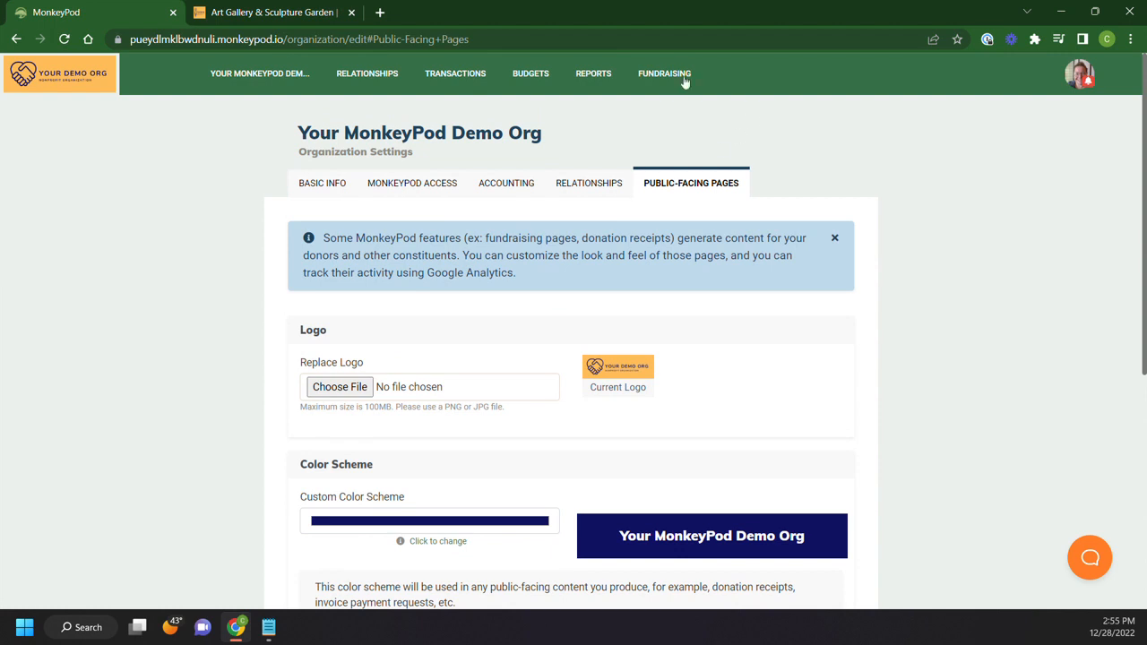
# Preview the Support Our Community Development Programming form in Donation Forms (Embeds) and copy its embed code.
pyautogui.click(663, 74)
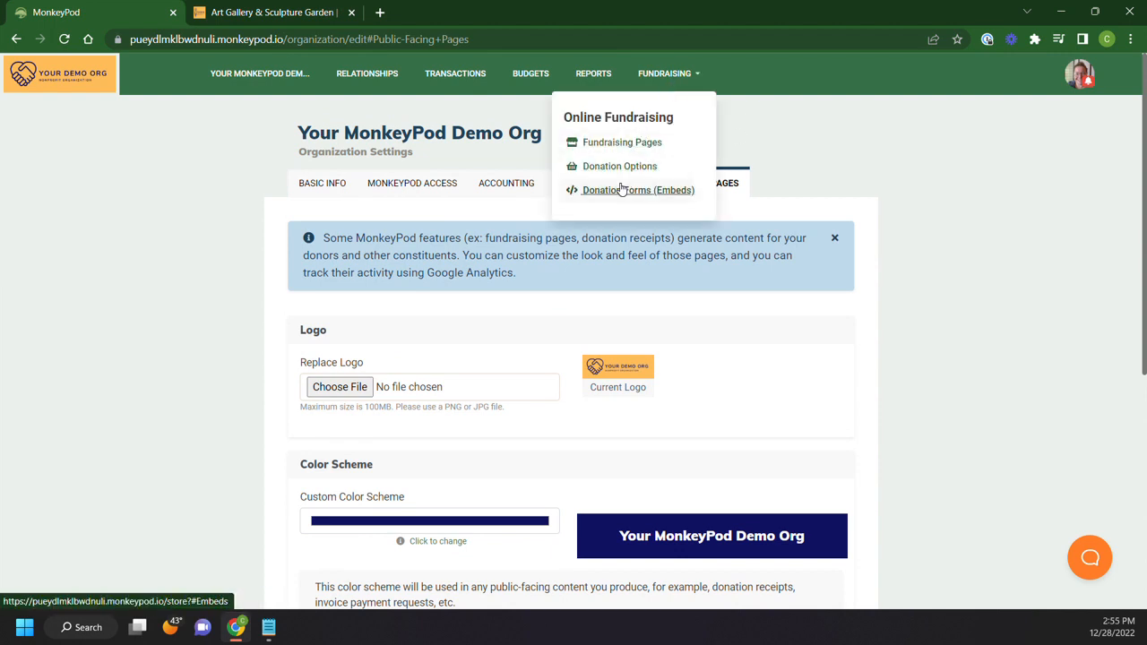
pyautogui.click(638, 190)
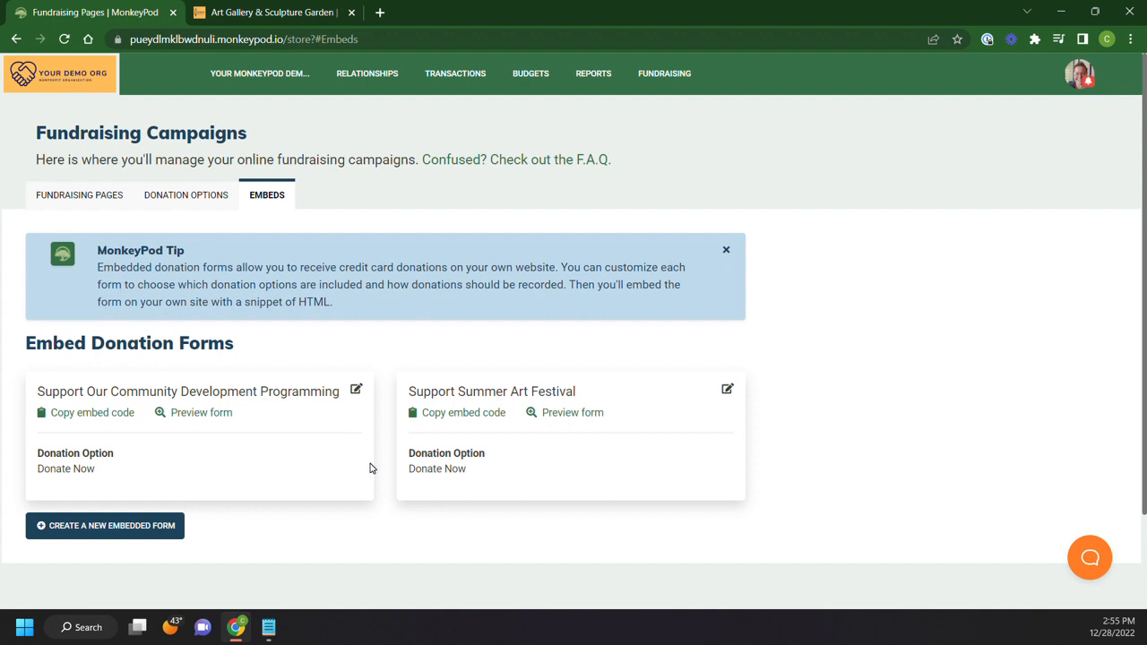
pyautogui.moveTo(368, 464)
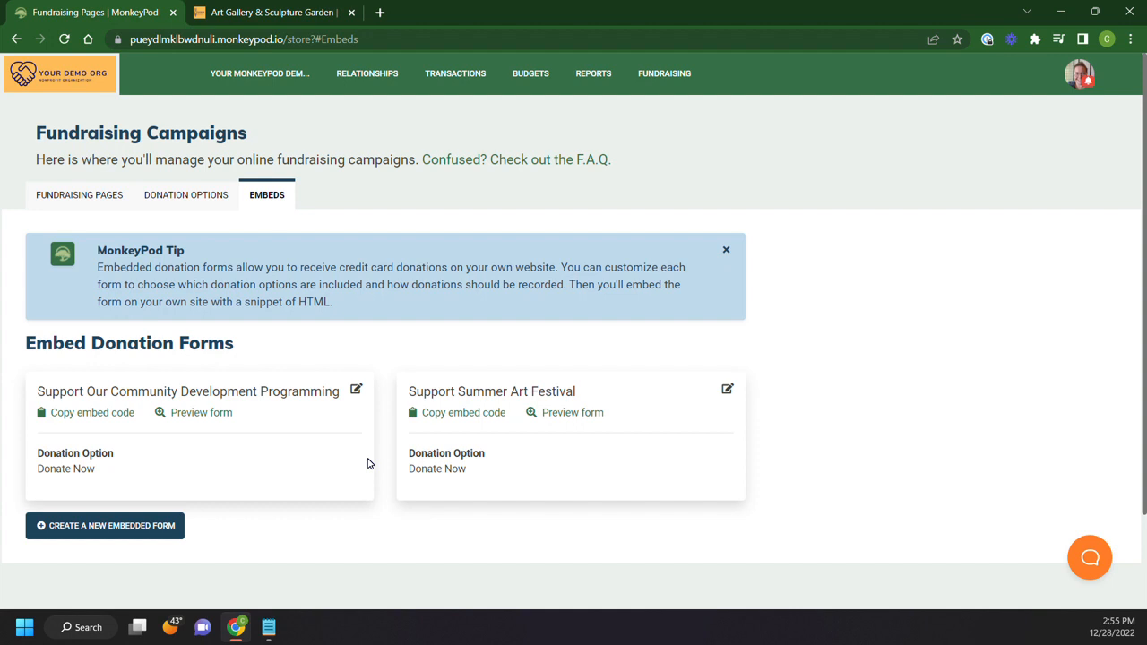
pyautogui.moveTo(106, 439)
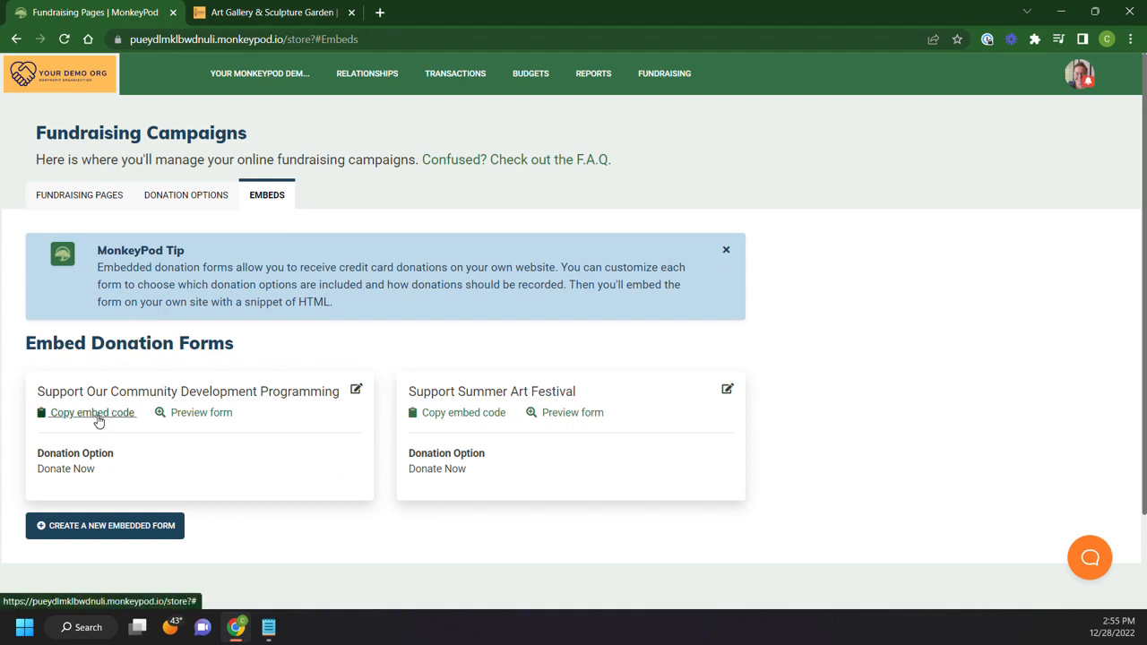
pyautogui.click(201, 413)
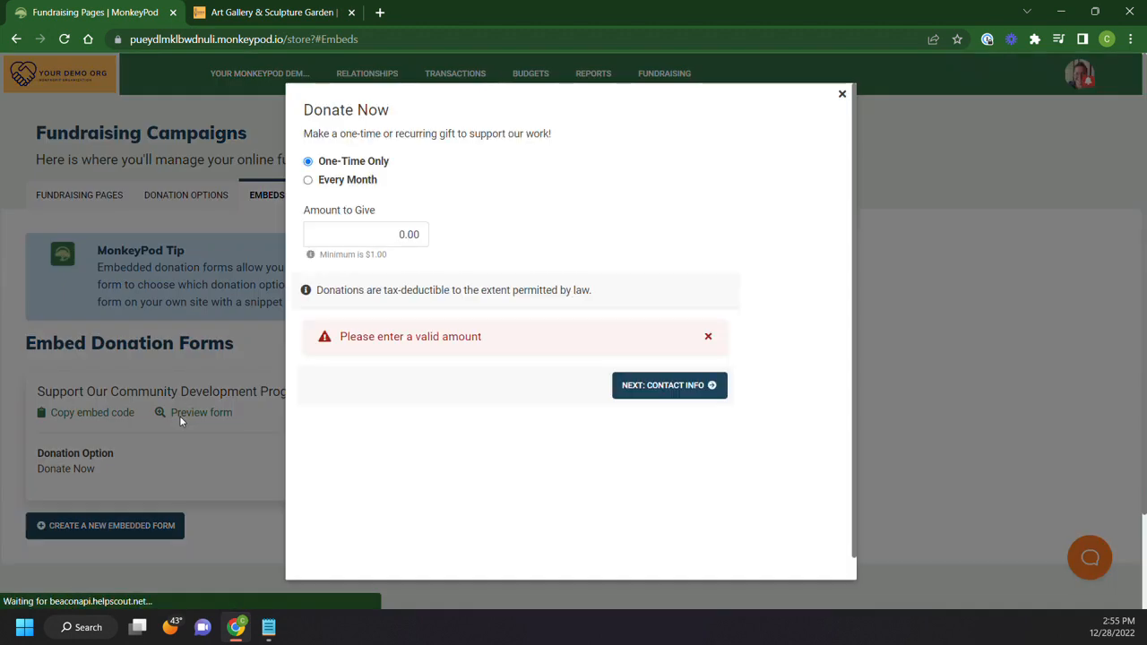
pyautogui.moveTo(759, 172)
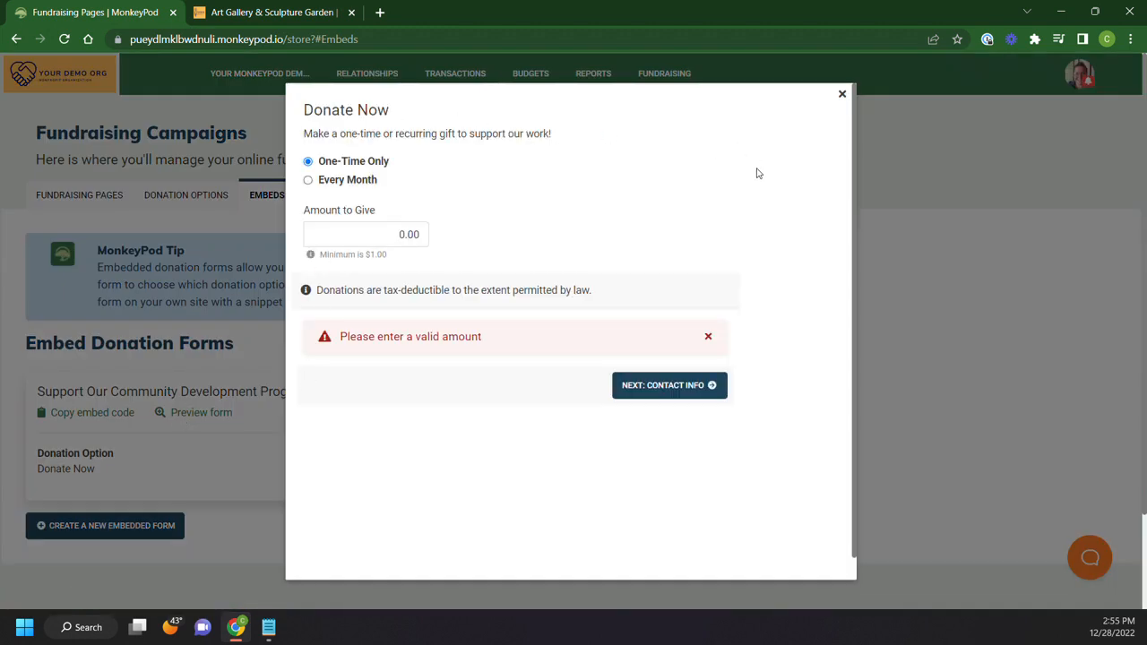
pyautogui.click(842, 93)
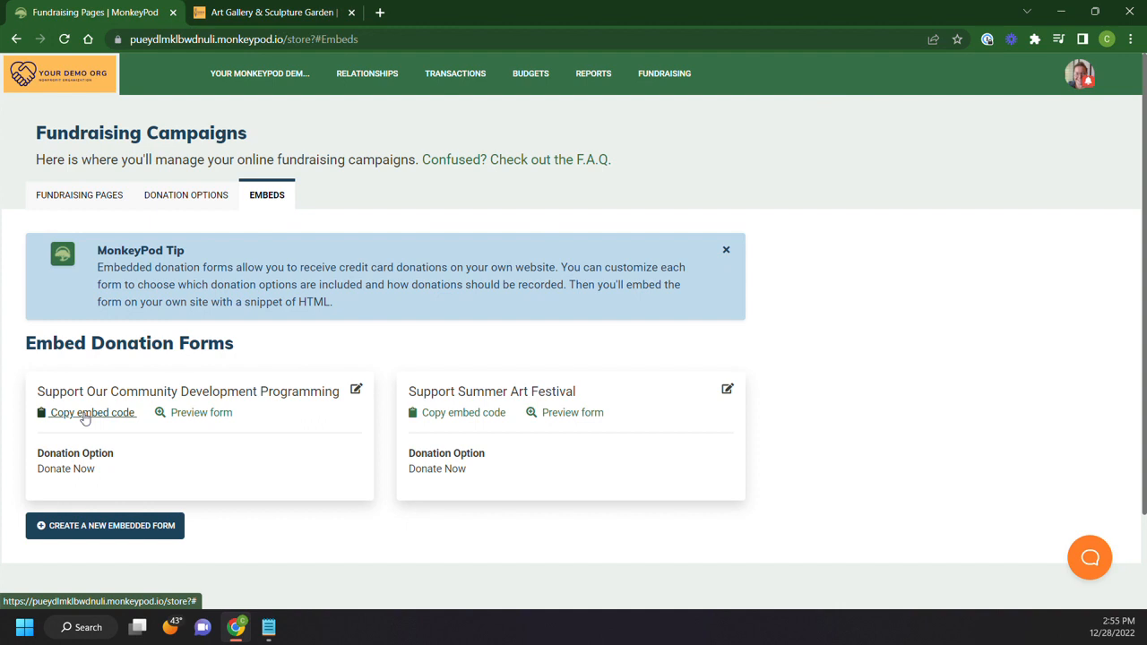
pyautogui.click(93, 412)
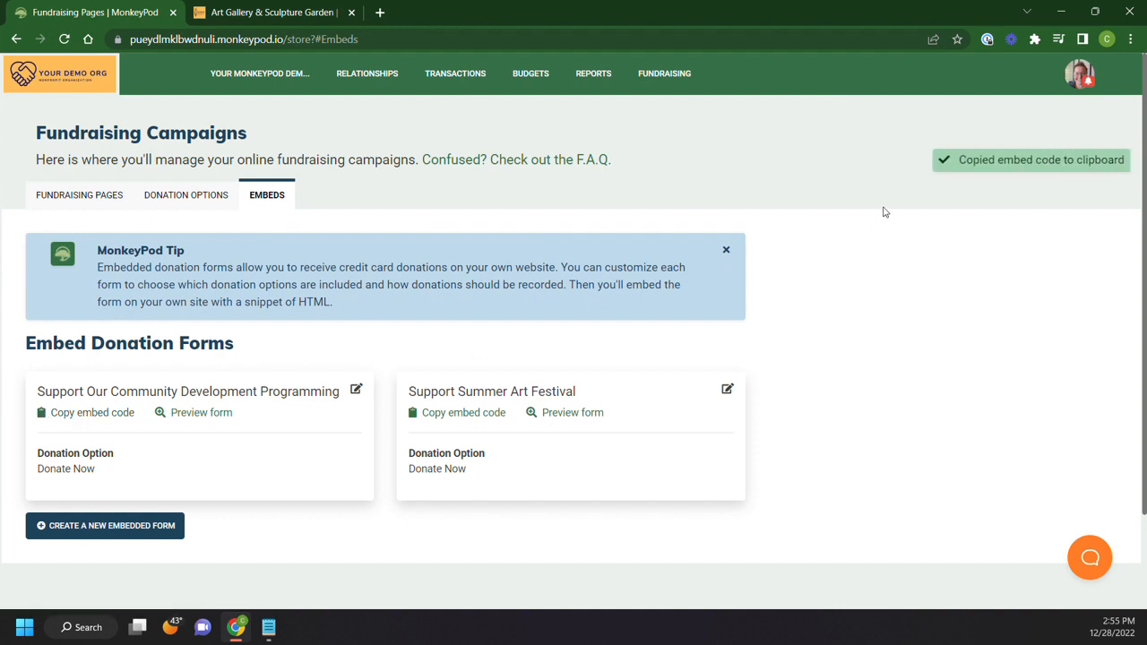